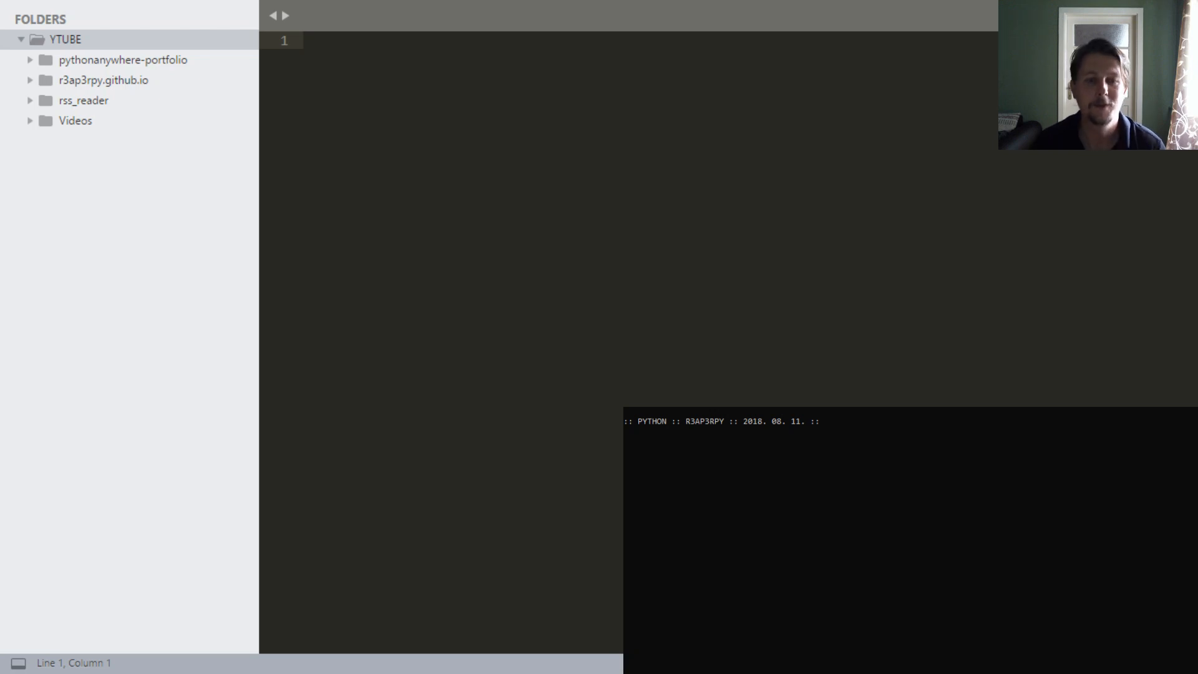
# - Expand the rss_reader folder and start a new file saved as py_rss.py
pyautogui.click(84, 99)
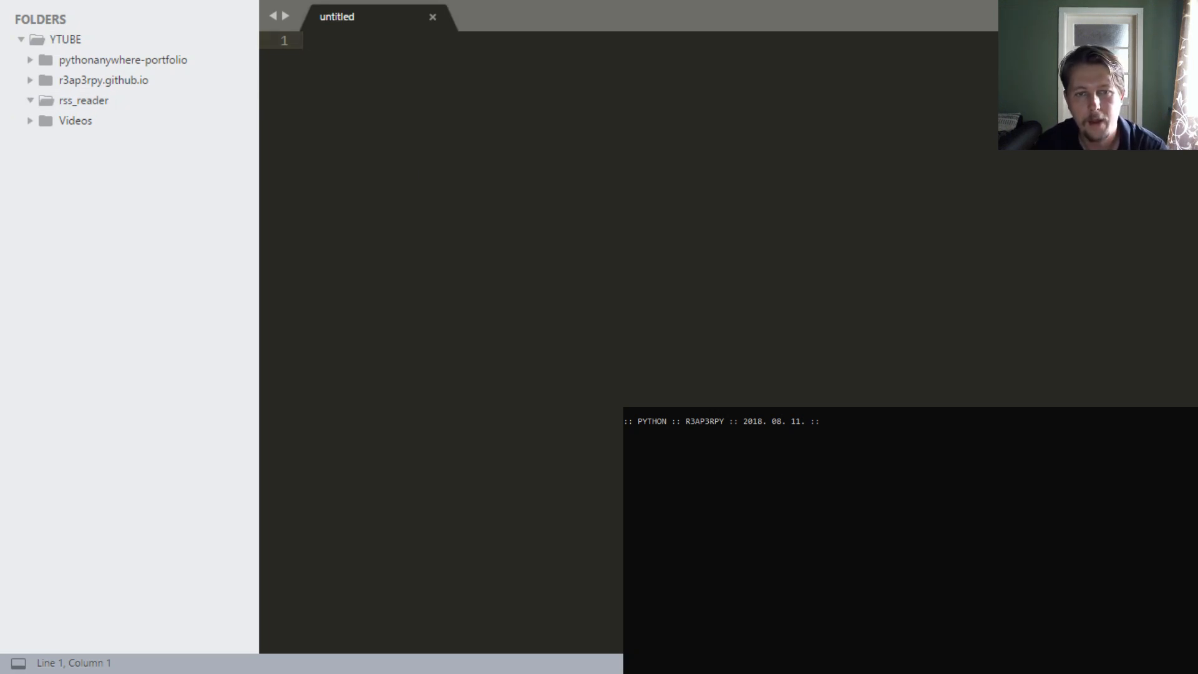
pyautogui.click(308, 41)
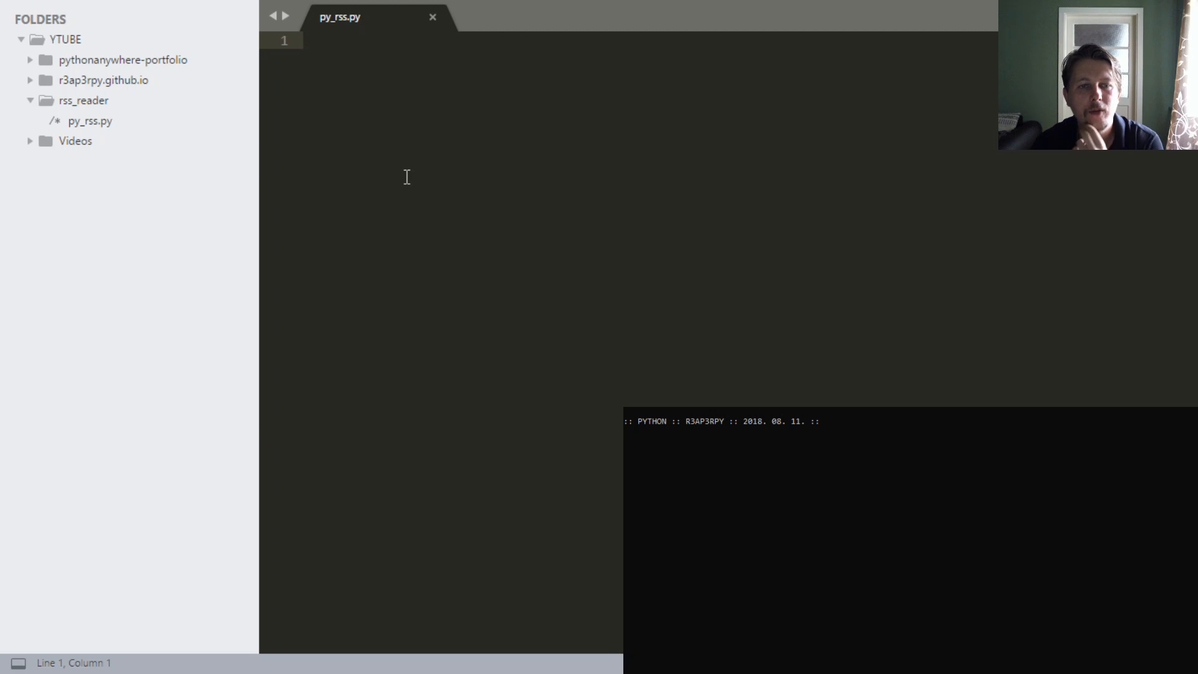
pyautogui.moveTo(859, 205)
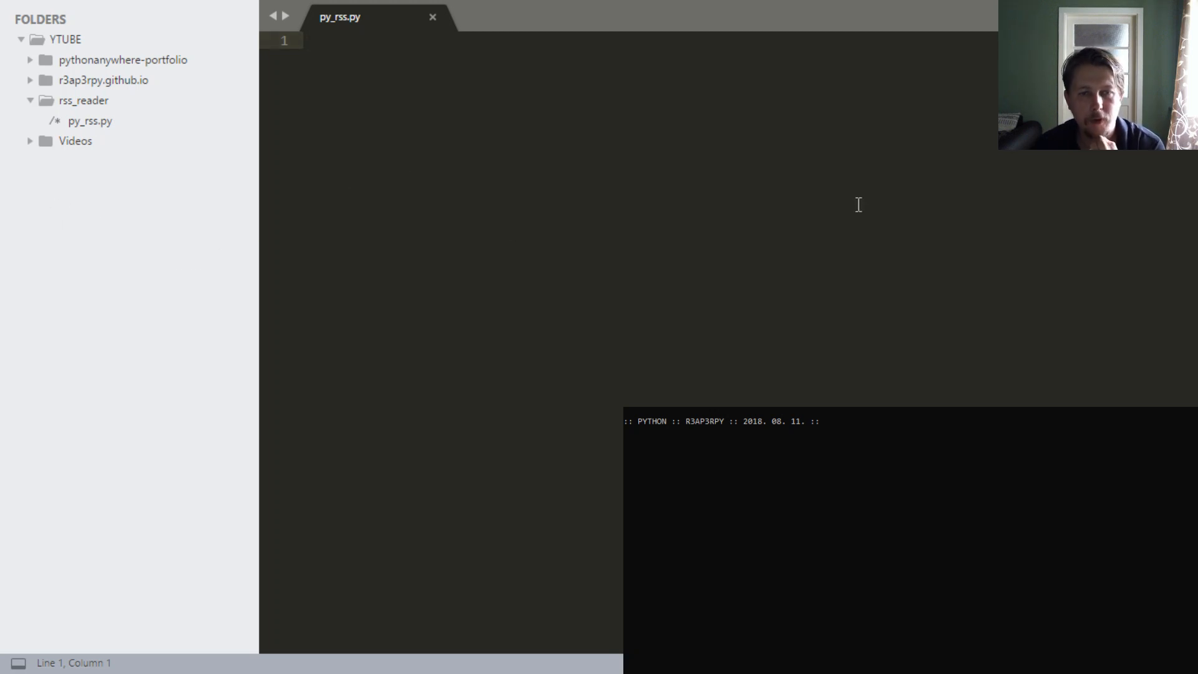
pyautogui.moveTo(791, 172)
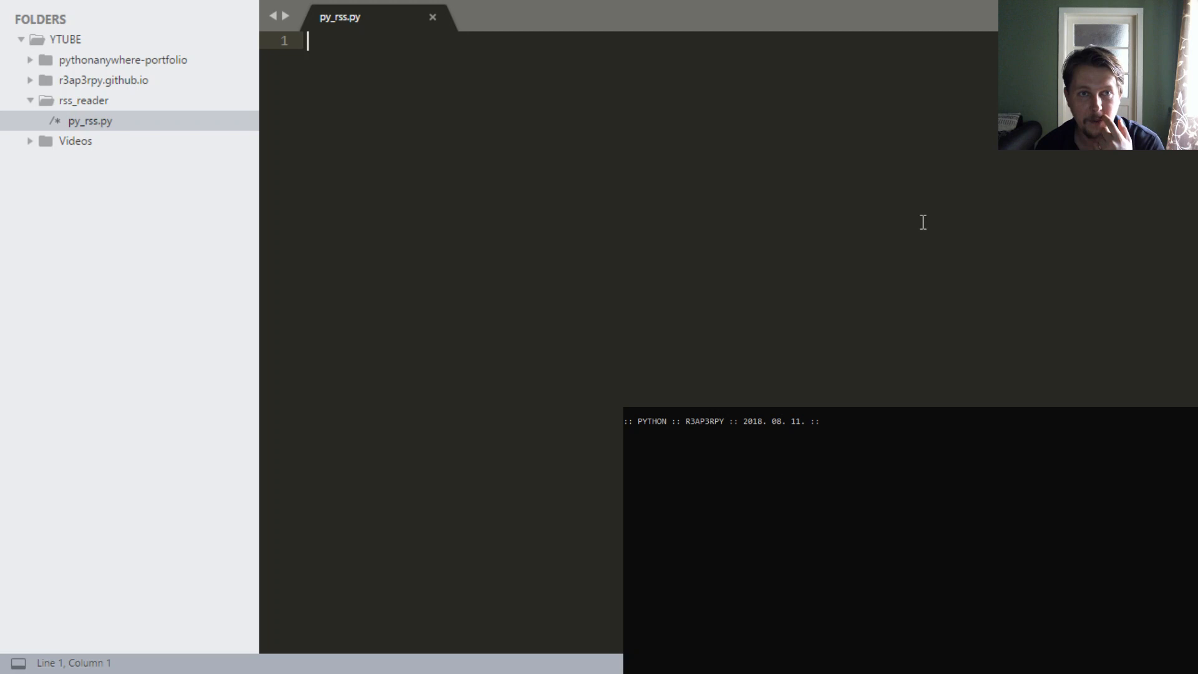
# - Import ElementTree as etree from xml.etree and Counter from collections
pyautogui.write('f')
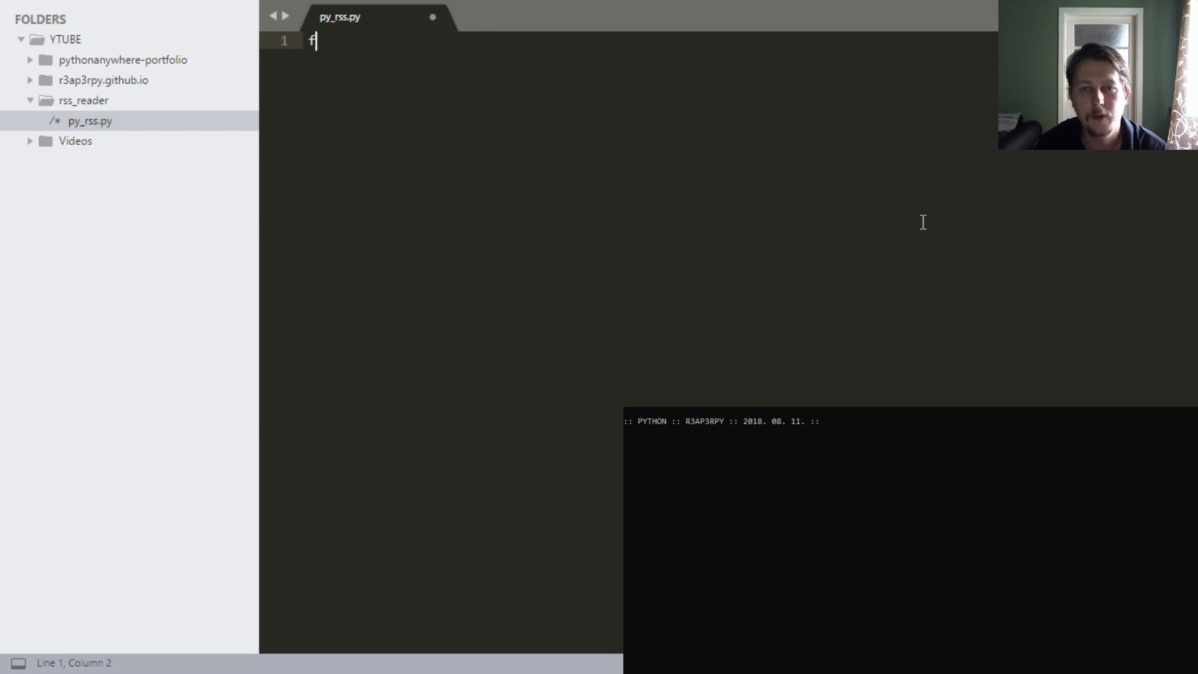
pyautogui.write('rom xml')
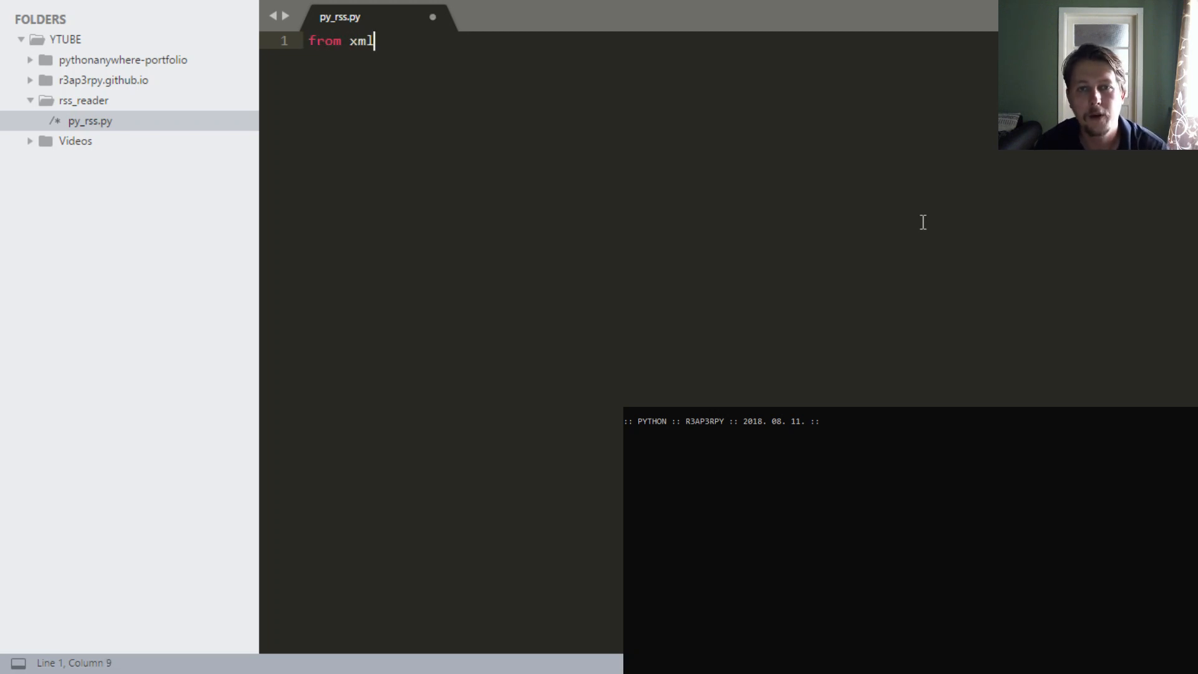
pyautogui.write('.et')
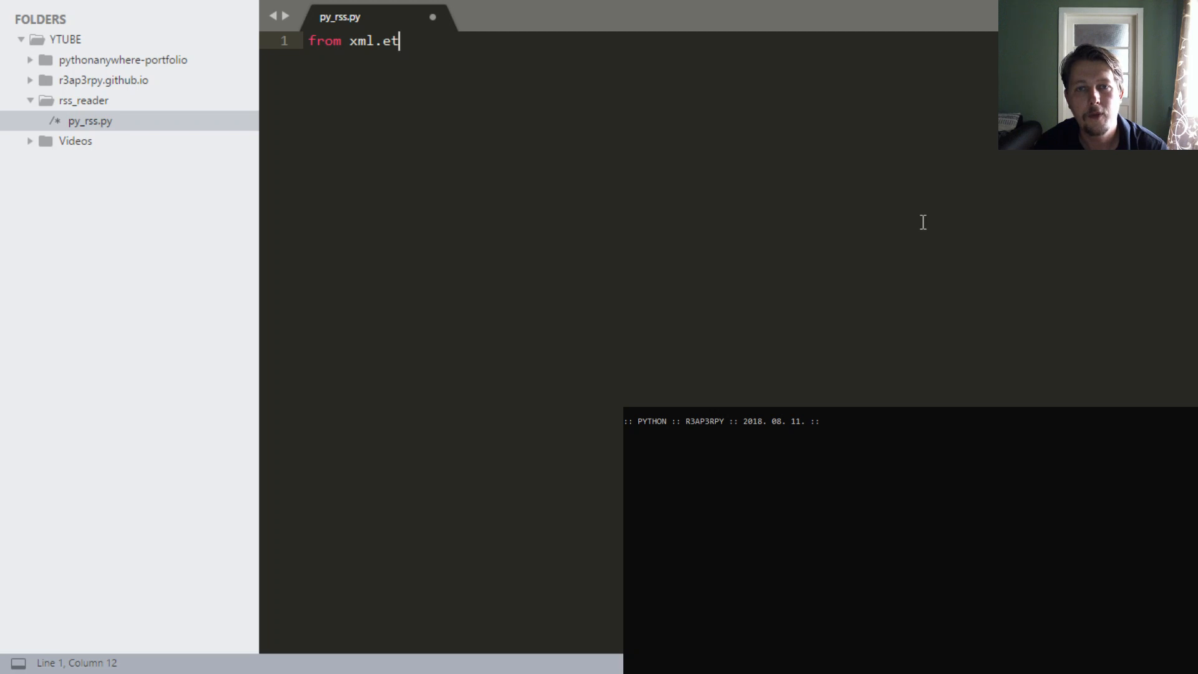
pyautogui.write('ree')
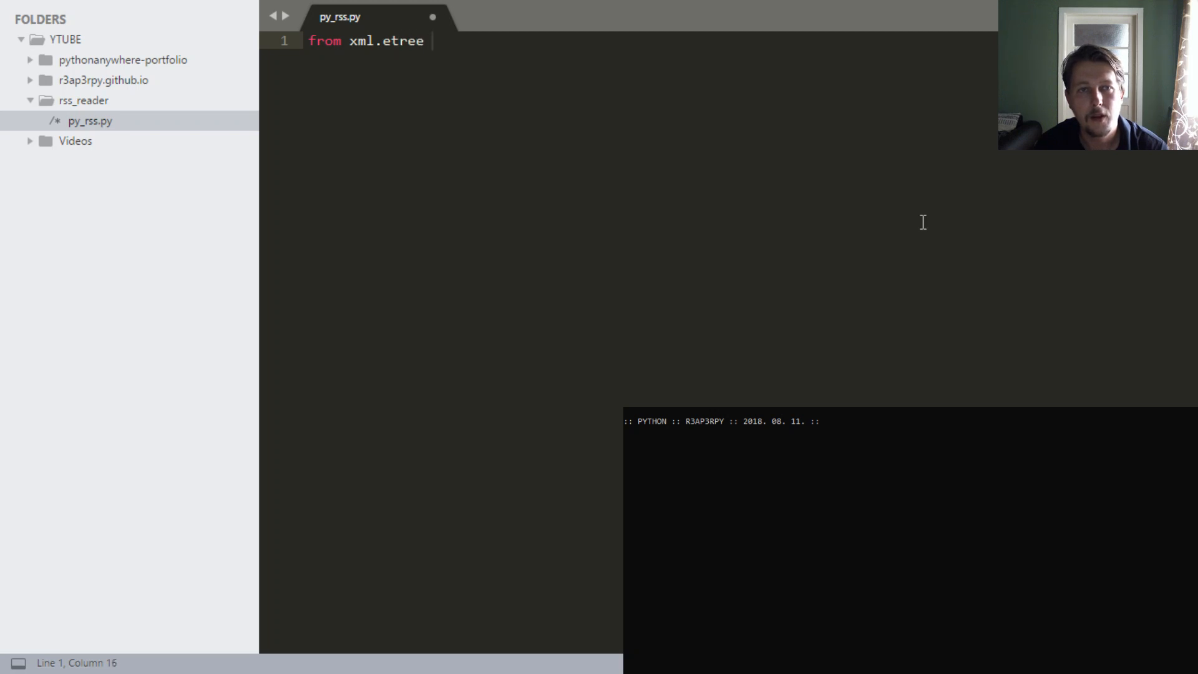
pyautogui.write('import')
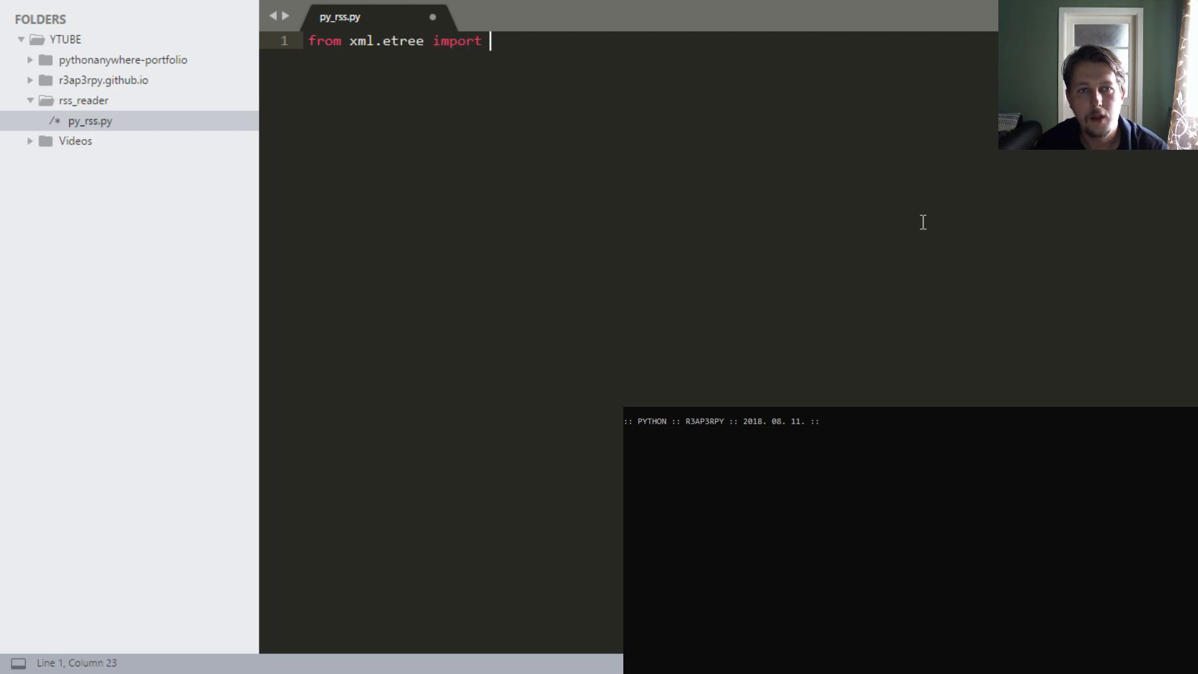
pyautogui.write('ElementTree as etree')
pyautogui.write('from collec')
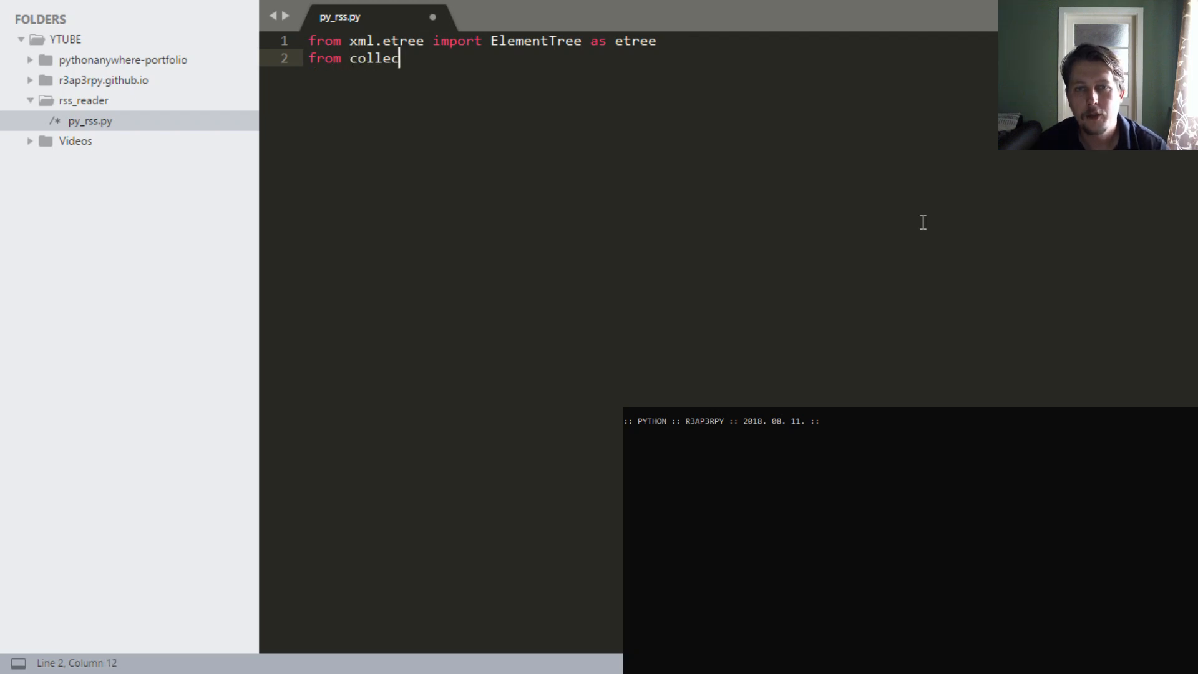
pyautogui.write('tions import')
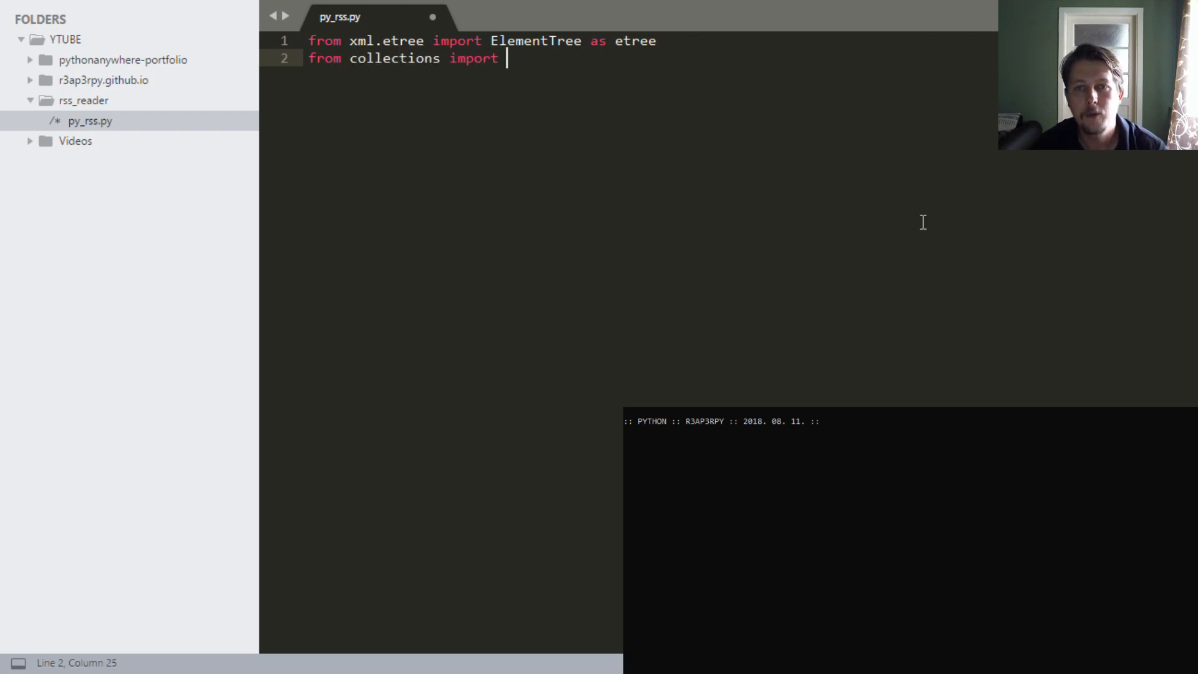
pyautogui.write('Counter')
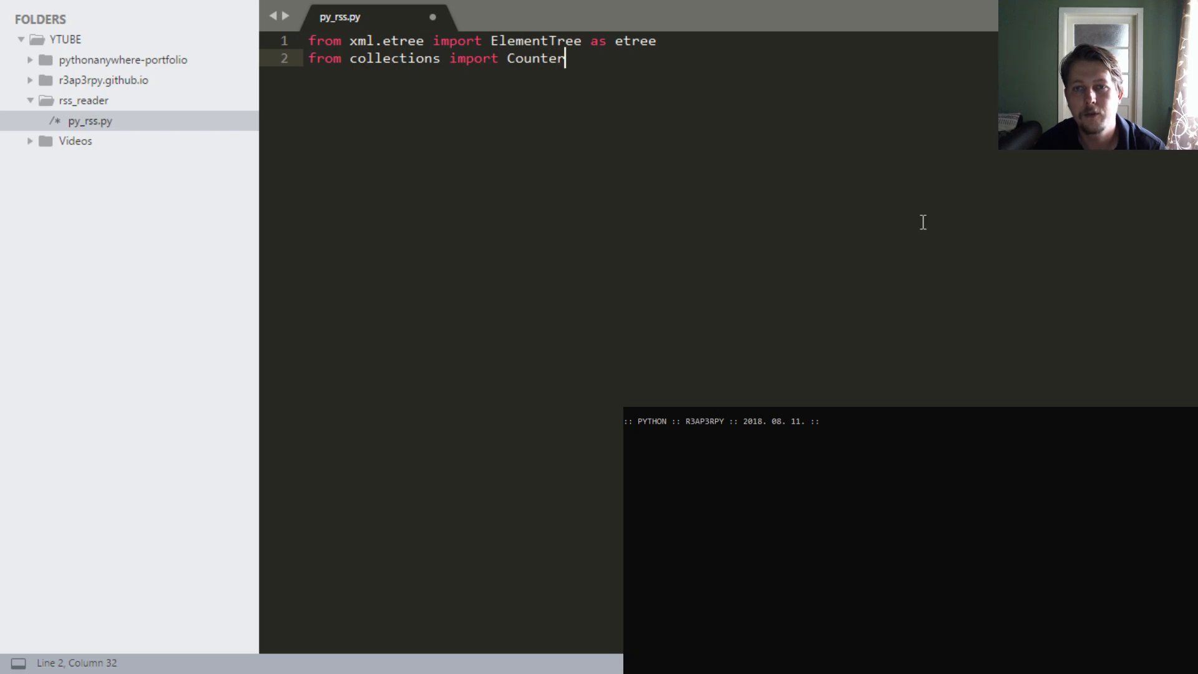
pyautogui.press('Enter')
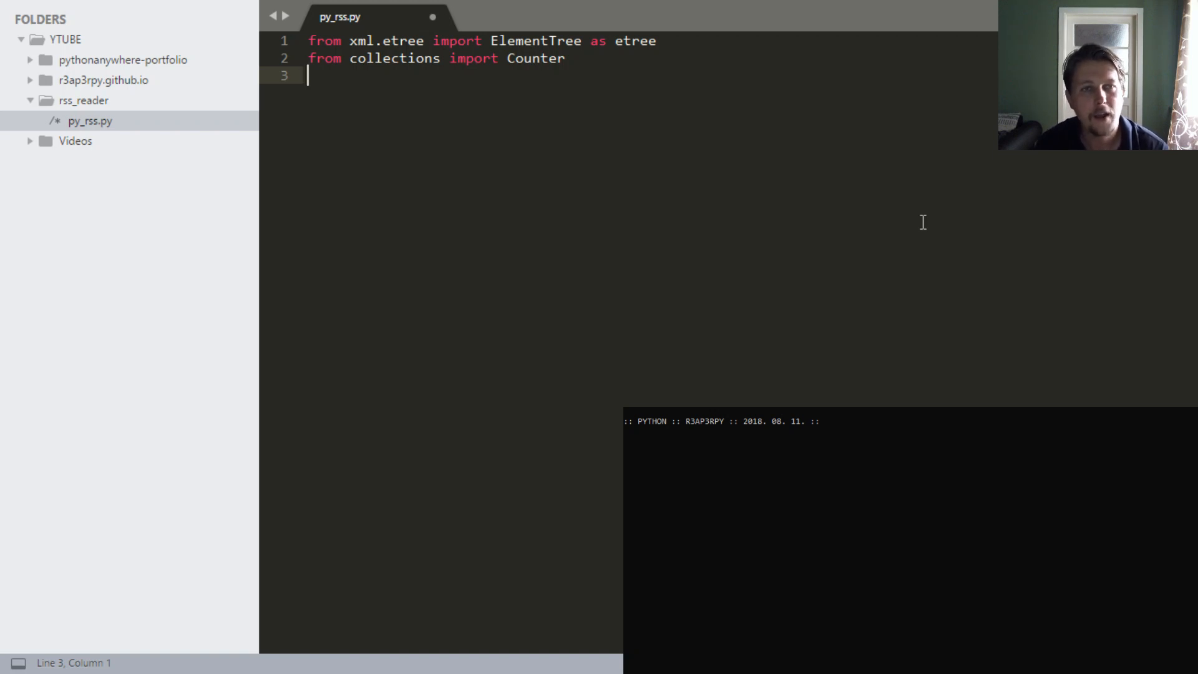
# - Import BeautifulSoup from bs4
pyautogui.write('from bs4')
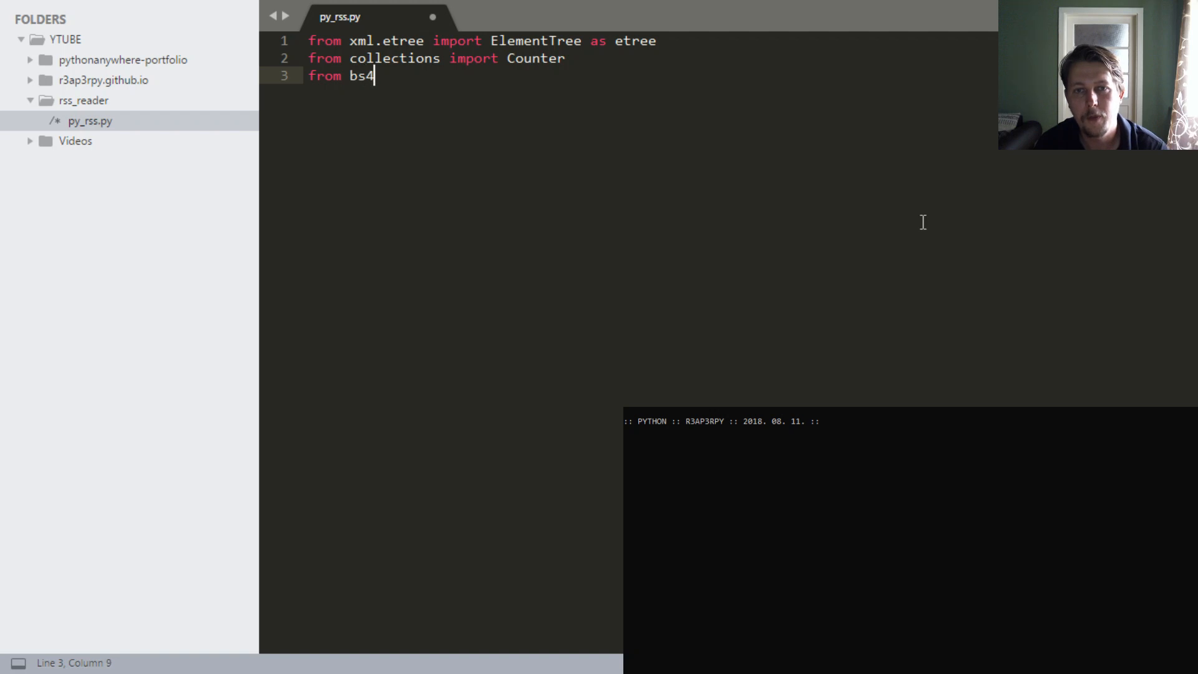
pyautogui.write('import B')
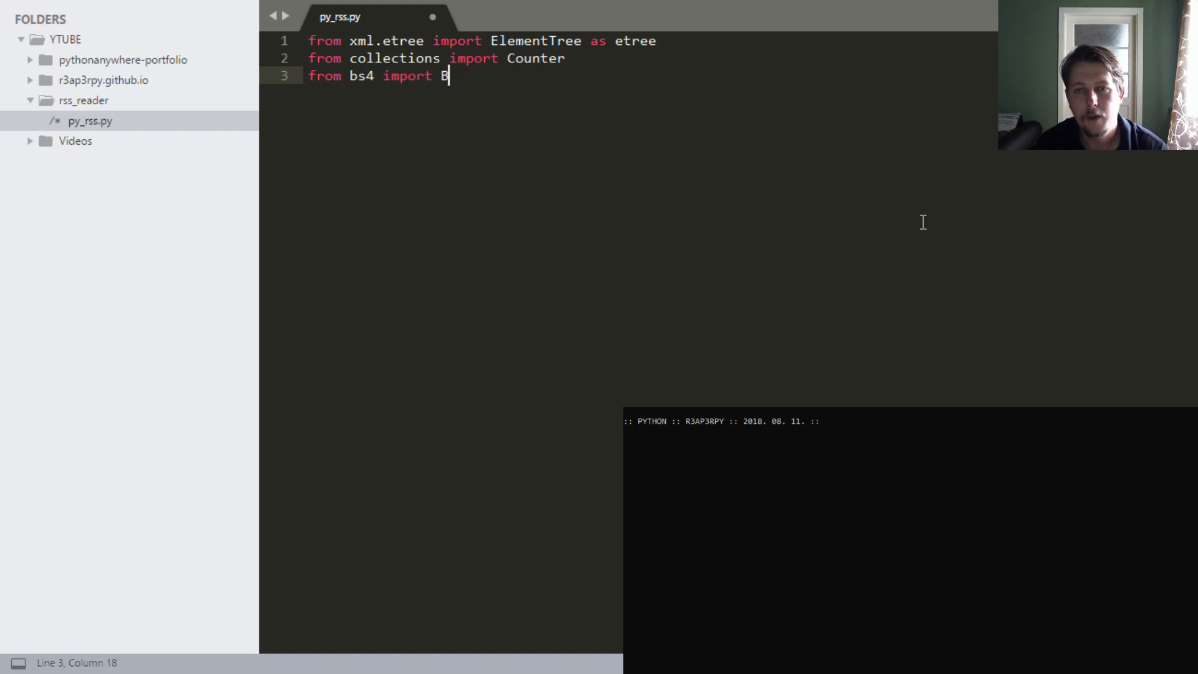
pyautogui.write('eaut')
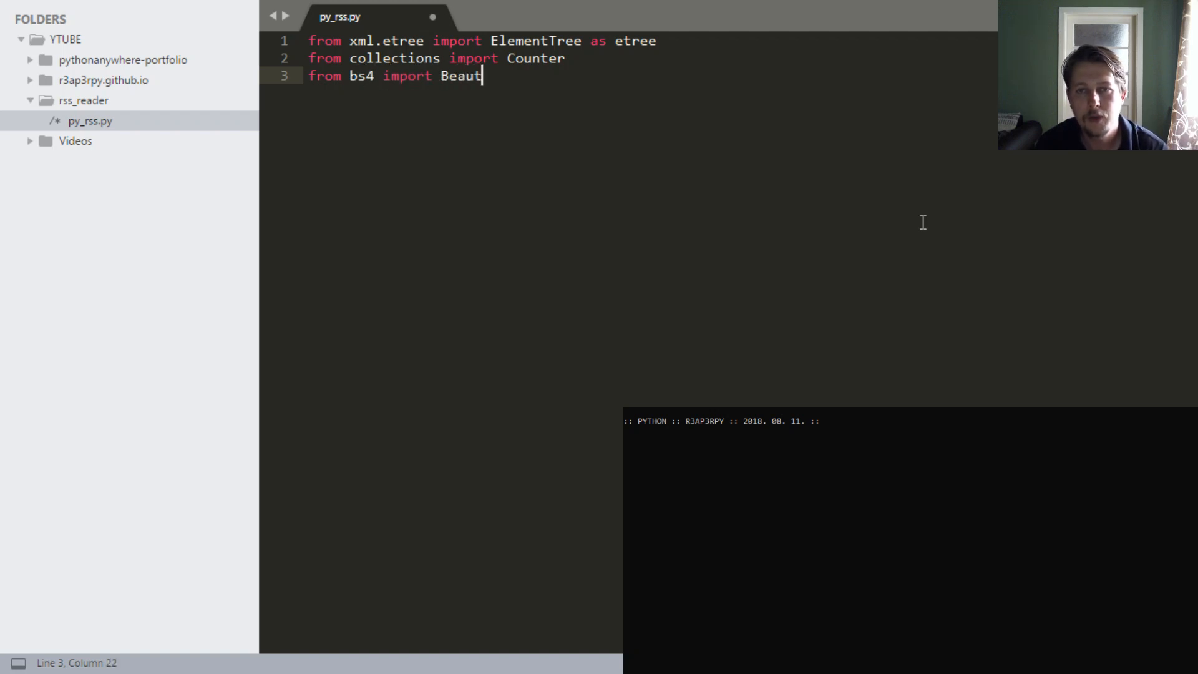
pyautogui.write('ifulS')
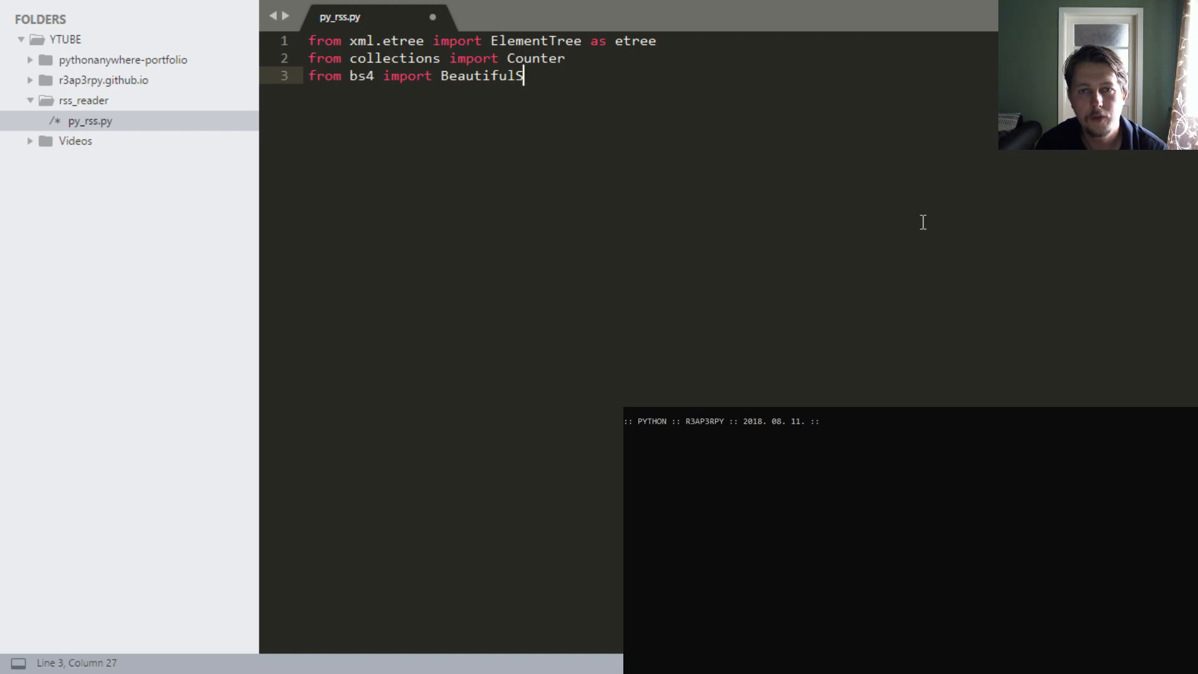
pyautogui.write('oup')
pyautogui.write('import requests')
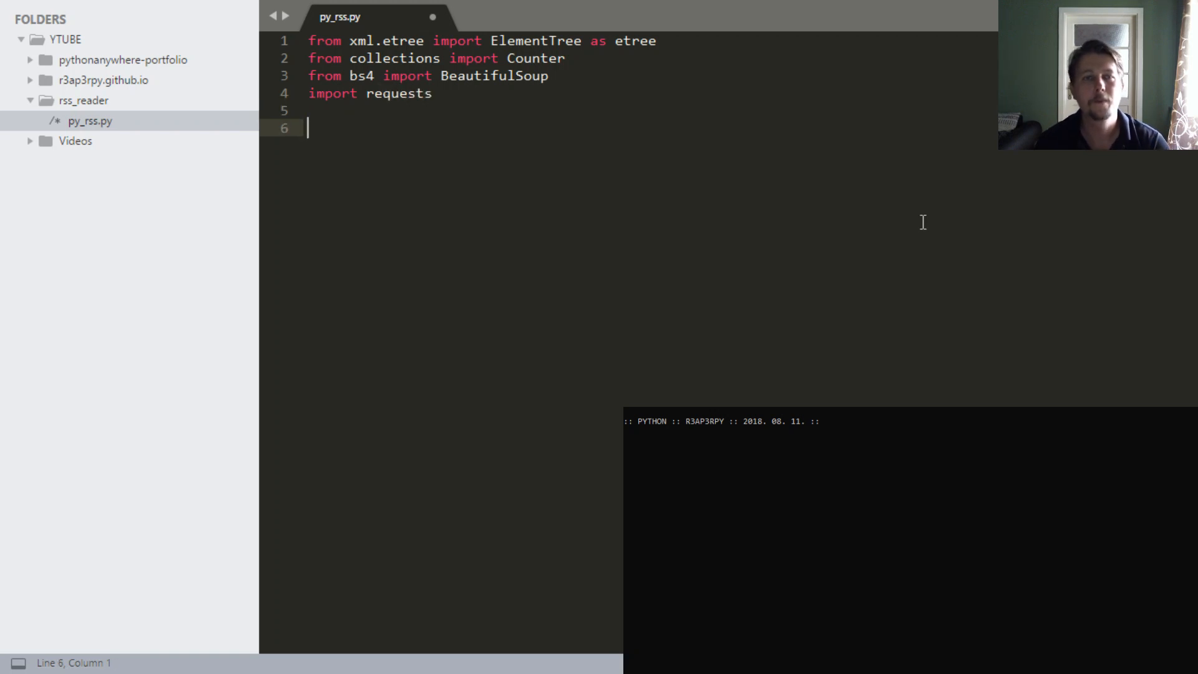
# - Define the Exceptions list holding 'a' and 'A'
pyautogui.write('Ex')
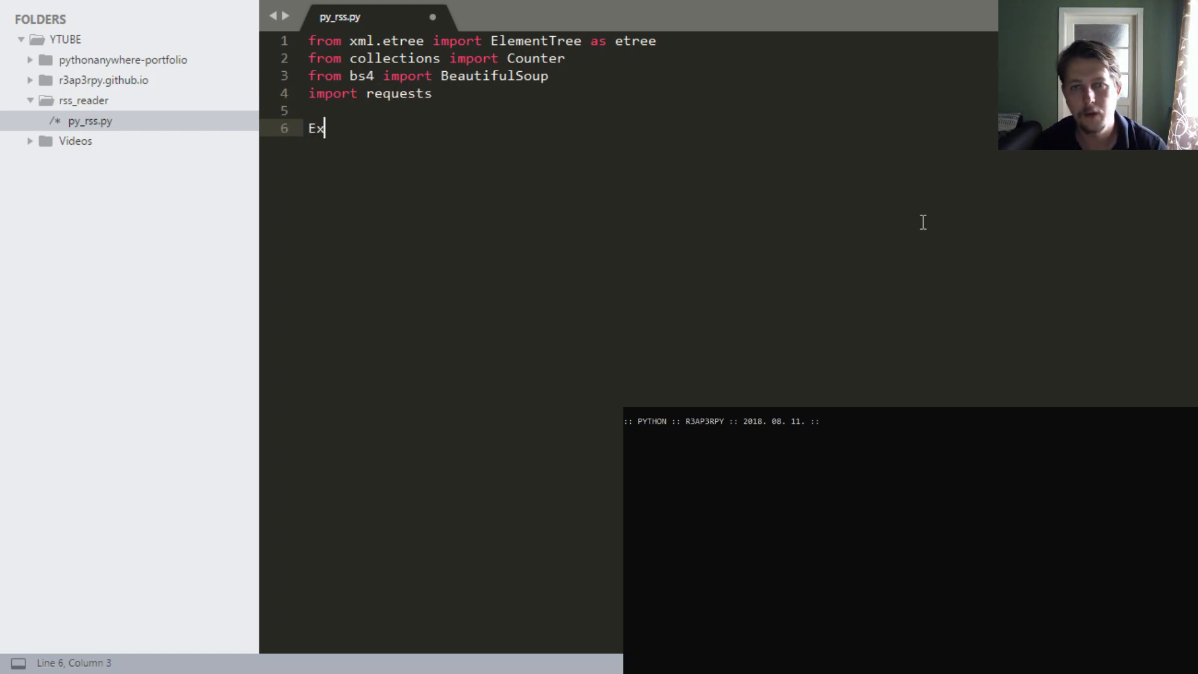
pyautogui.write('cem')
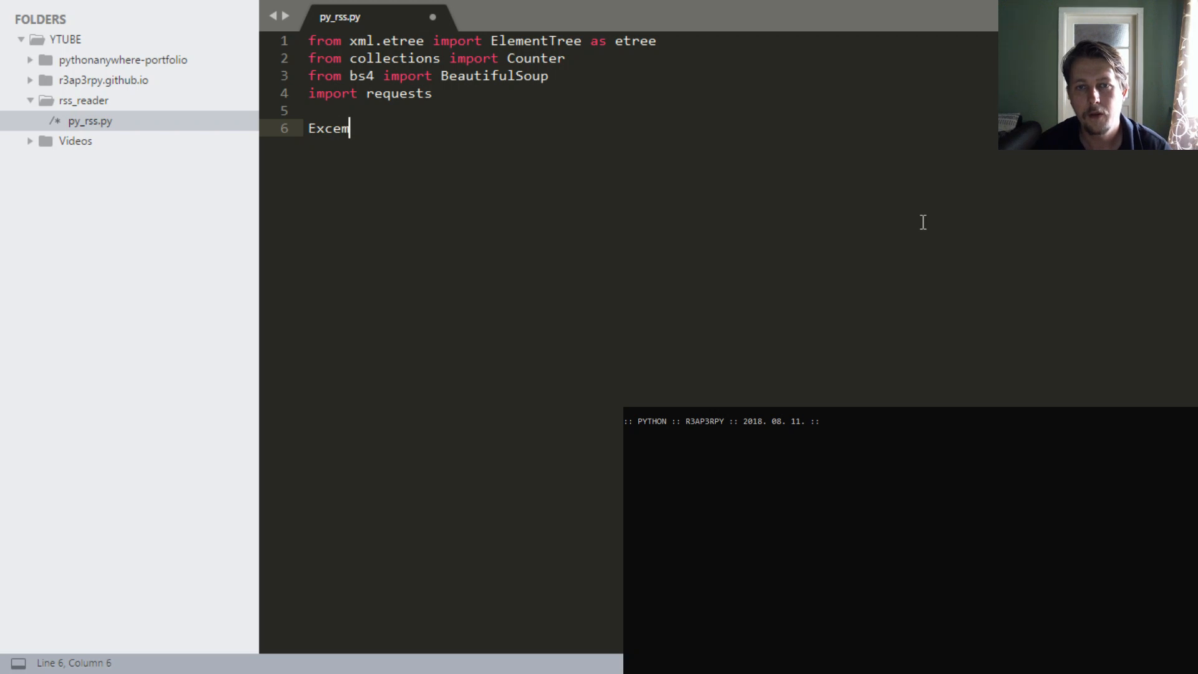
pyautogui.write('ption = [')
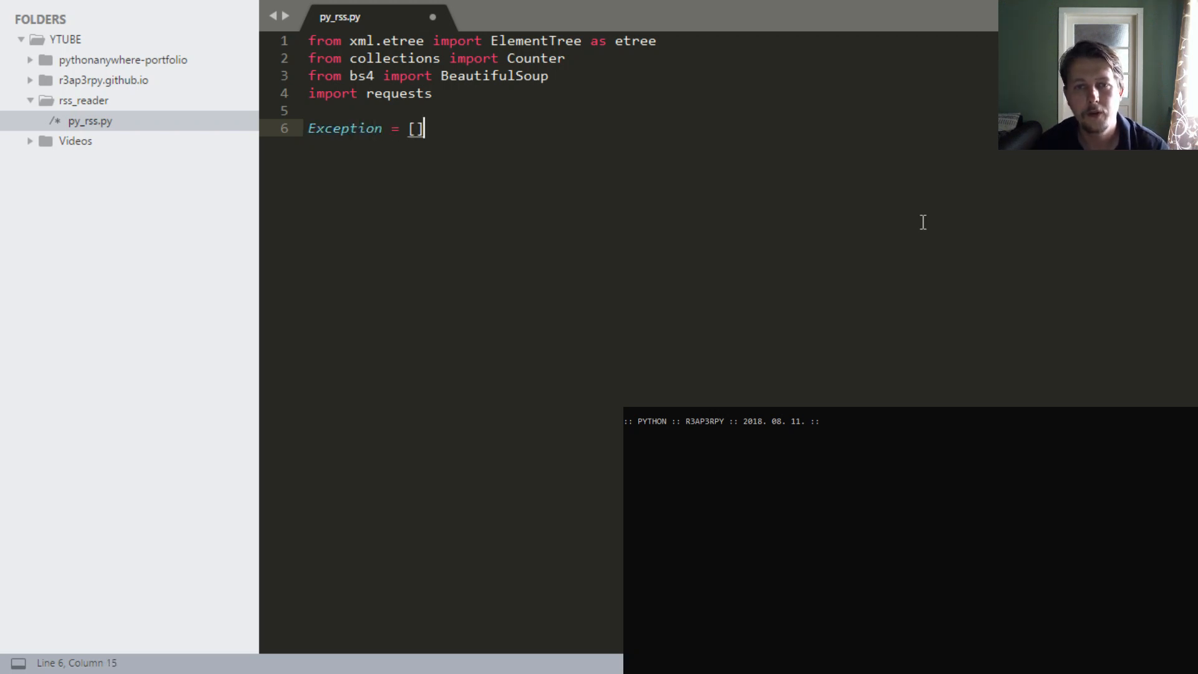
pyautogui.write('s')
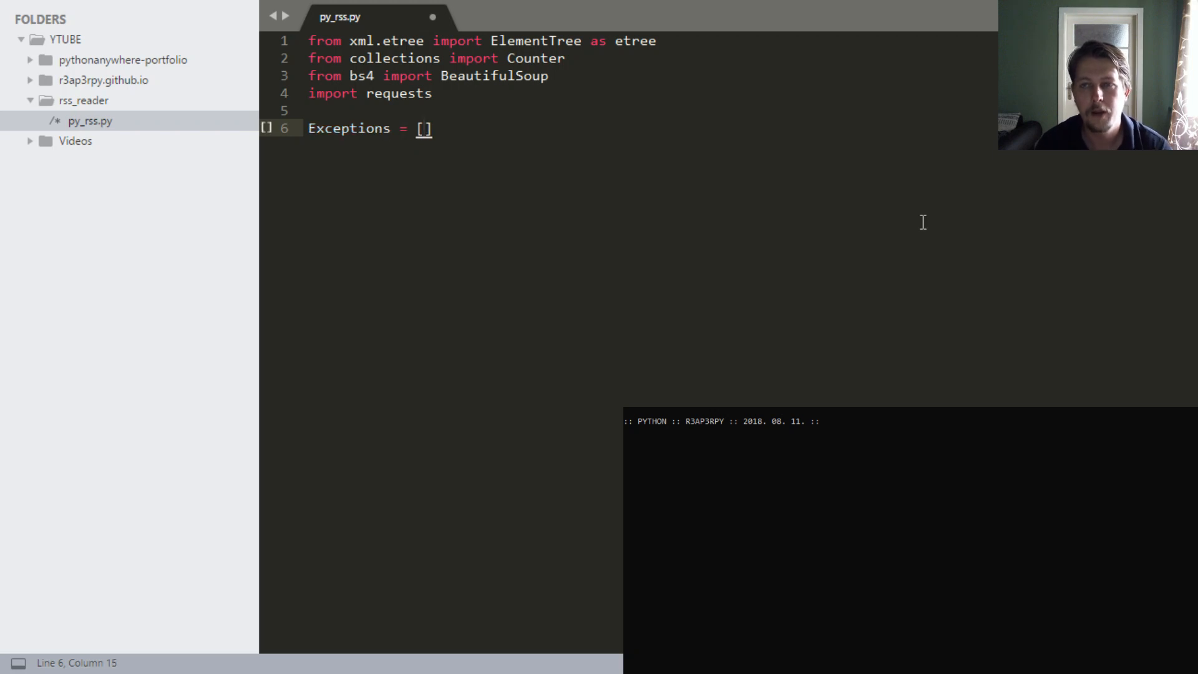
pyautogui.write("'a'.")
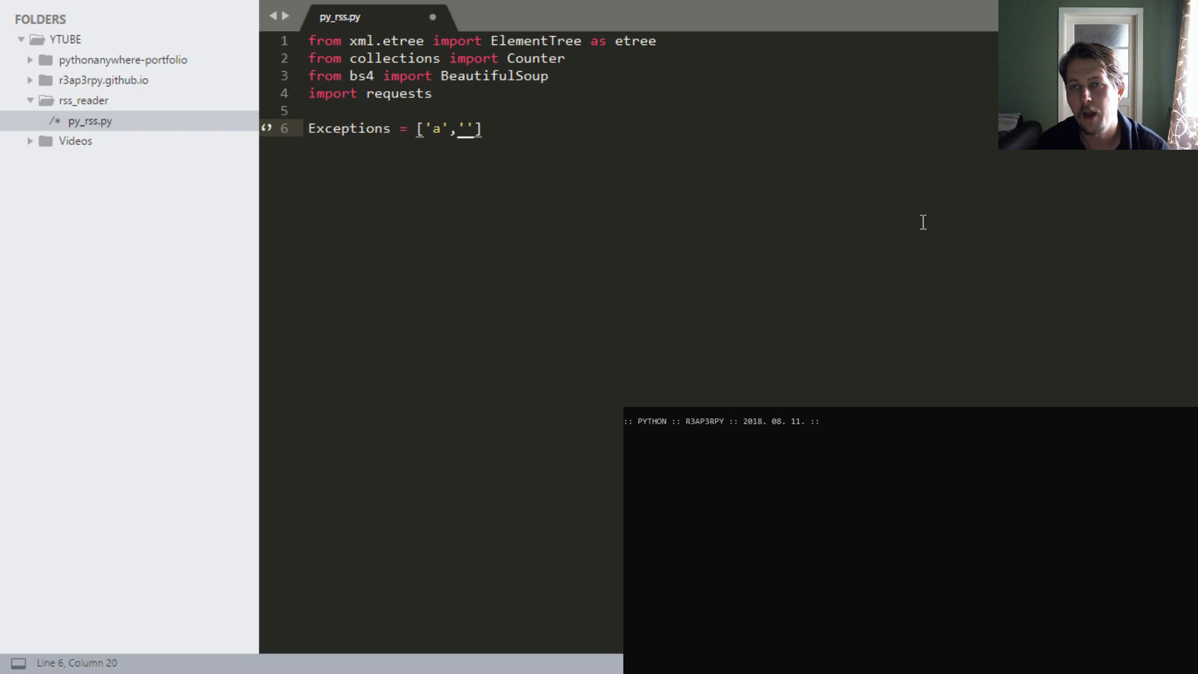
pyautogui.write('A')
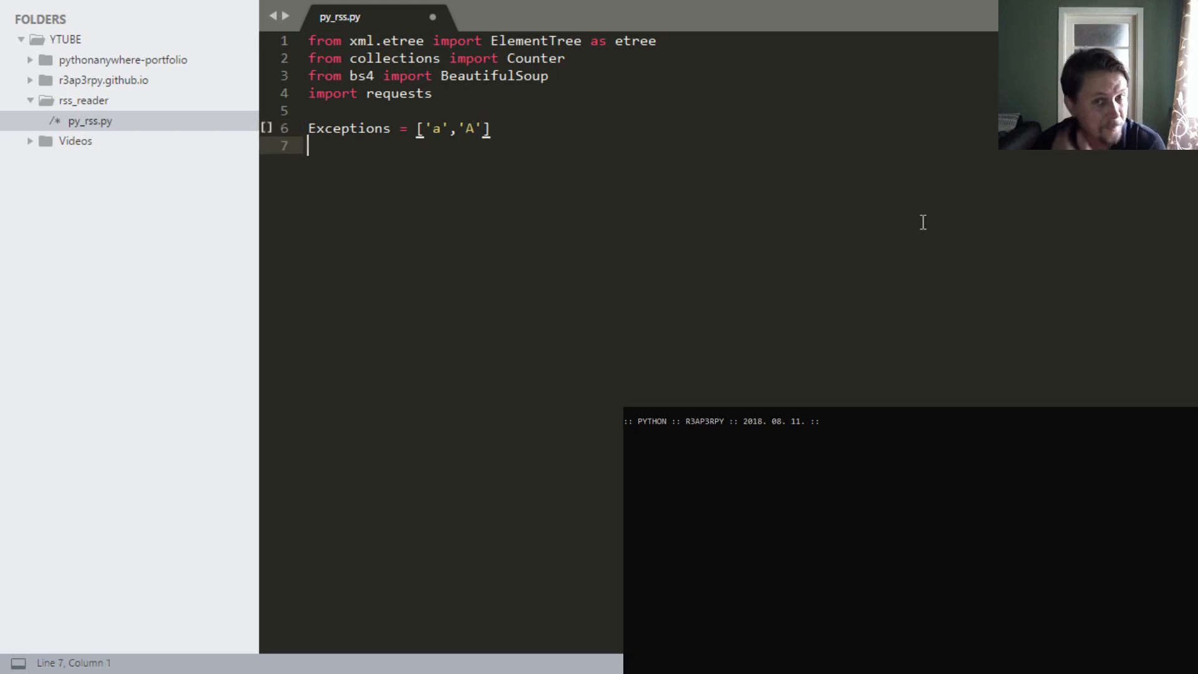
# - Define the URLS list with the origo.hu hircentrum origo.xml RSS feed address
pyautogui.write('URLS /')
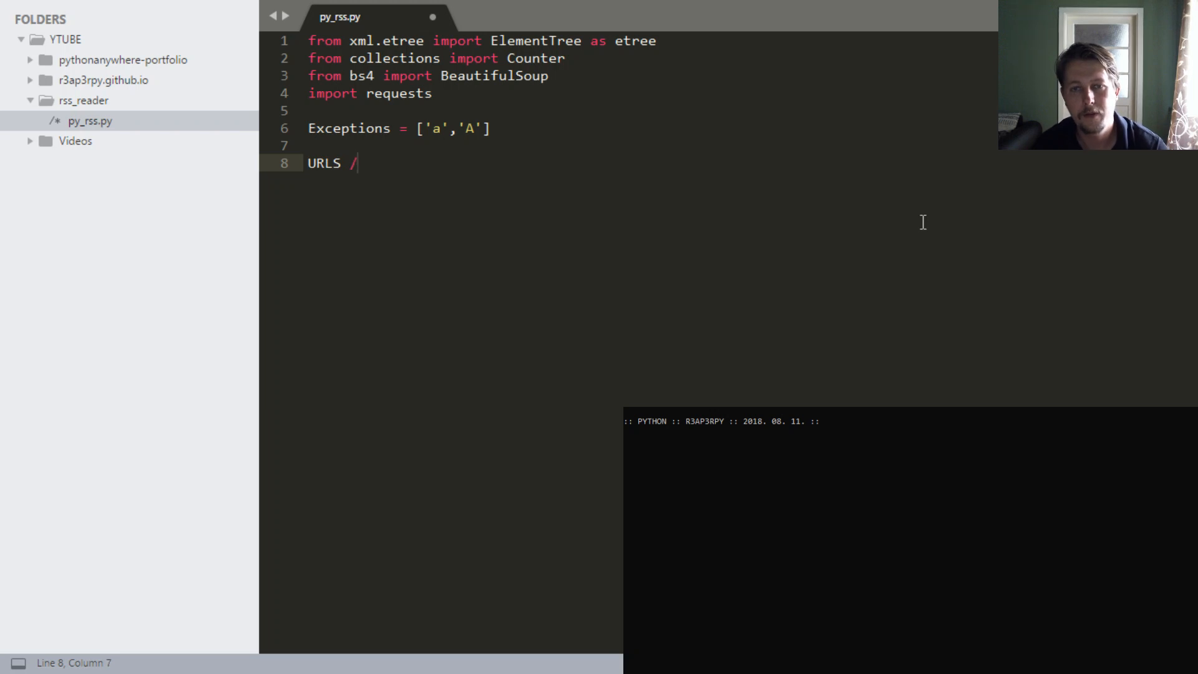
pyautogui.write('= []')
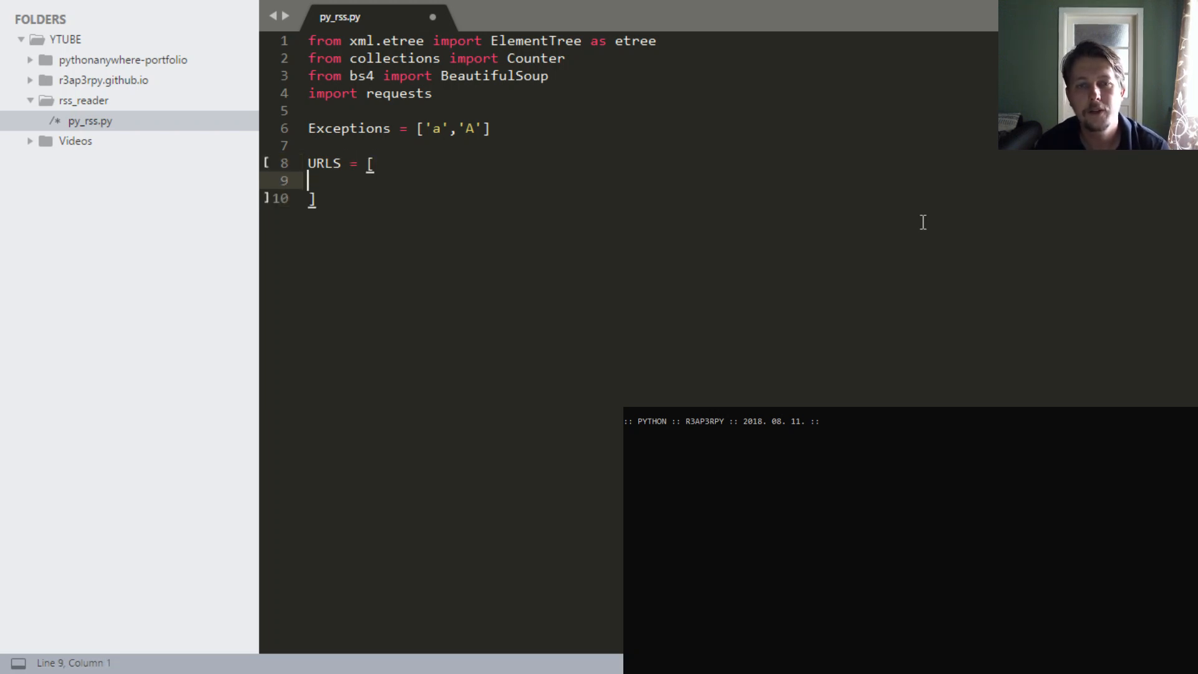
pyautogui.press('Tab')
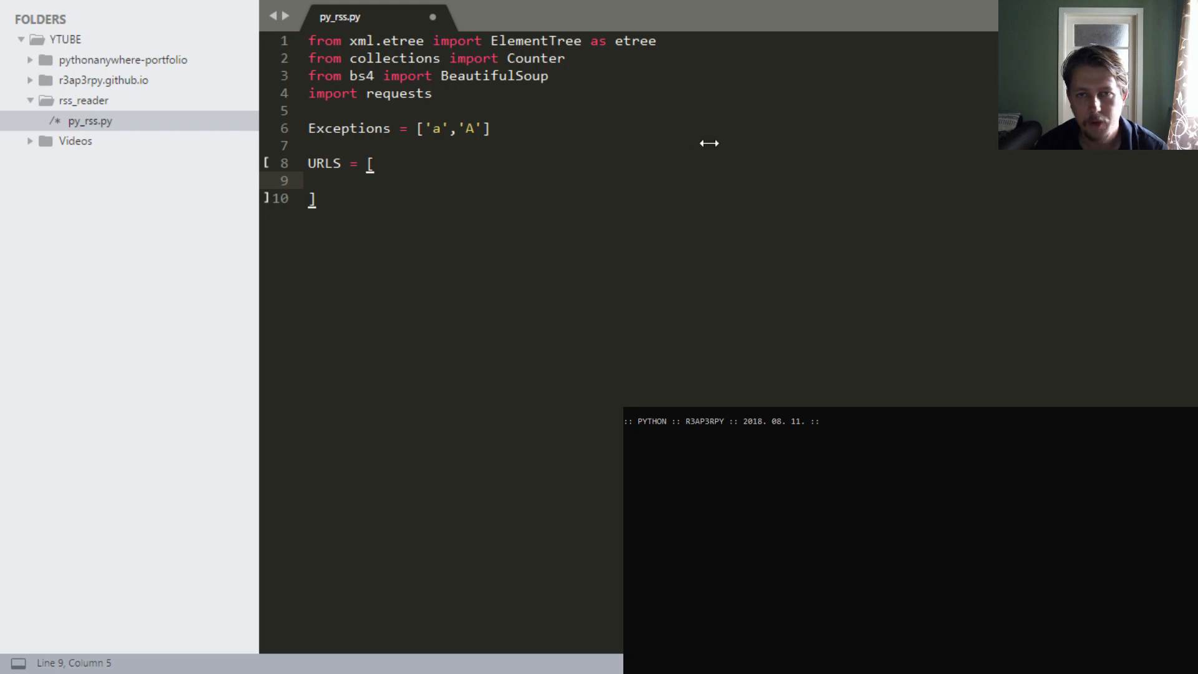
pyautogui.write('"http://www.origo.hu/contentpartner/rss/hircentrum/origo.xml"')
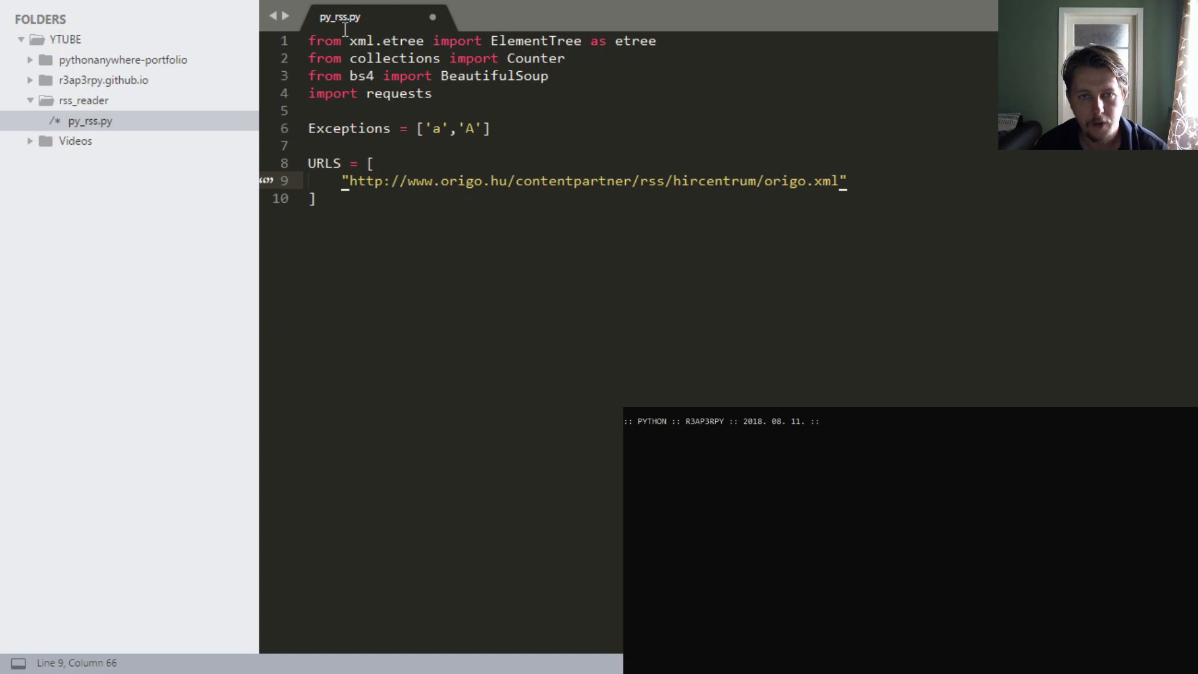
pyautogui.moveTo(339, 36)
pyautogui.write('"https://index.hu/24ora/rss/')
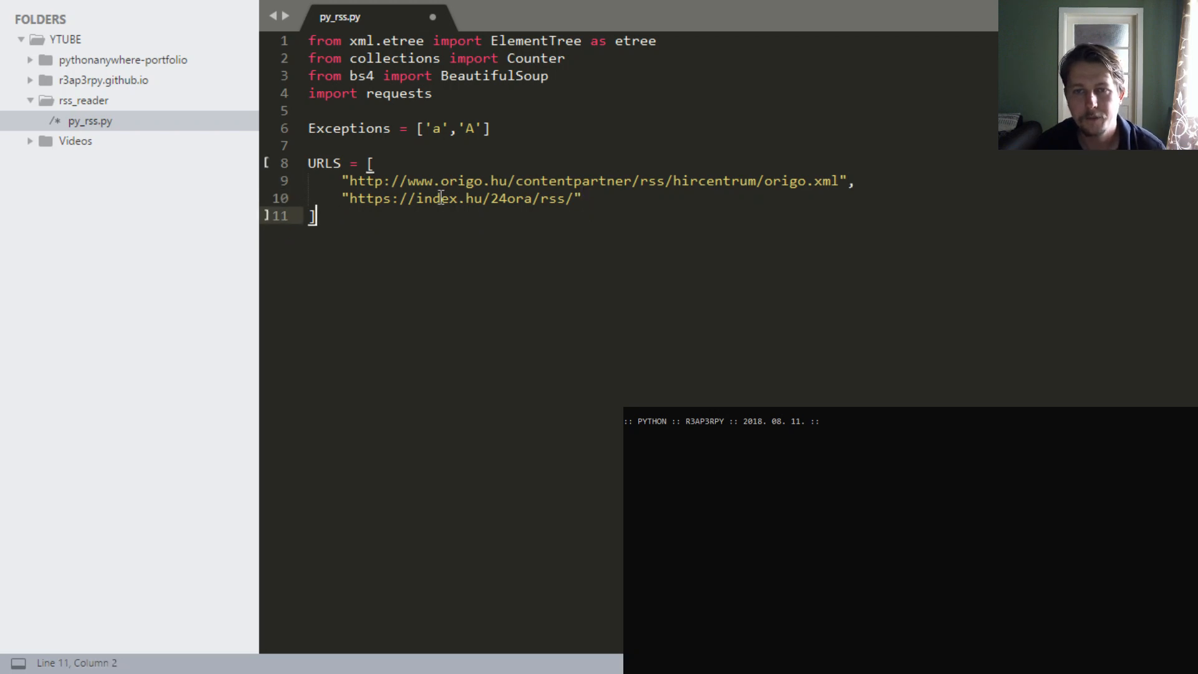
# - Loop over URLS printing "Processing feed from {}" formatted with each url
pyautogui.write('f')
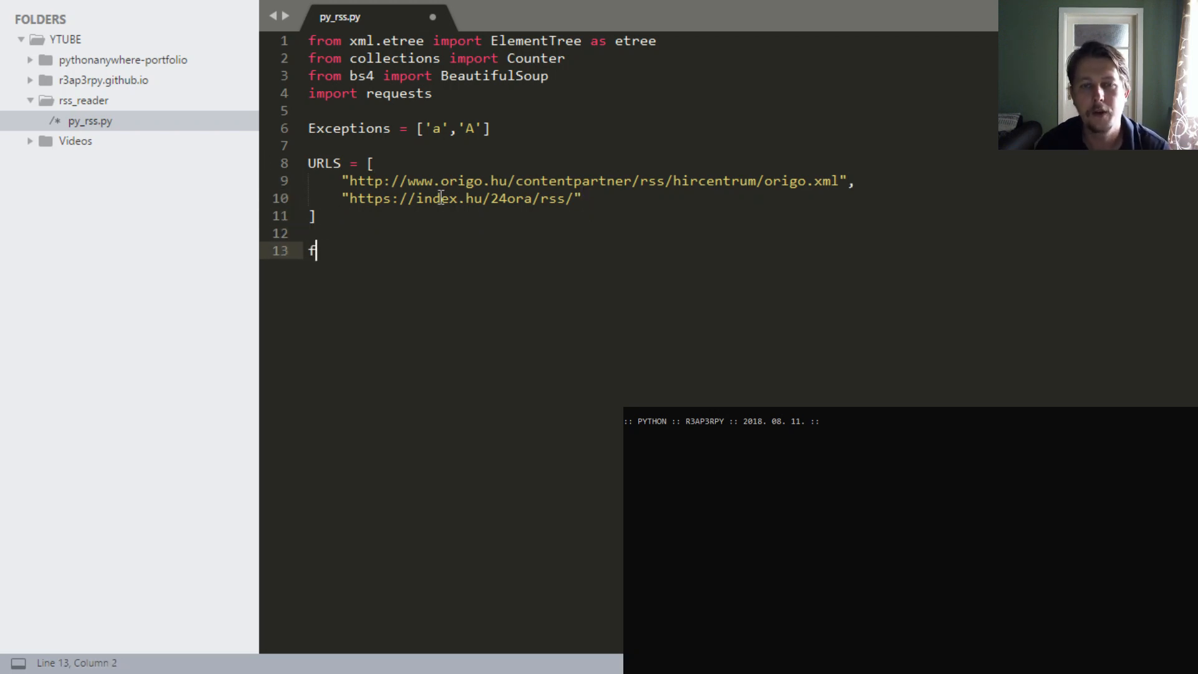
pyautogui.write('or url i')
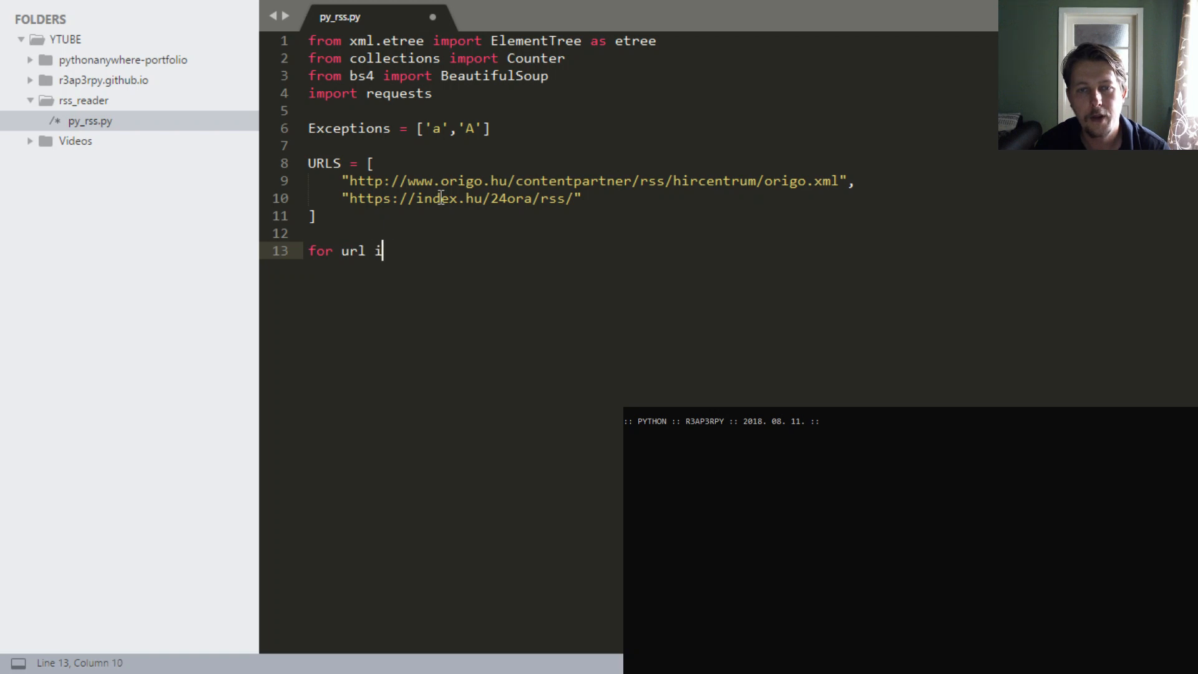
pyautogui.write('n URLS:')
pyautogui.write('print("Pro')
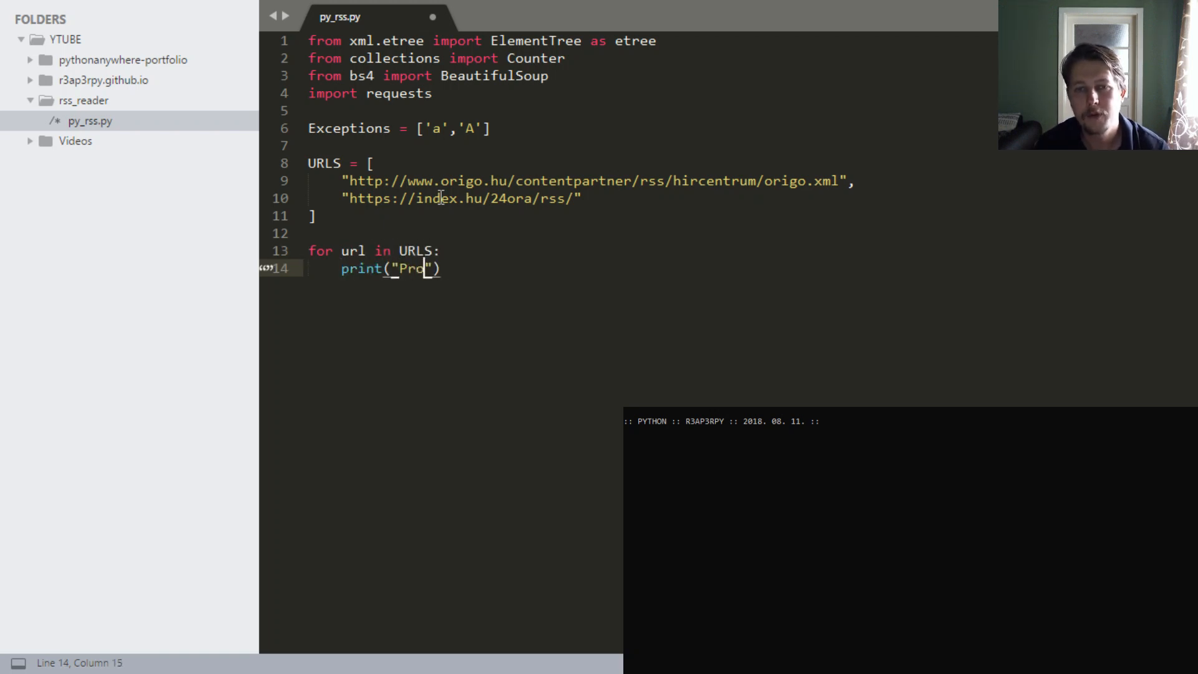
pyautogui.write('cessing')
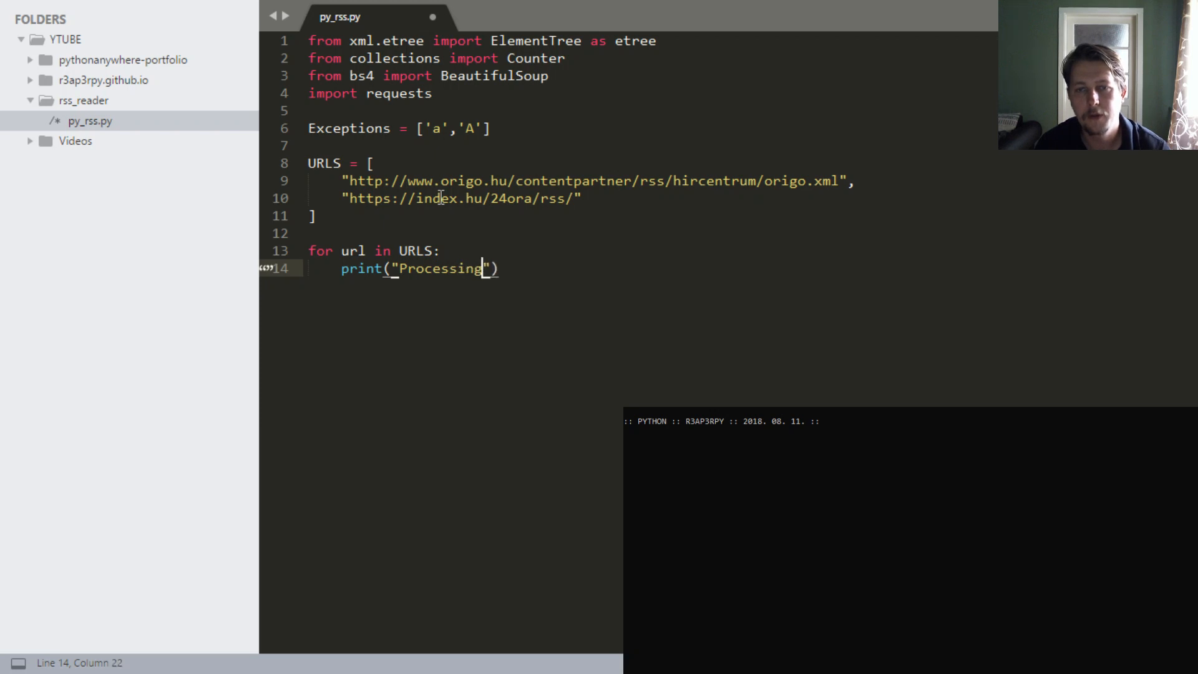
pyautogui.write('feed from')
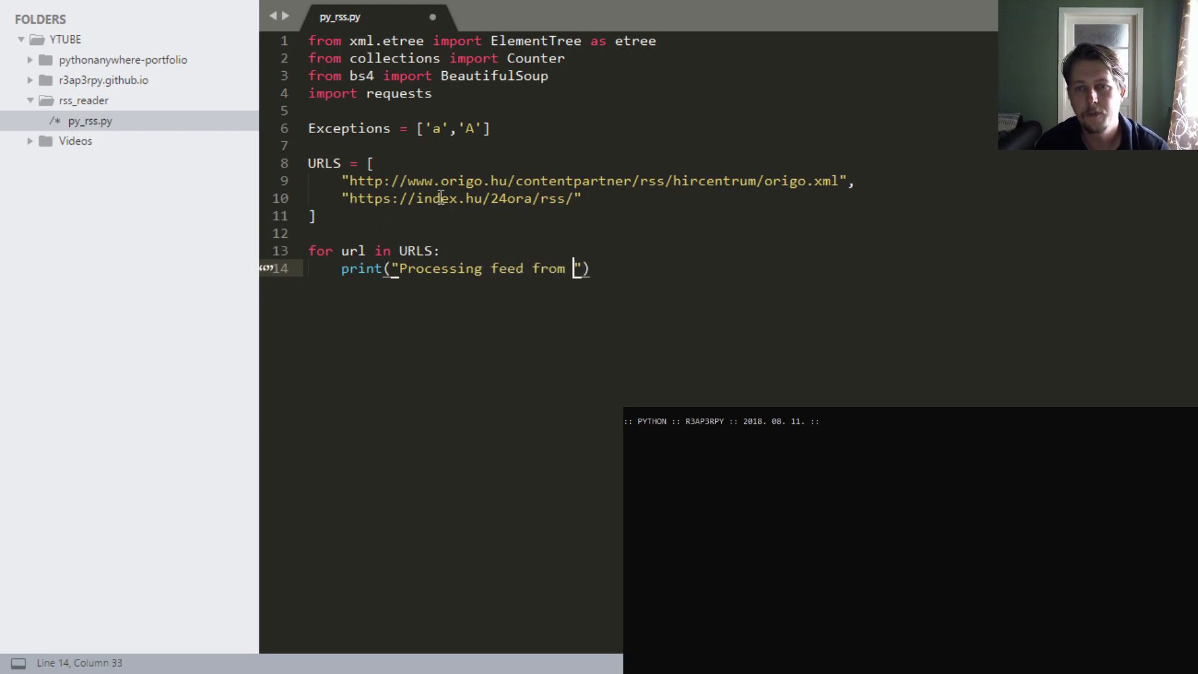
pyautogui.write('{}')
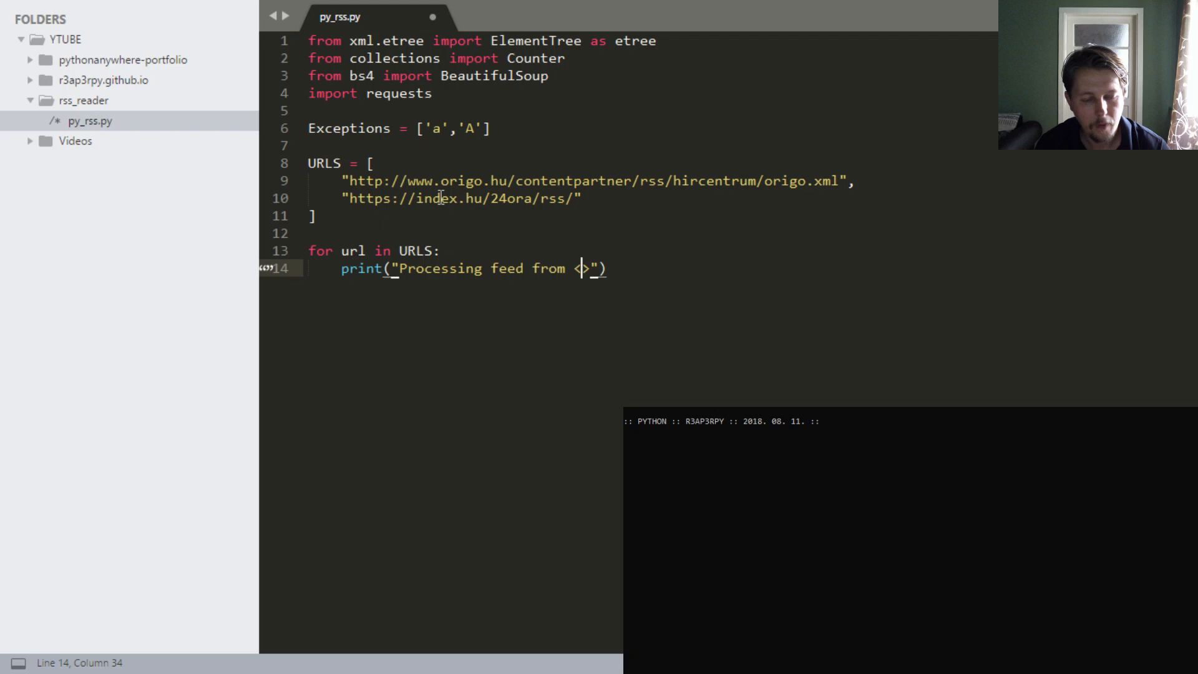
pyautogui.write('{}')
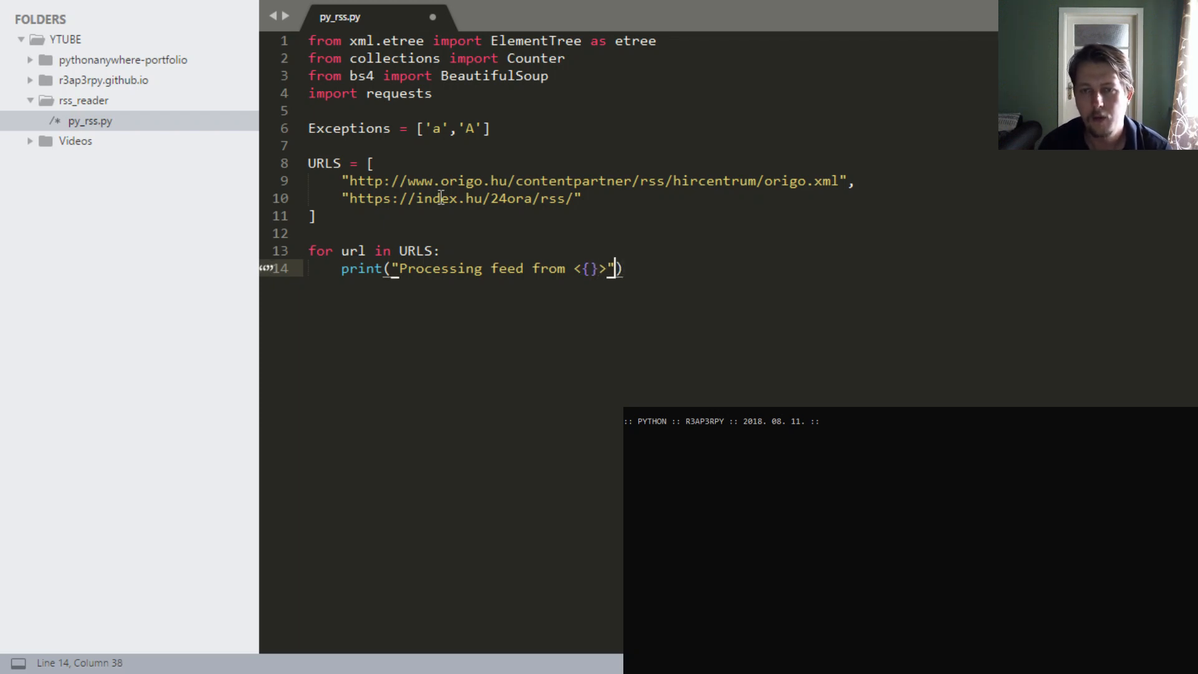
pyautogui.write('.format(url')
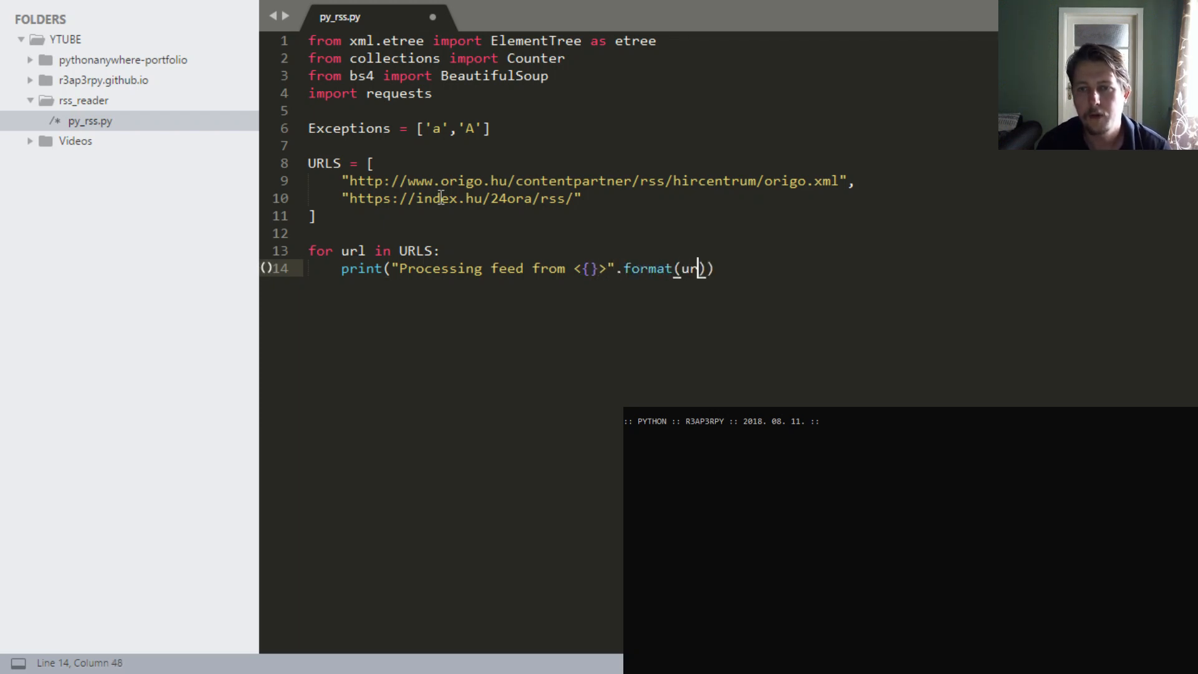
pyautogui.press('enter')
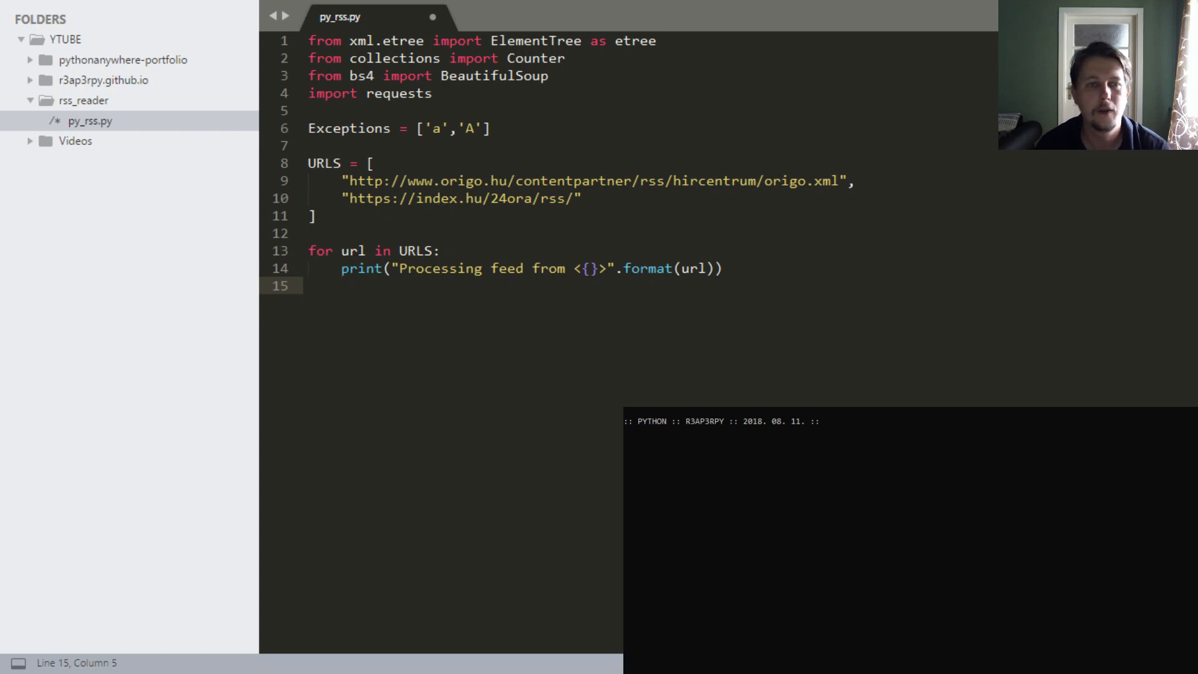
# - Download each feed into data with requests.get(url = url).text
pyautogui.write('date')
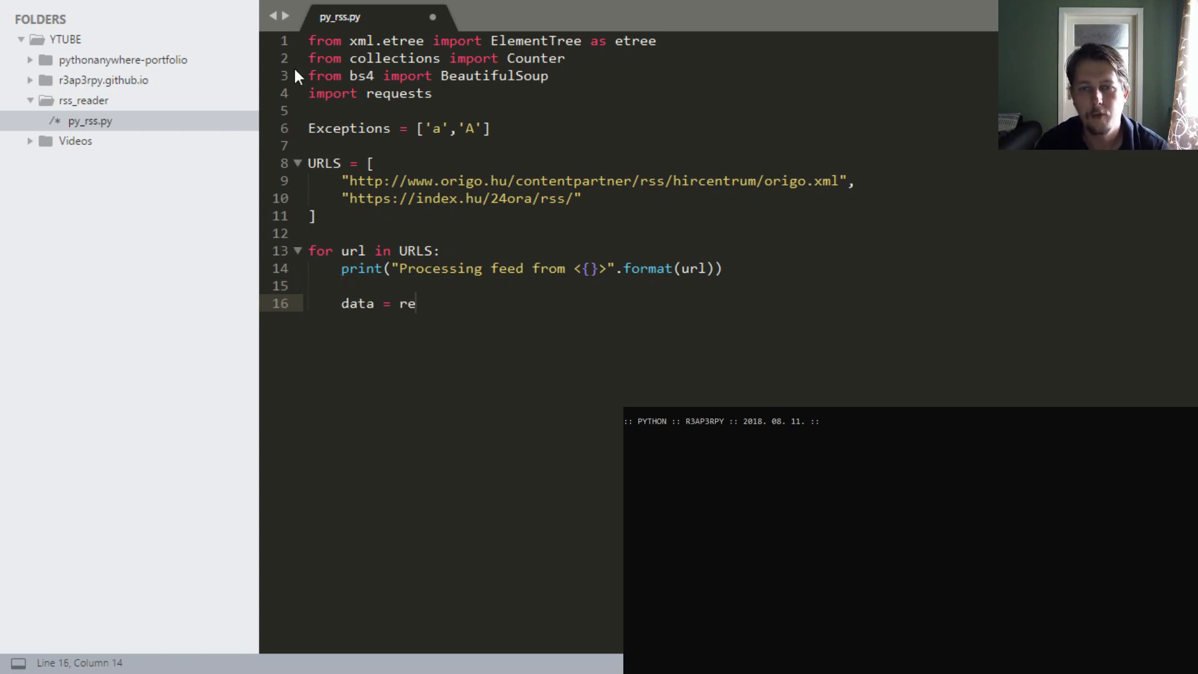
pyautogui.write('quests.get(u')
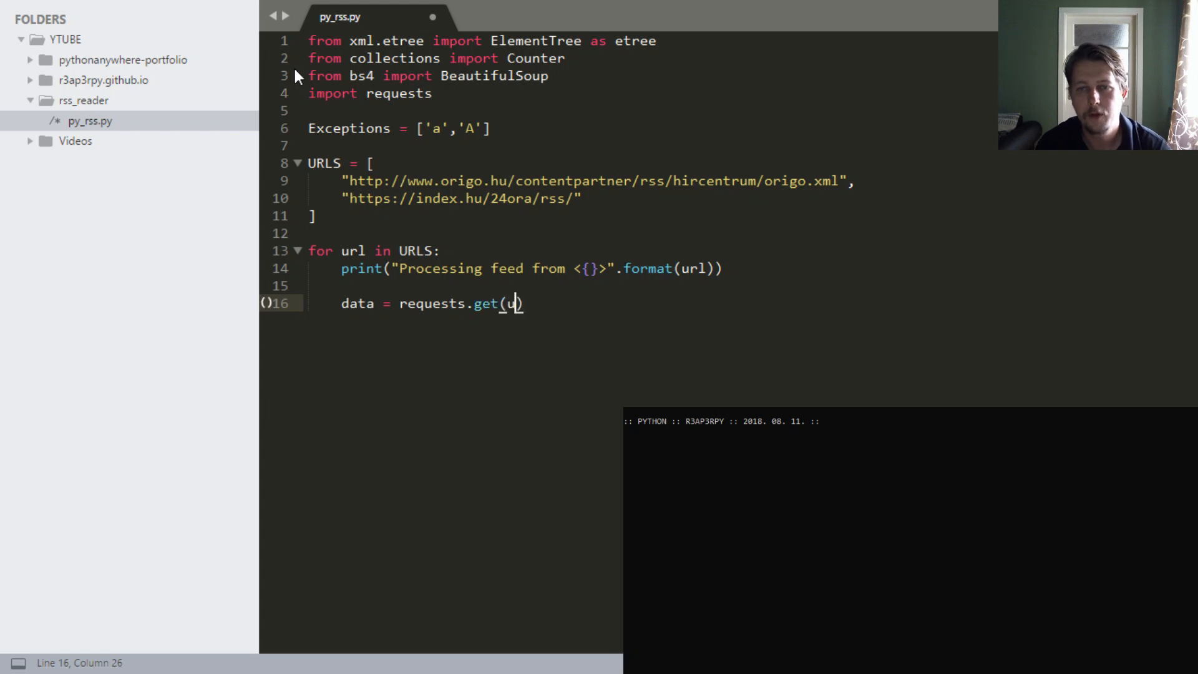
pyautogui.write('rl = url')
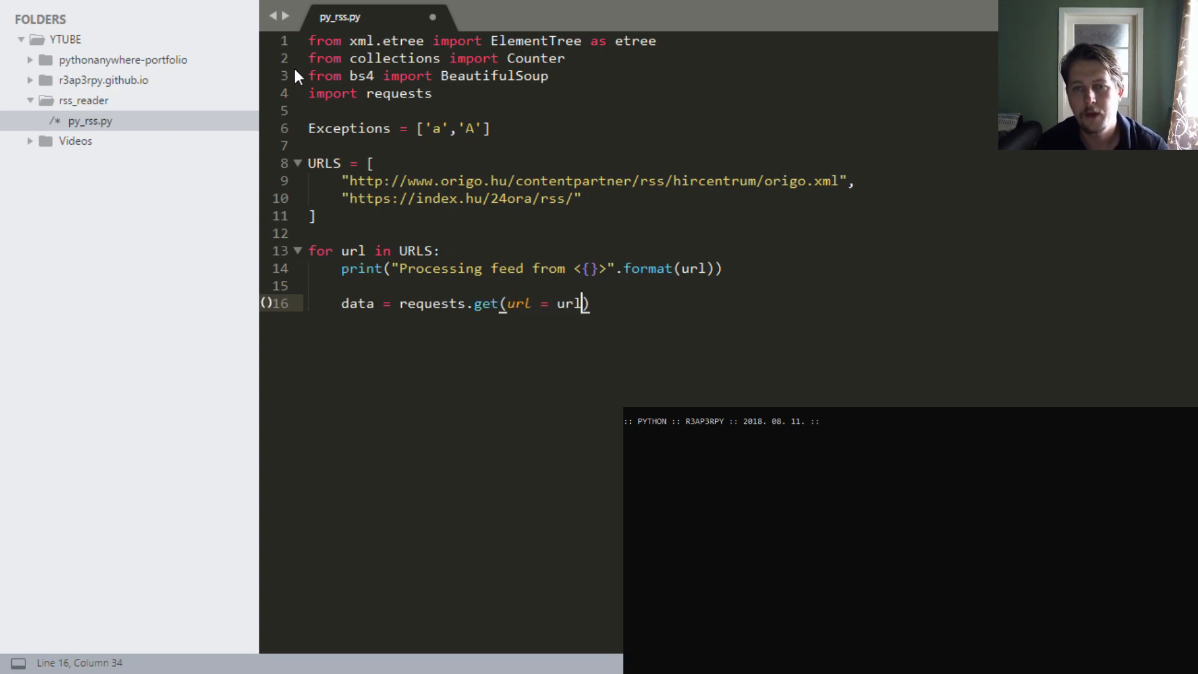
pyautogui.write('.text')
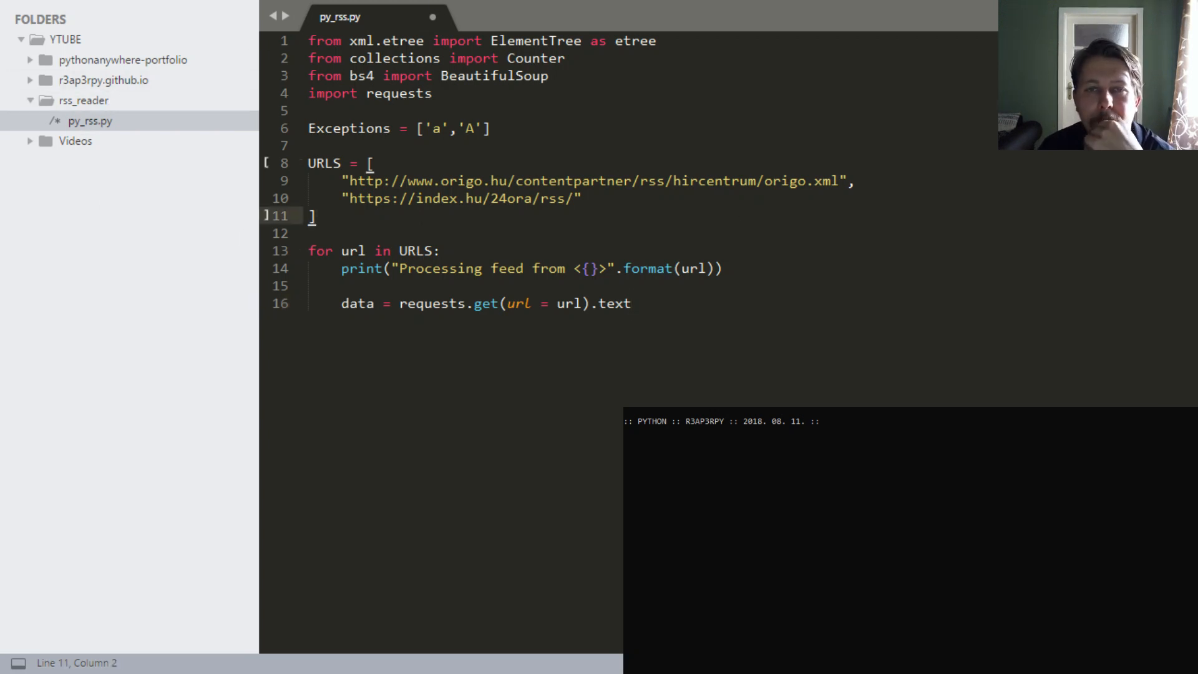
pyautogui.moveTo(488, 147)
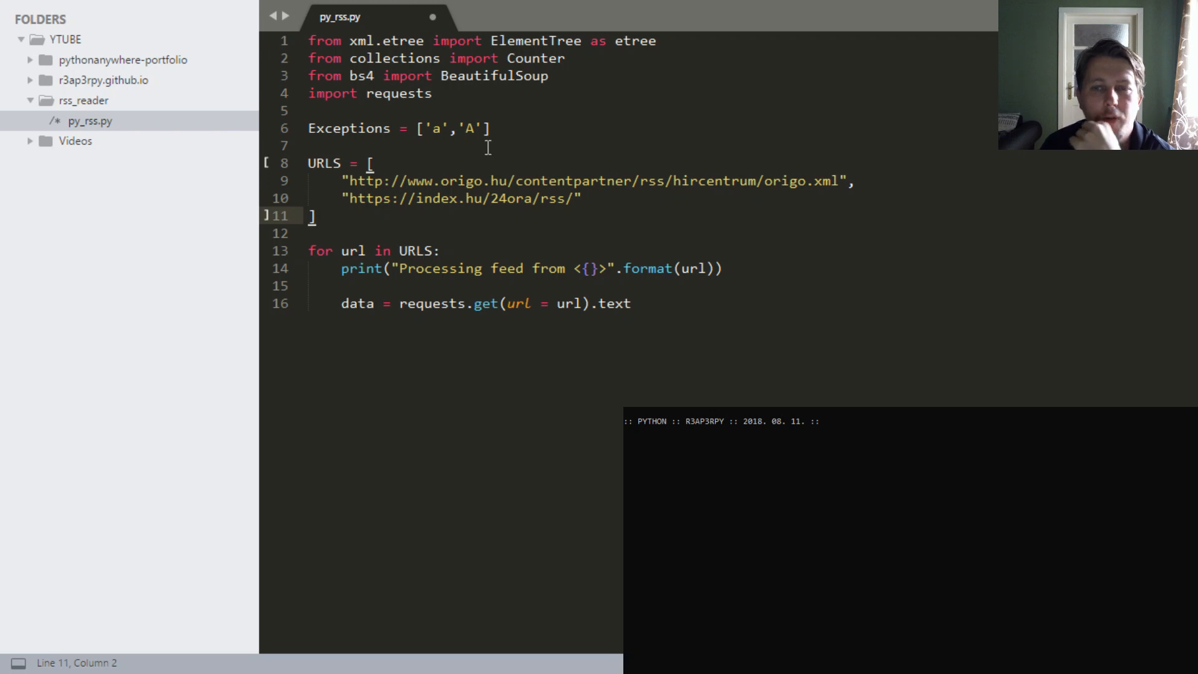
pyautogui.click(631, 303)
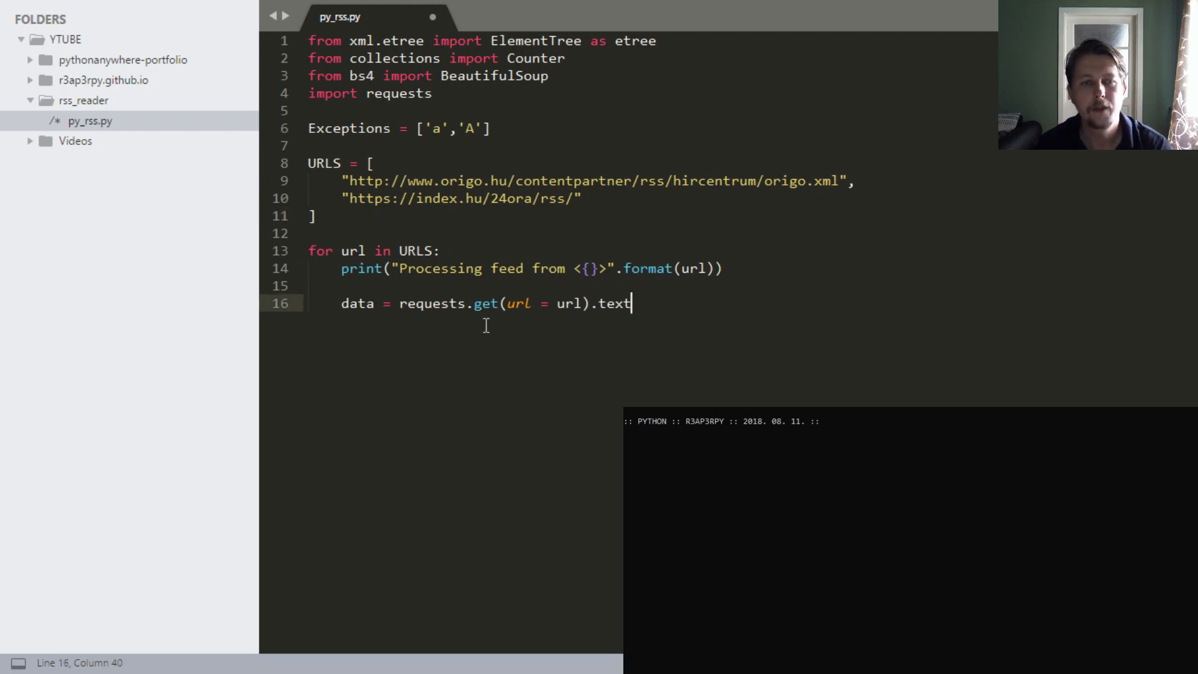
pyautogui.press('enter')
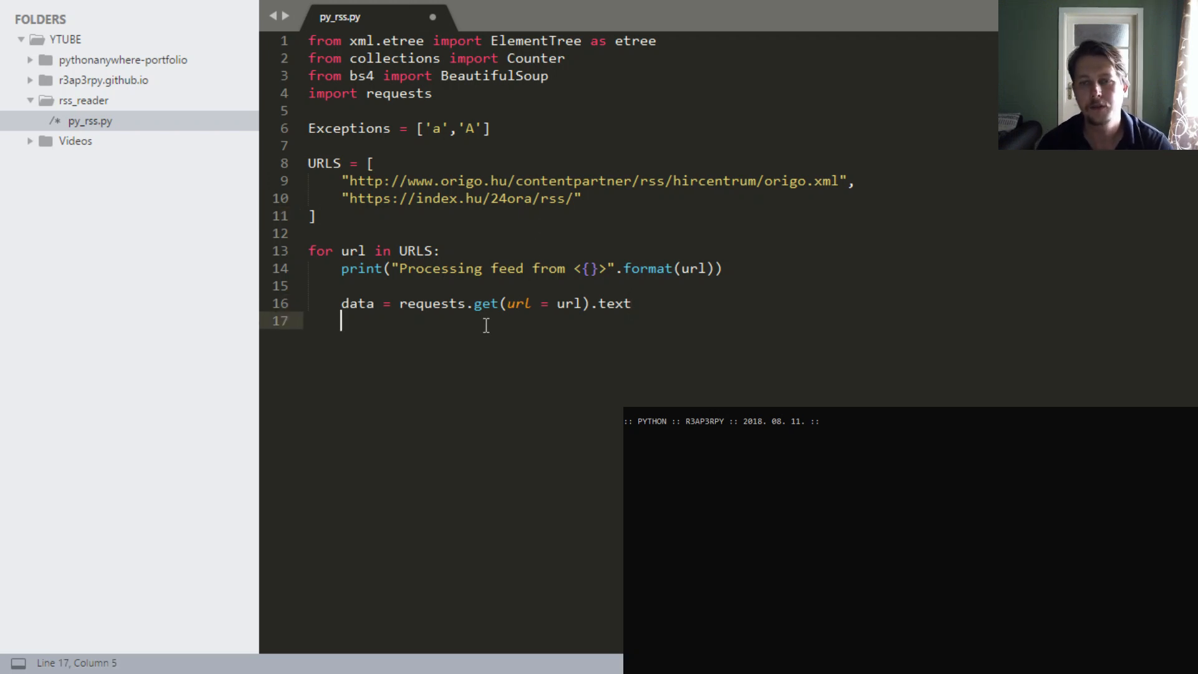
# - Parse data with etree.fromstring into RSS and find all 'channel/item' entries as item
pyautogui.write('RSS =')
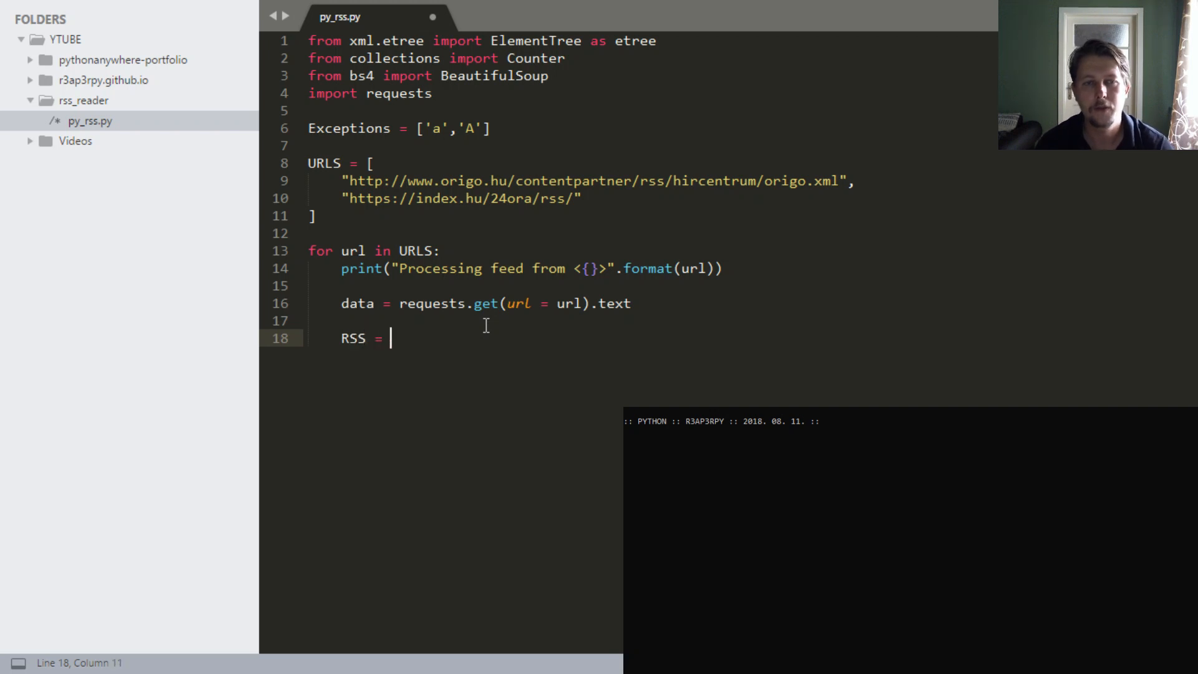
pyautogui.write('etree.f')
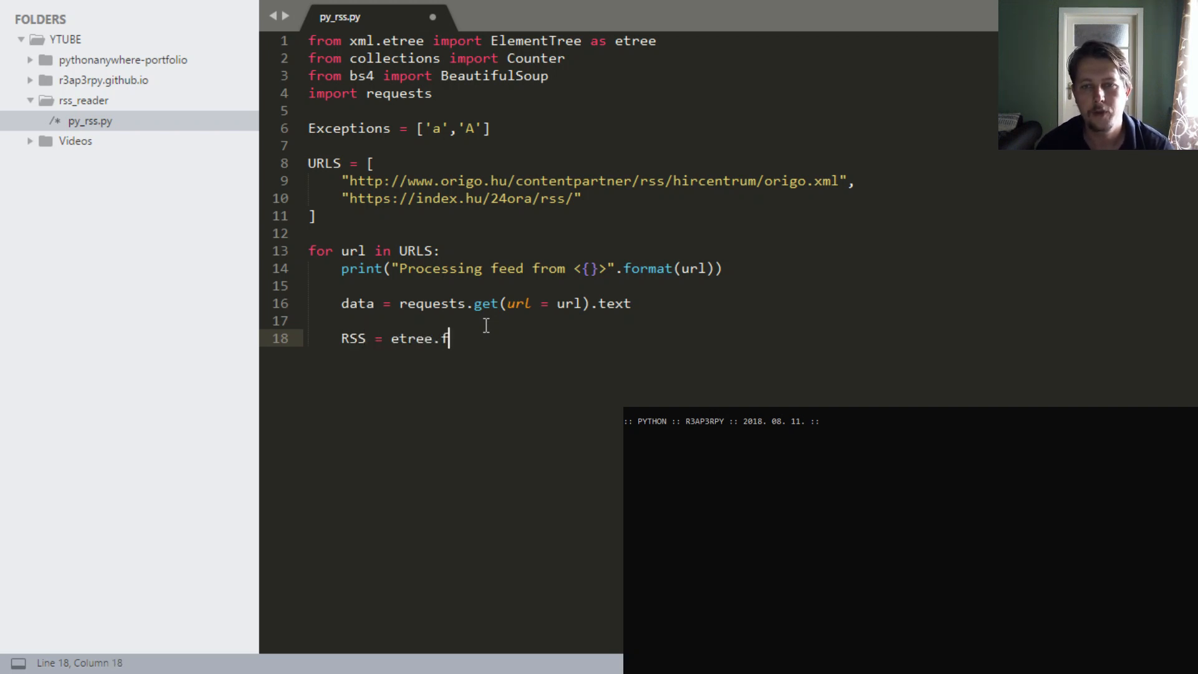
pyautogui.write('romstring()')
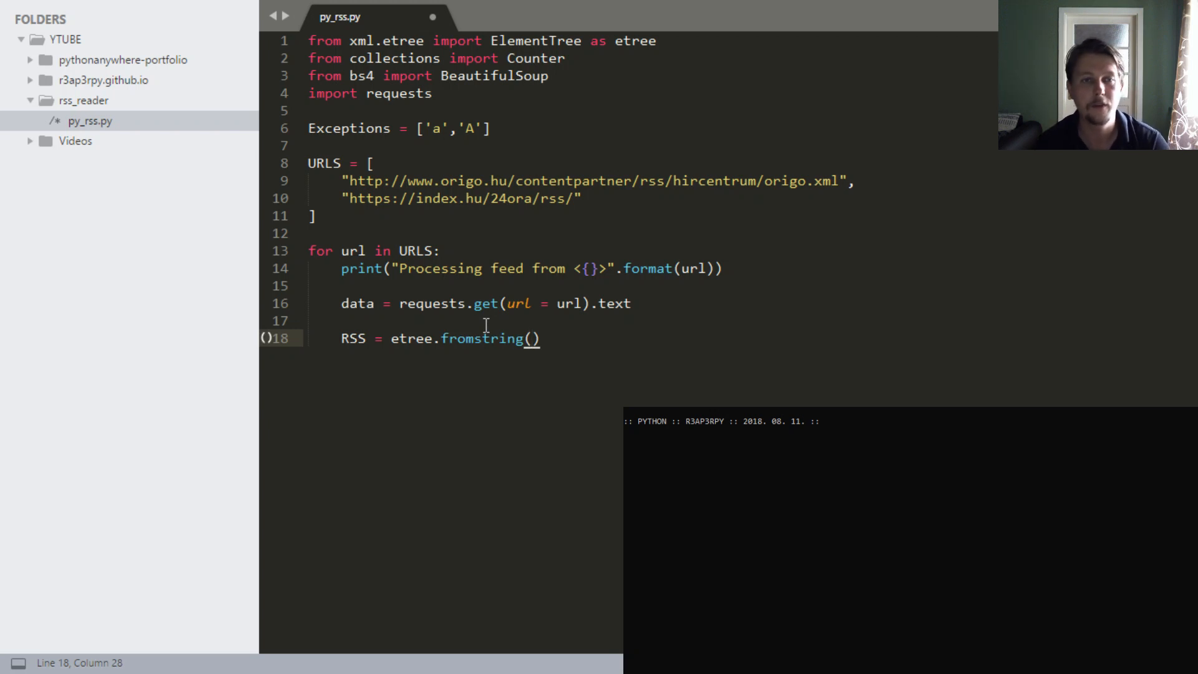
pyautogui.write('data')
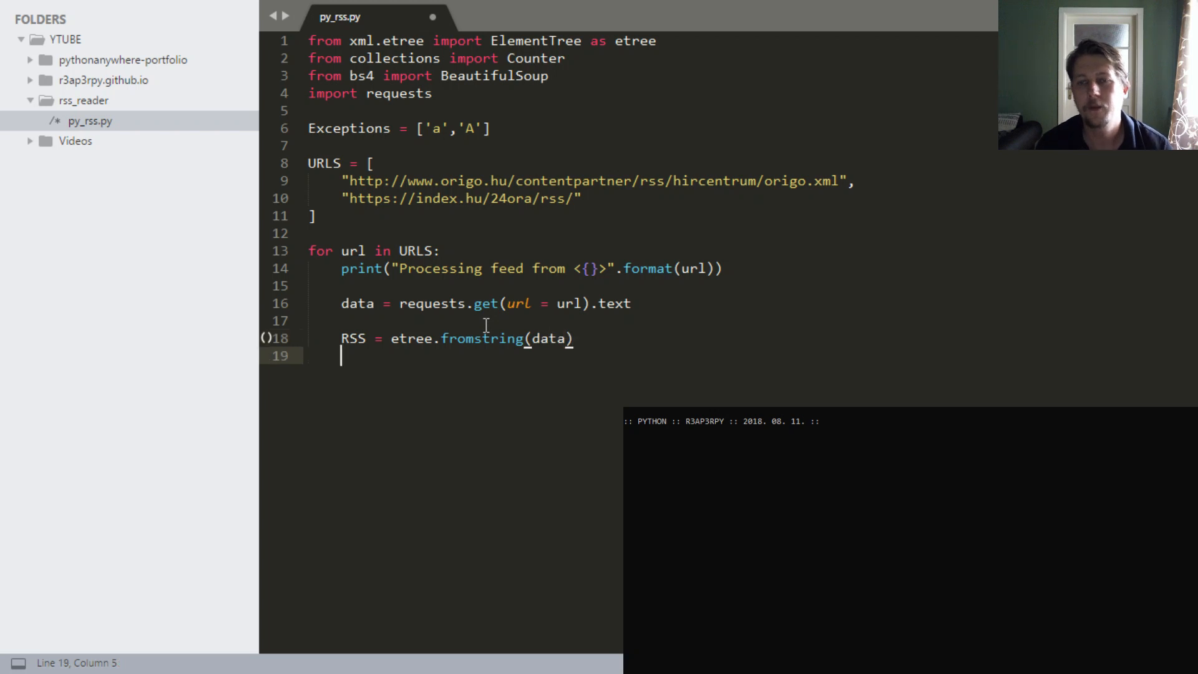
pyautogui.write('item')
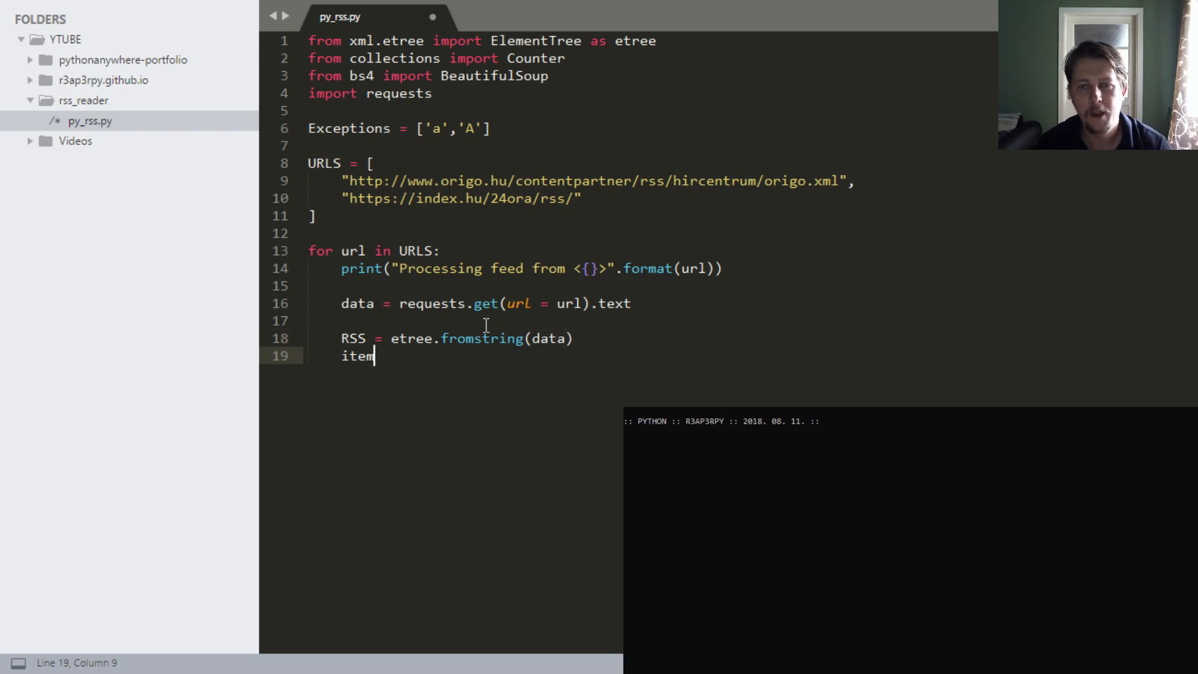
pyautogui.write('= R')
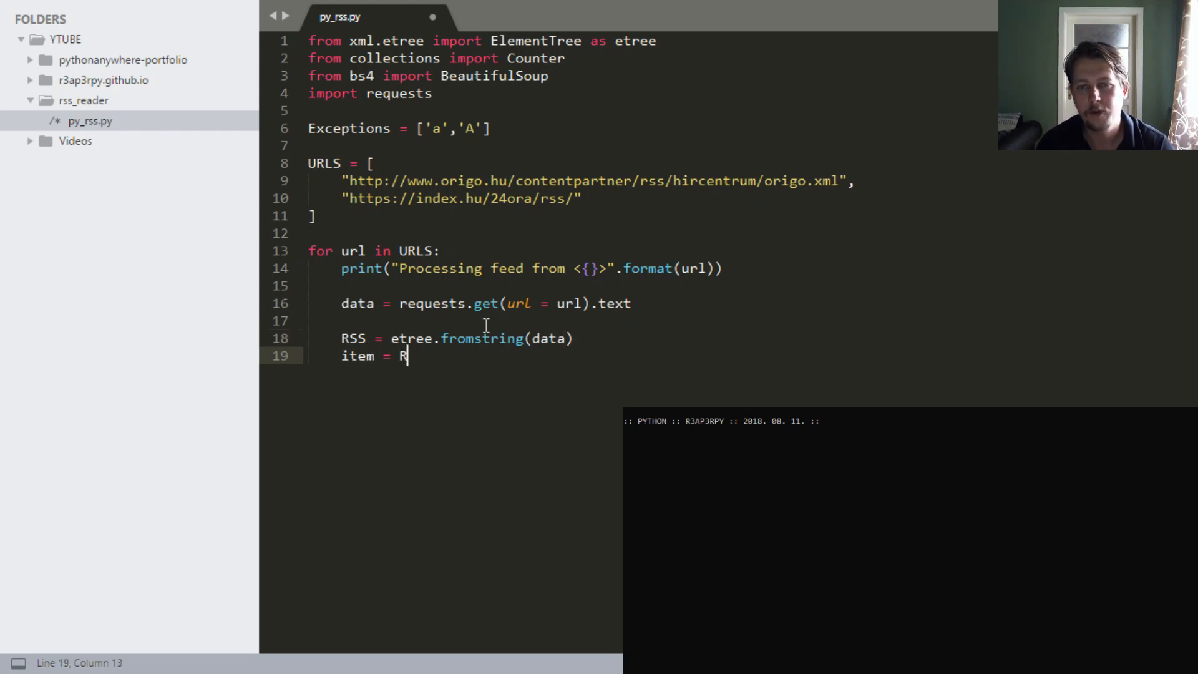
pyautogui.write('SS.findall')
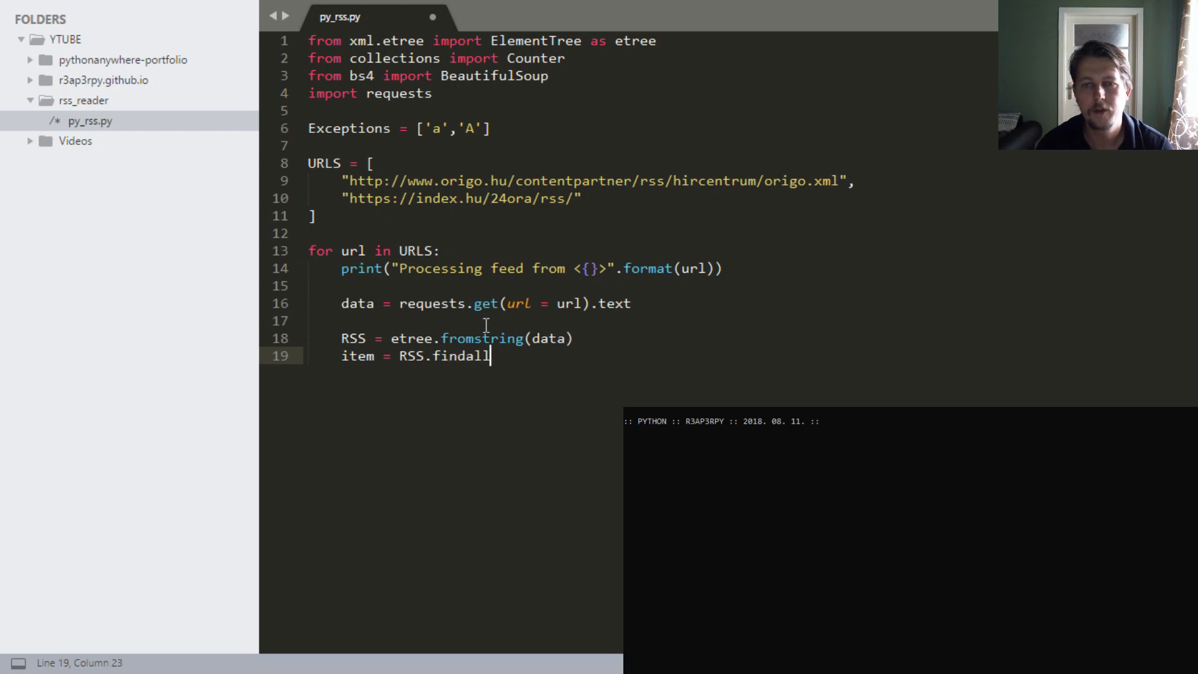
pyautogui.write("('')")
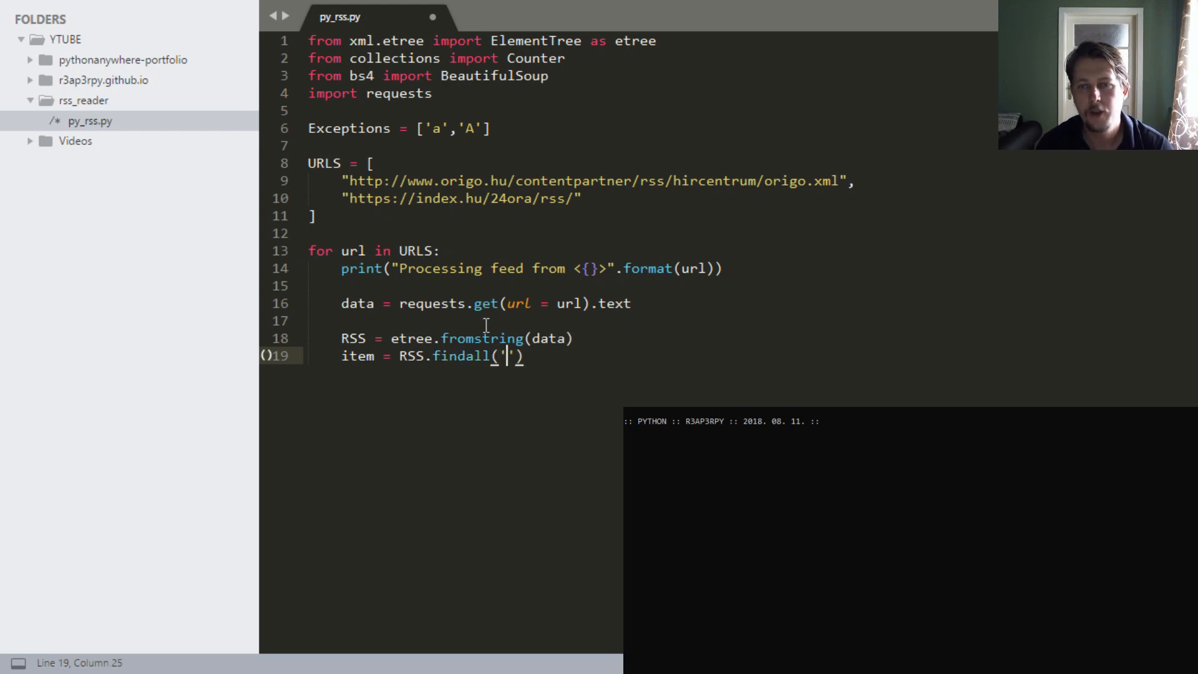
pyautogui.write('channel')
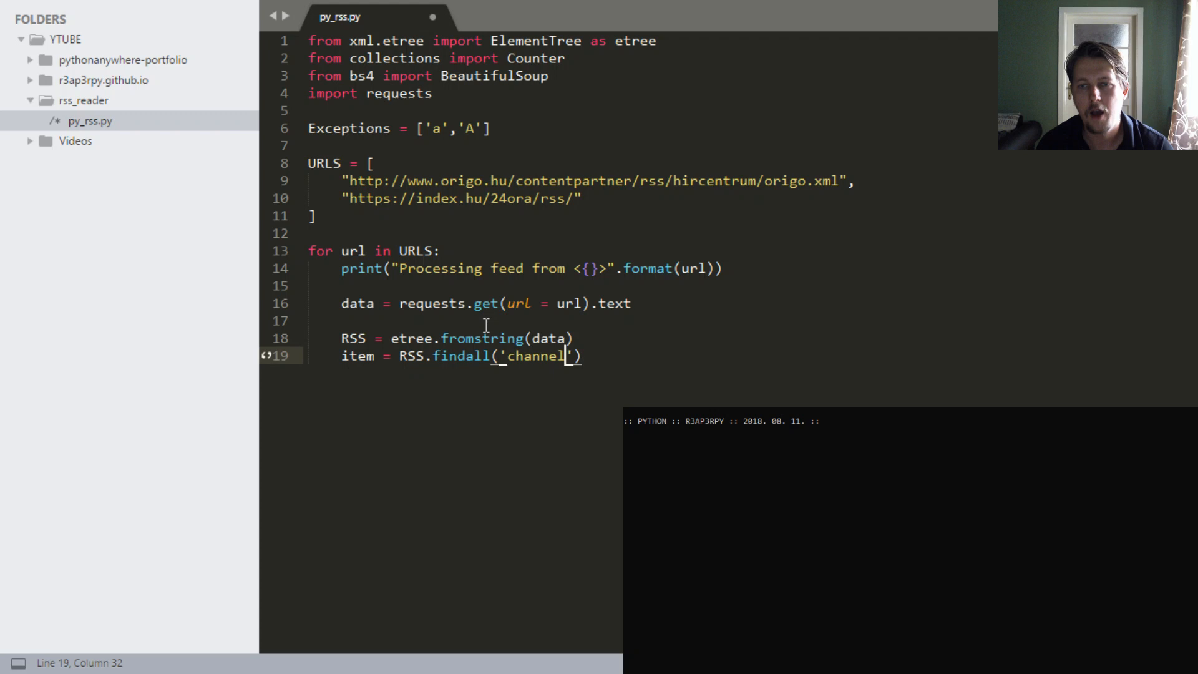
pyautogui.write('/item')
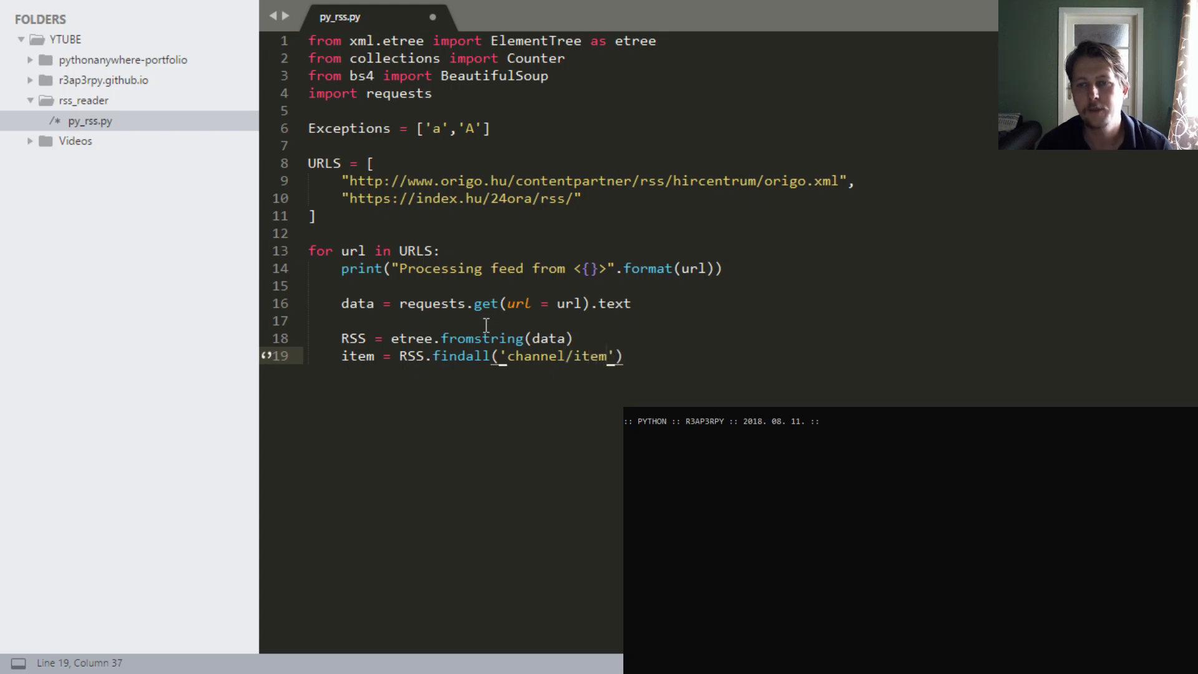
pyautogui.press('Enter')
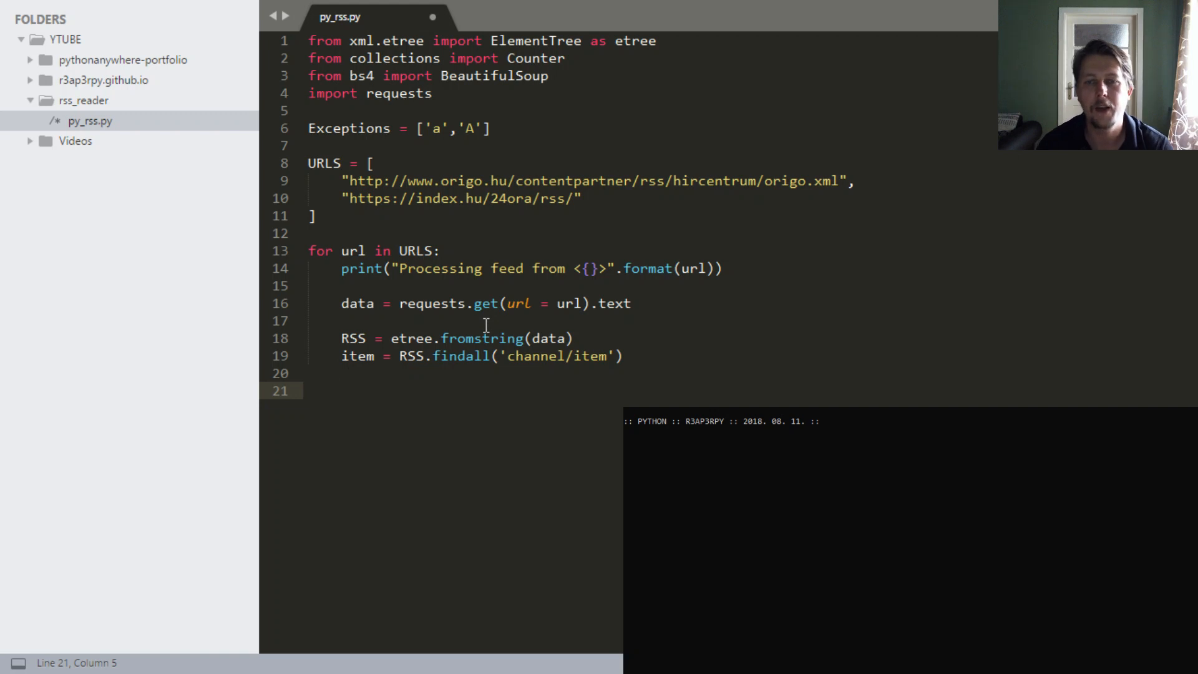
# - Loop over item printing "Found entry: {}" formatted with each entry
pyautogui.write('for entry in i')
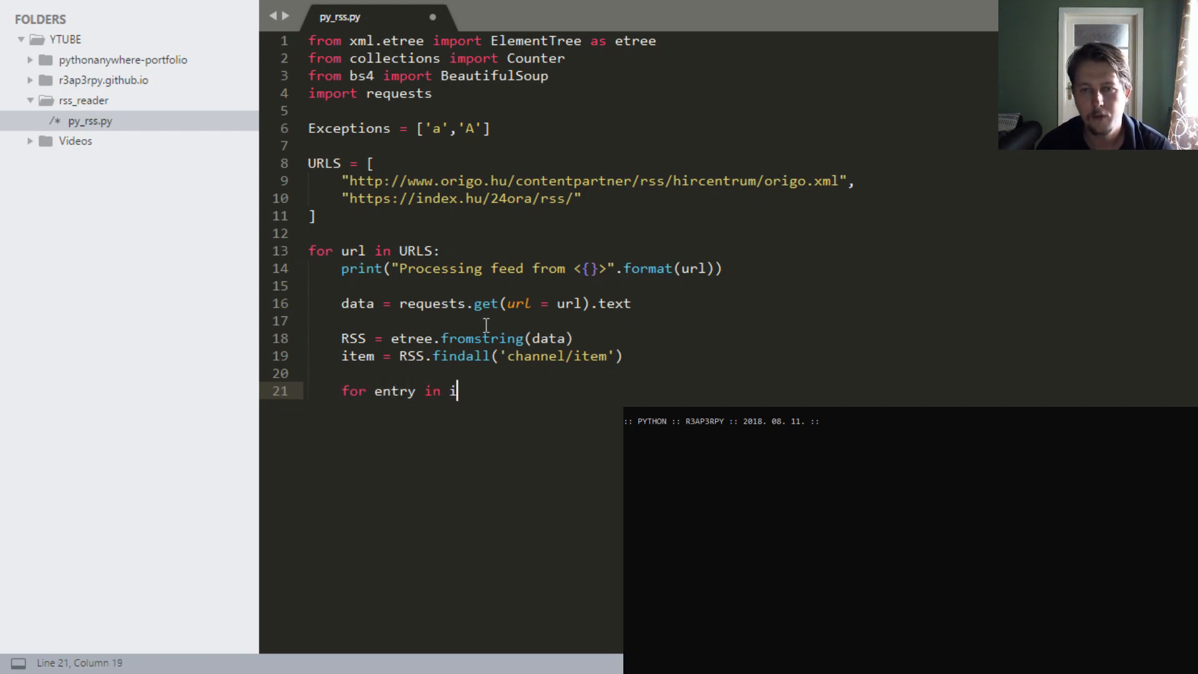
pyautogui.write('tem:')
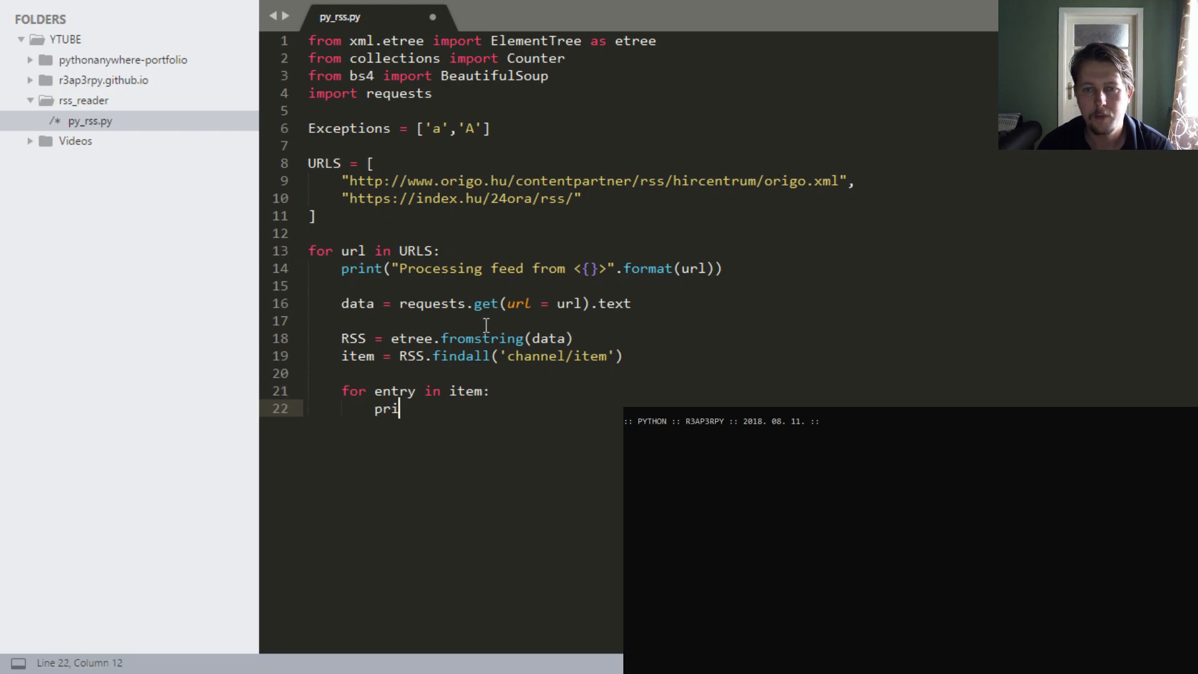
pyautogui.write('nt("Found"')
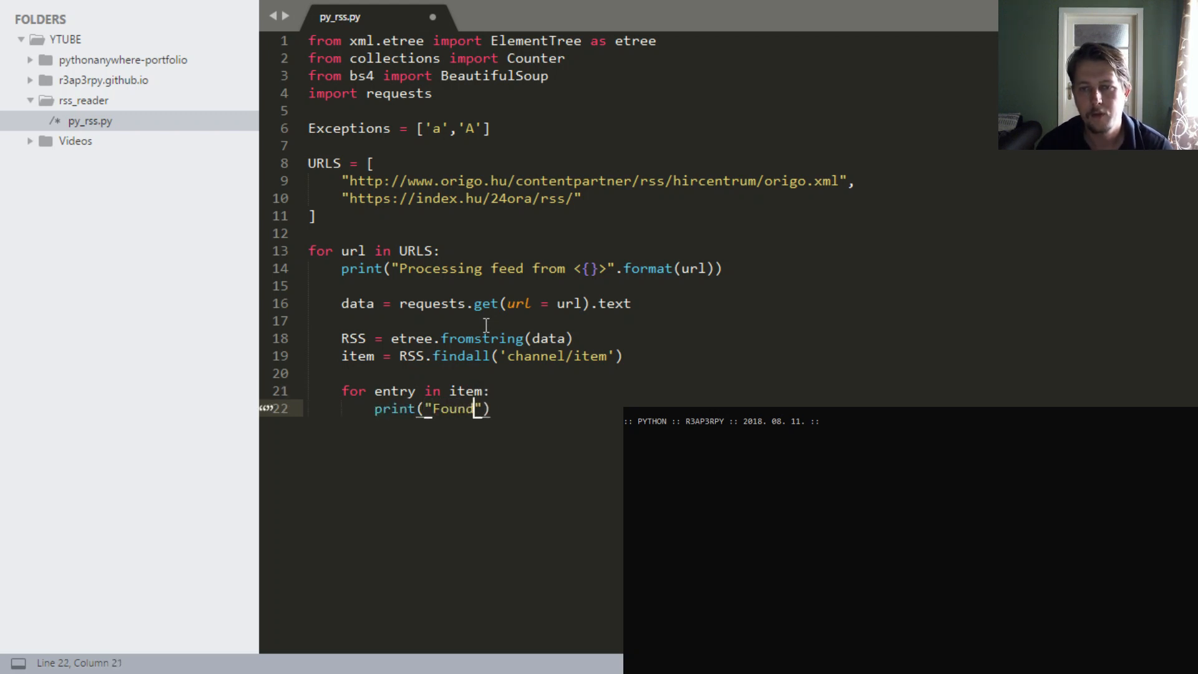
pyautogui.write('entry: @{')
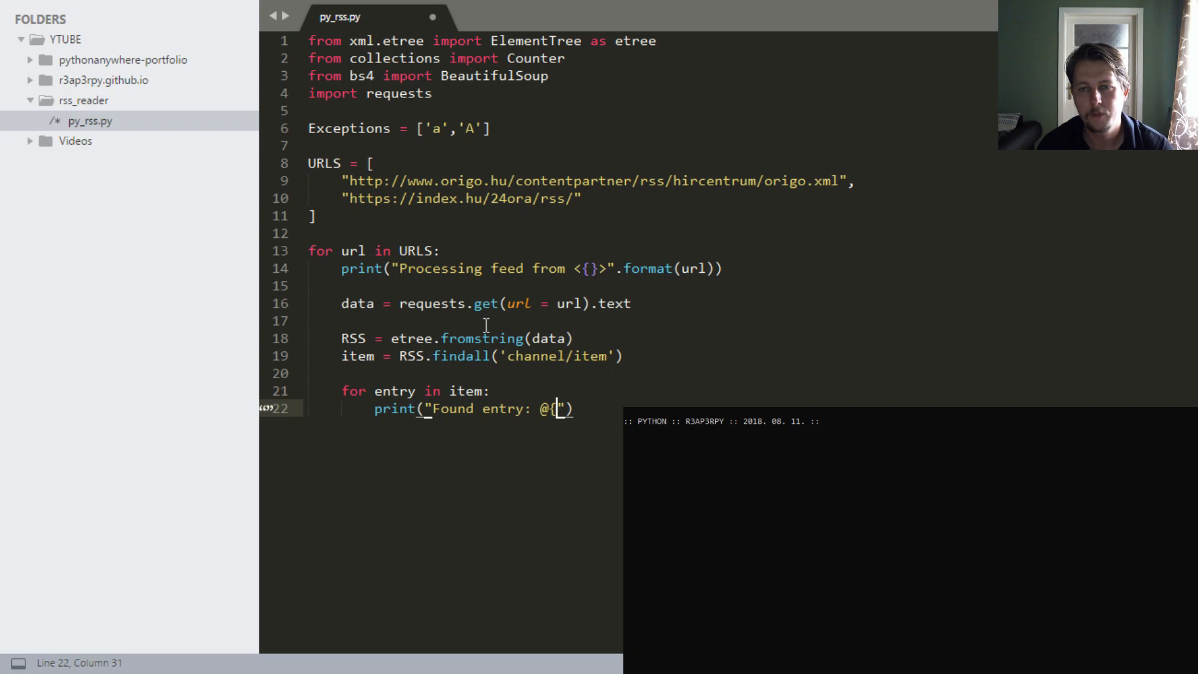
pyautogui.write('{}".')
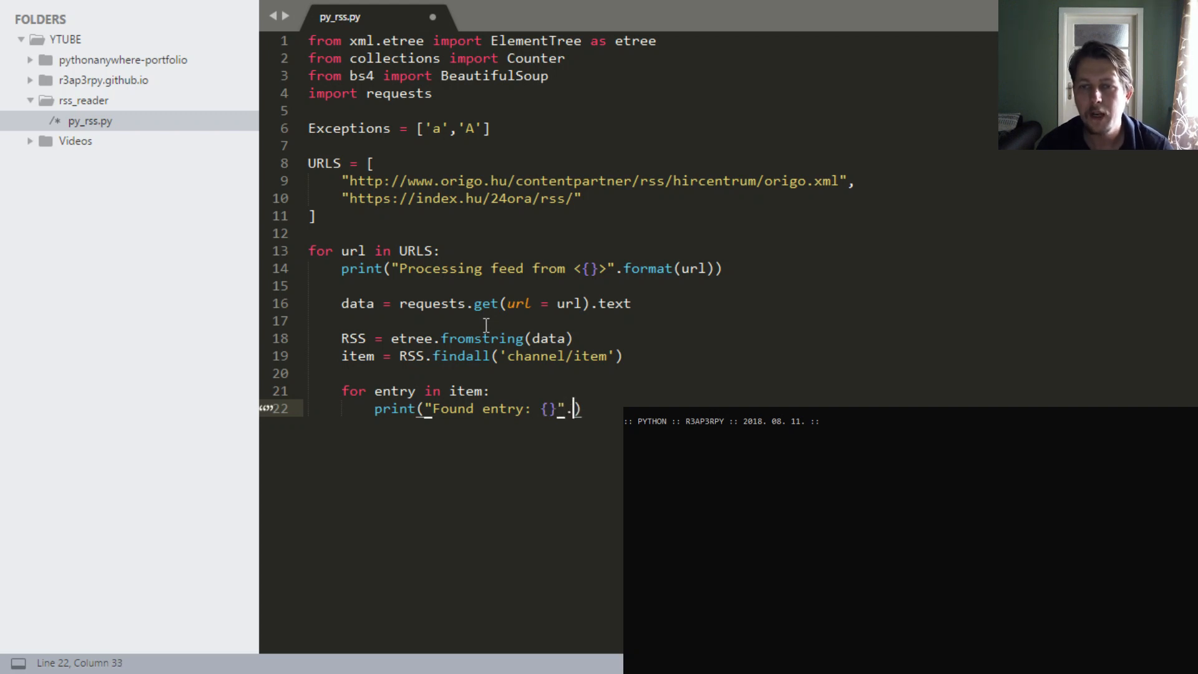
pyautogui.write('.format(entry')
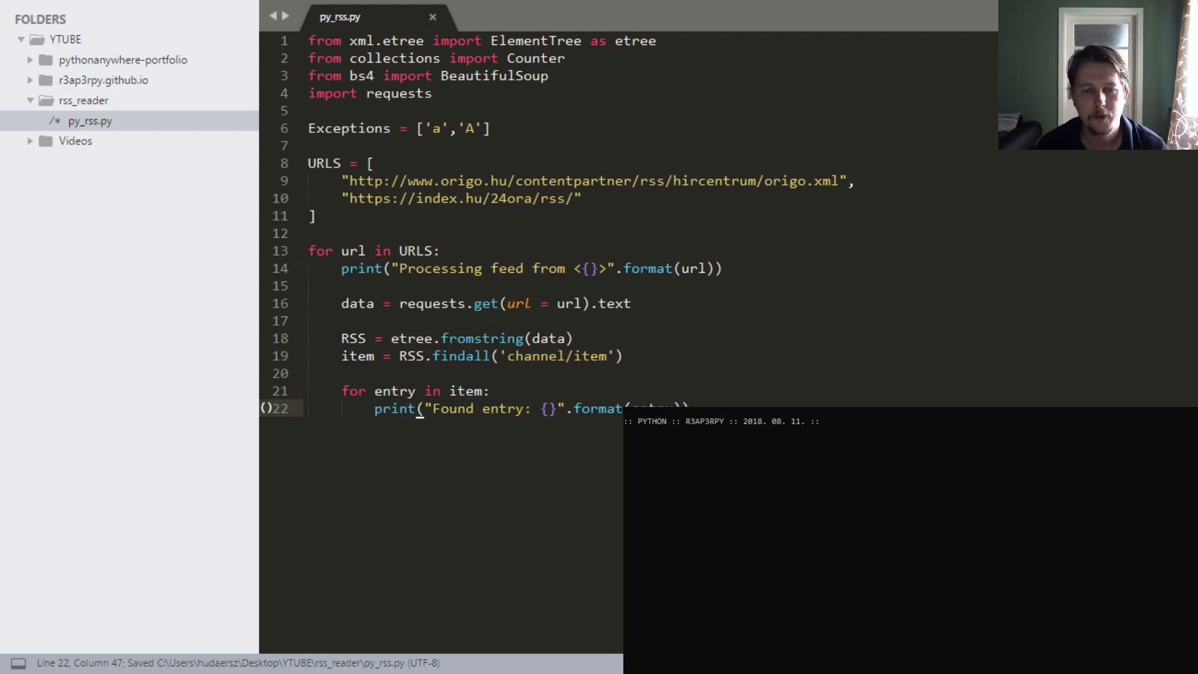
# - List the folder with dir and run python py_rss.py in the console
pyautogui.write('dir')
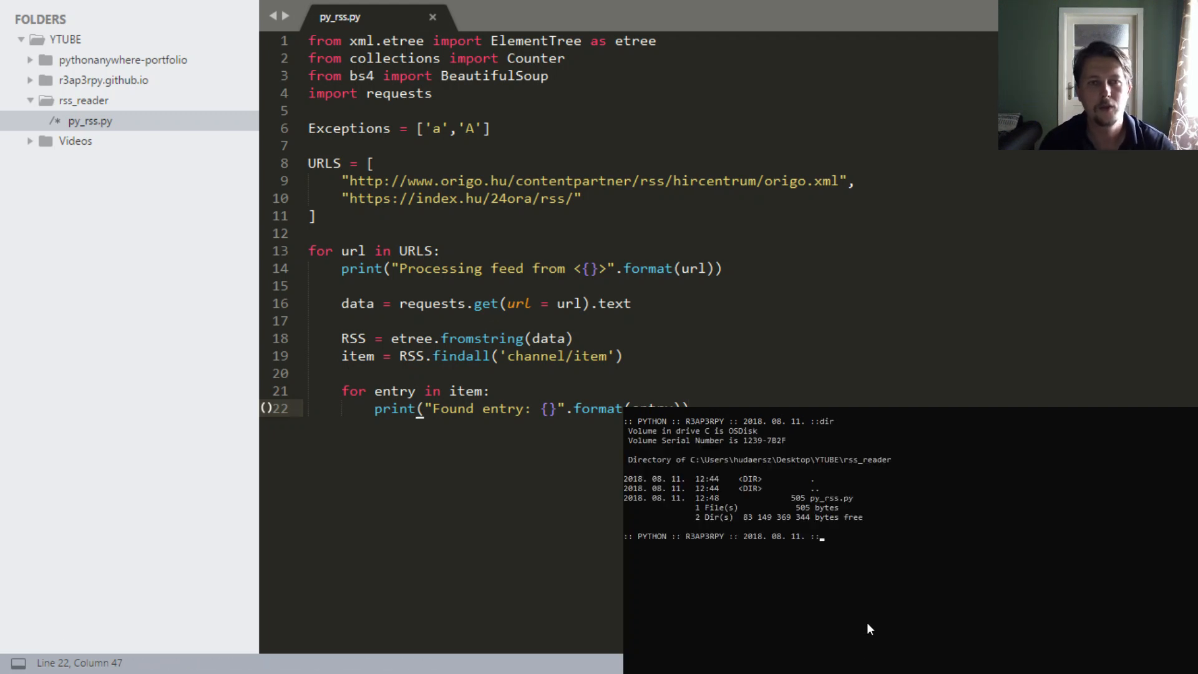
pyautogui.write('python')
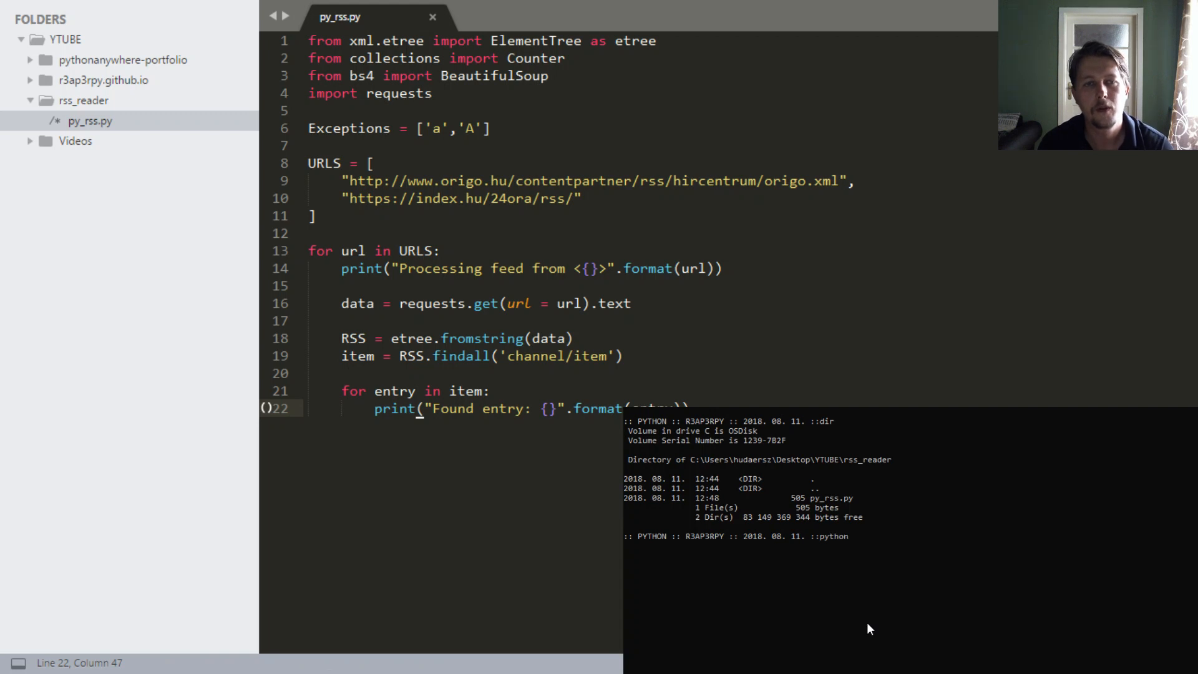
pyautogui.write('py_rss.py')
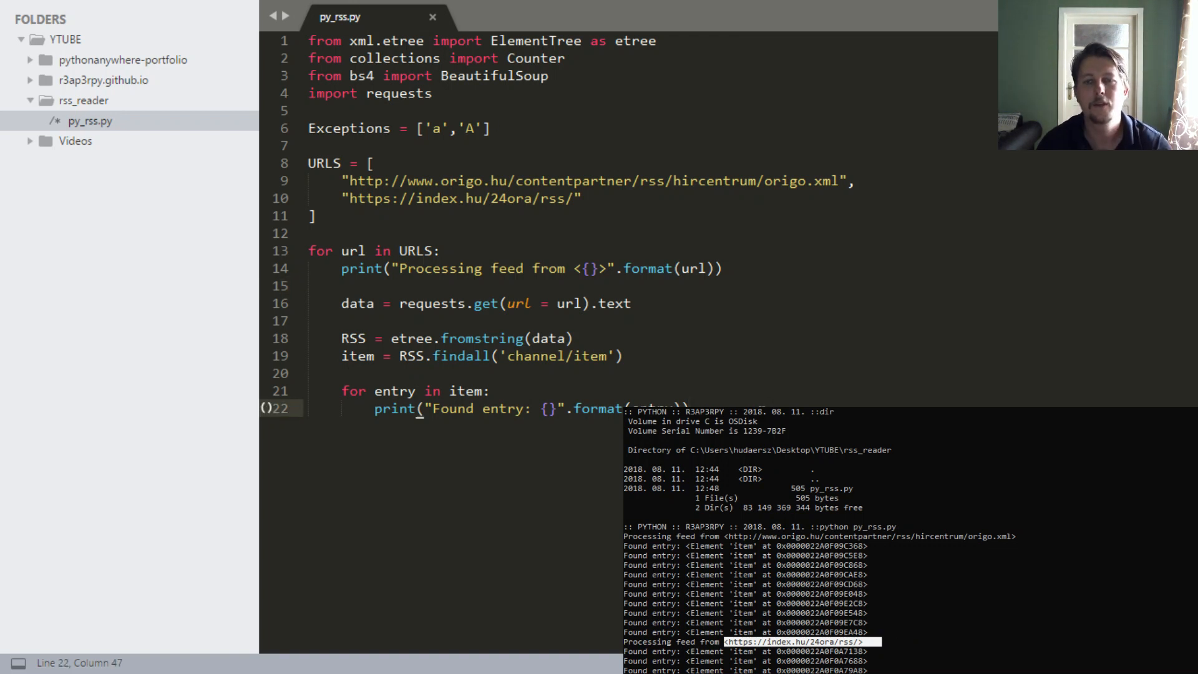
# - Print each entry's findtext('guid') inside the loop and save the script
pyautogui.write('print(e)')
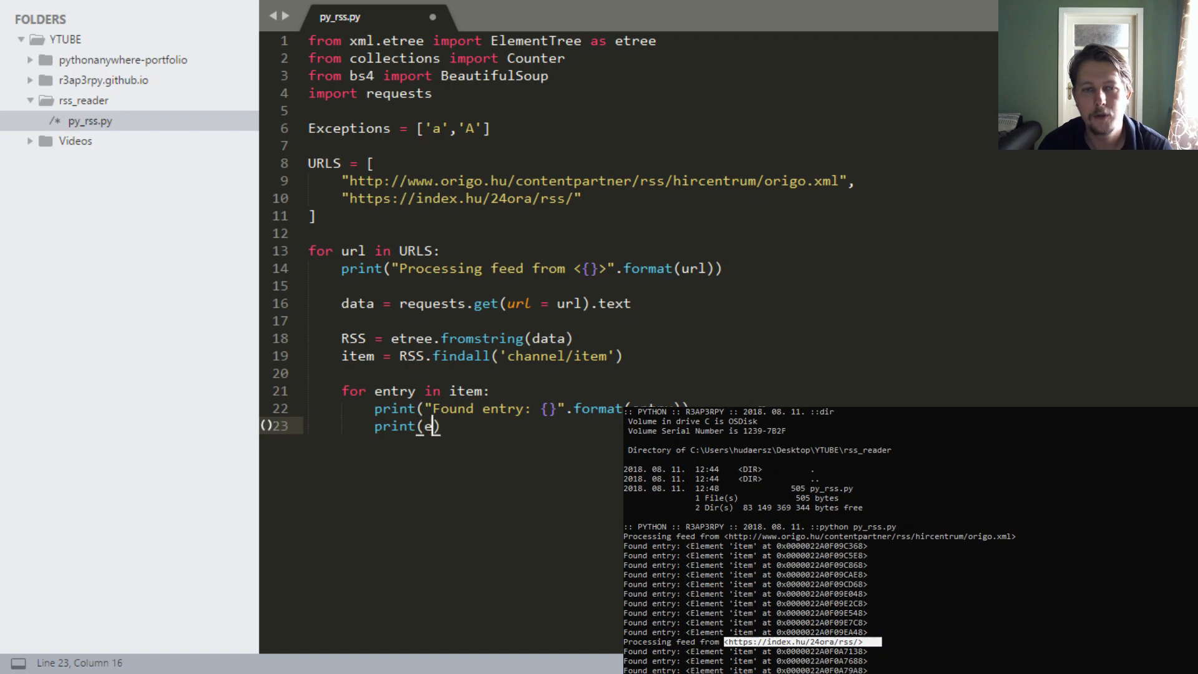
pyautogui.write('ntry.finde')
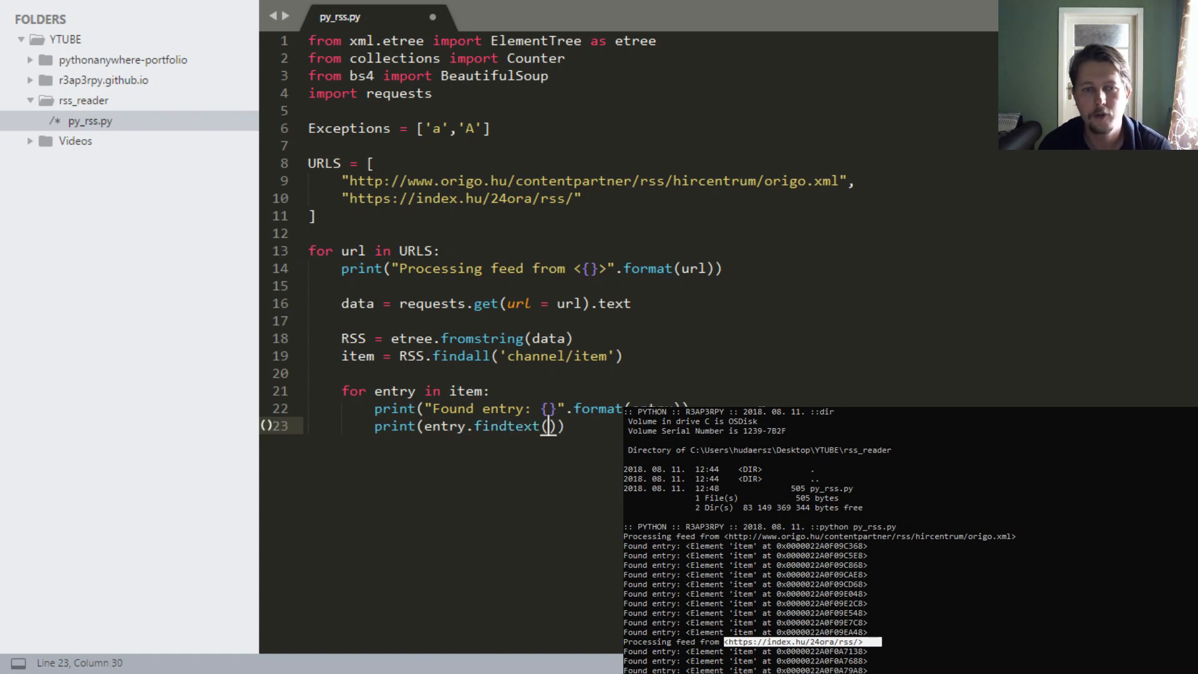
pyautogui.write("'guid'")
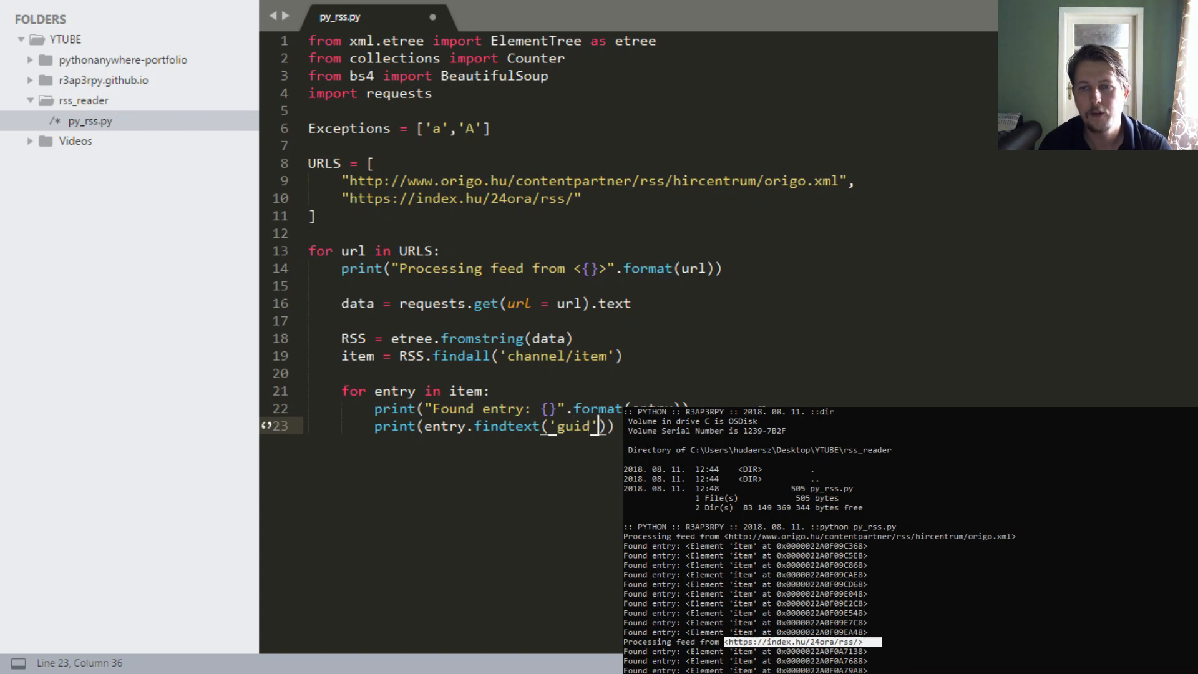
pyautogui.press('ctrl+s')
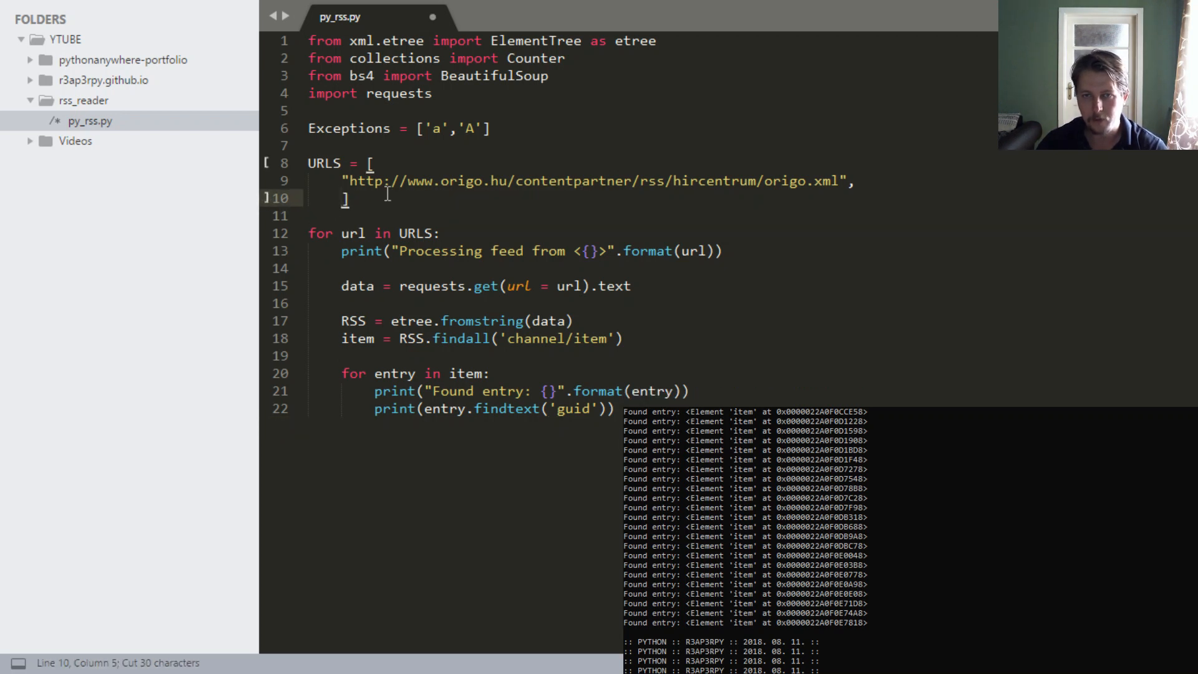
# - Move the index.hu address below URLS as a comment and save with only the origo feed active
pyautogui.press('enter')
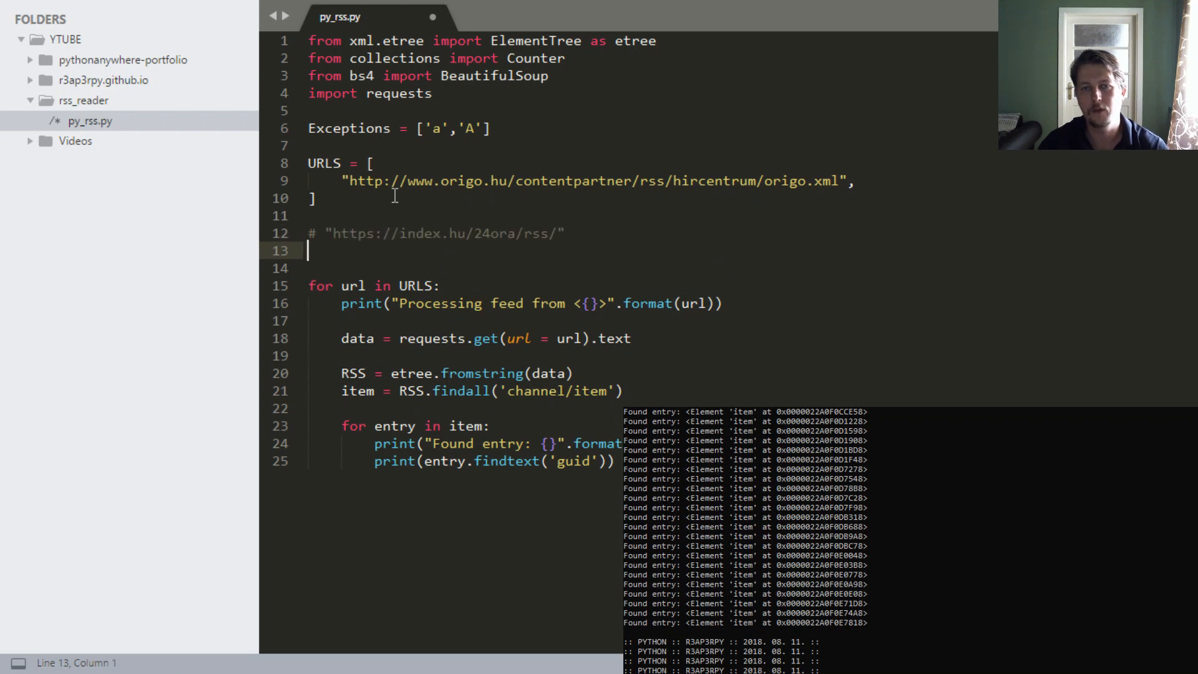
pyautogui.press('ctrl+s')
pyautogui.write('python py_rss.py')
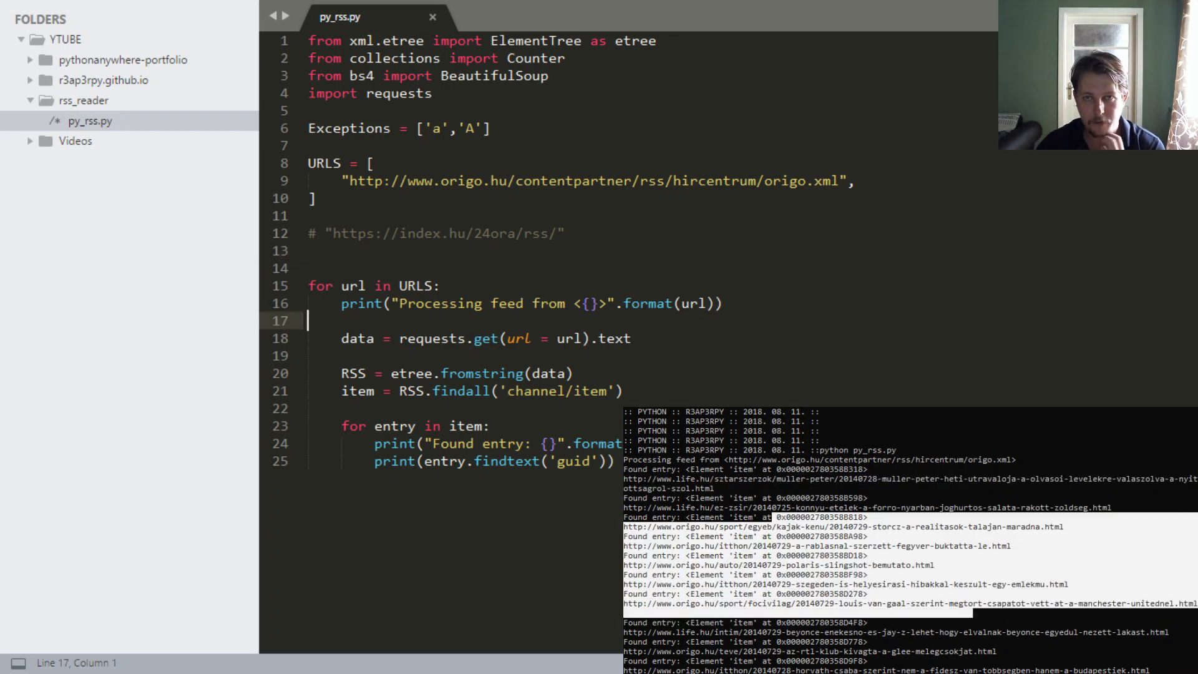
pyautogui.click(723, 303)
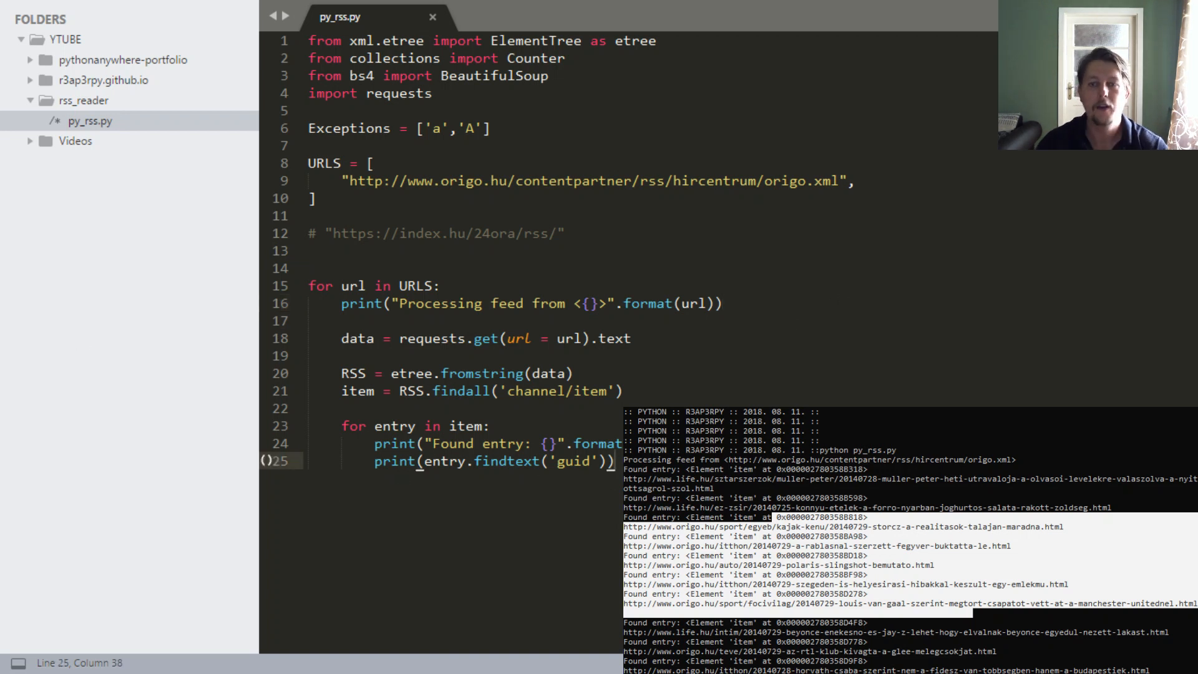
# - Fetch each article into urldata with requests.get on the guid url
pyautogui.write('ur')
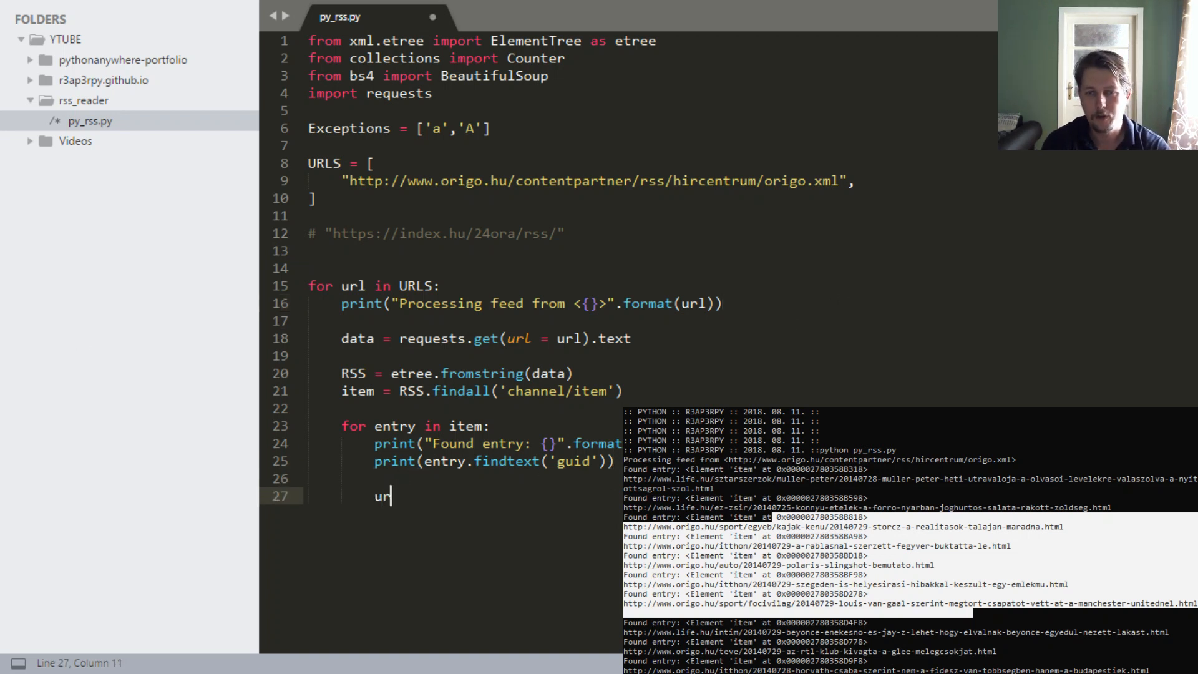
pyautogui.write('ldata = r')
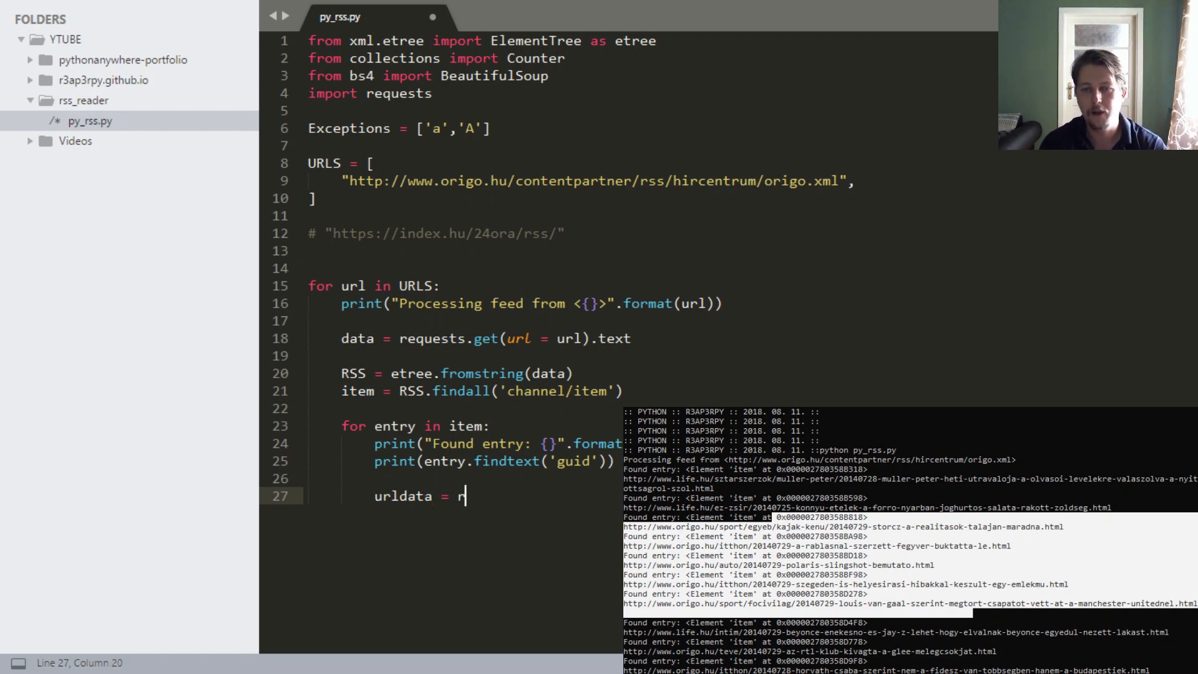
pyautogui.write('equests.get()')
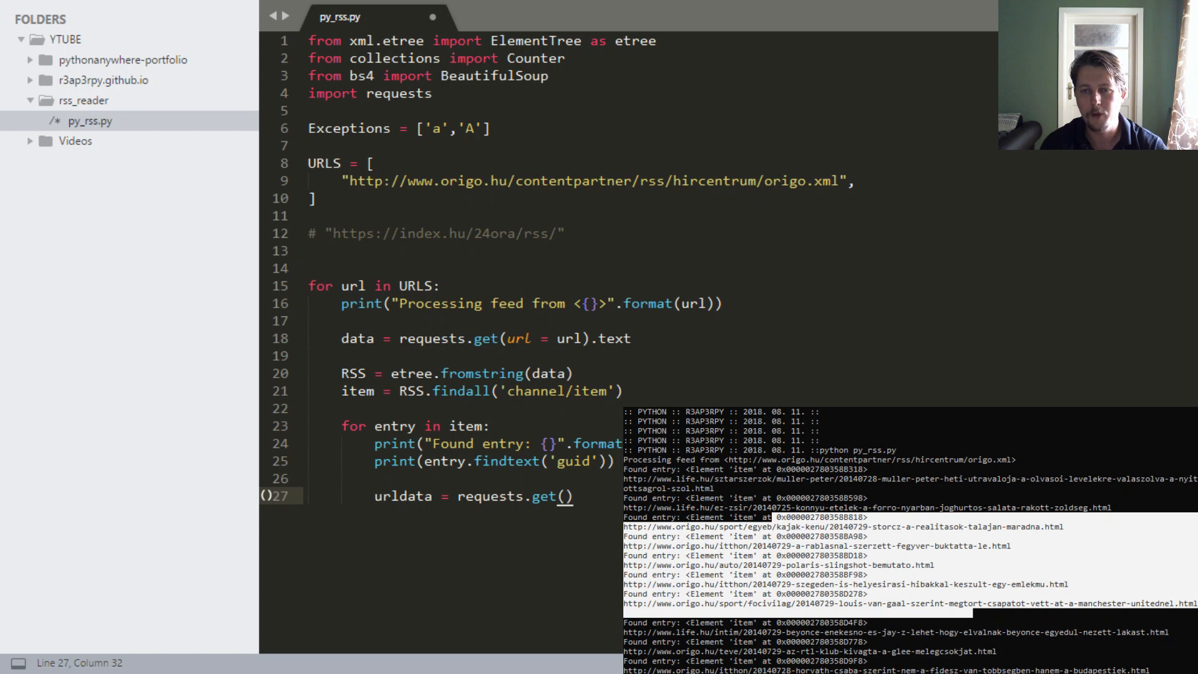
pyautogui.write('url = e')
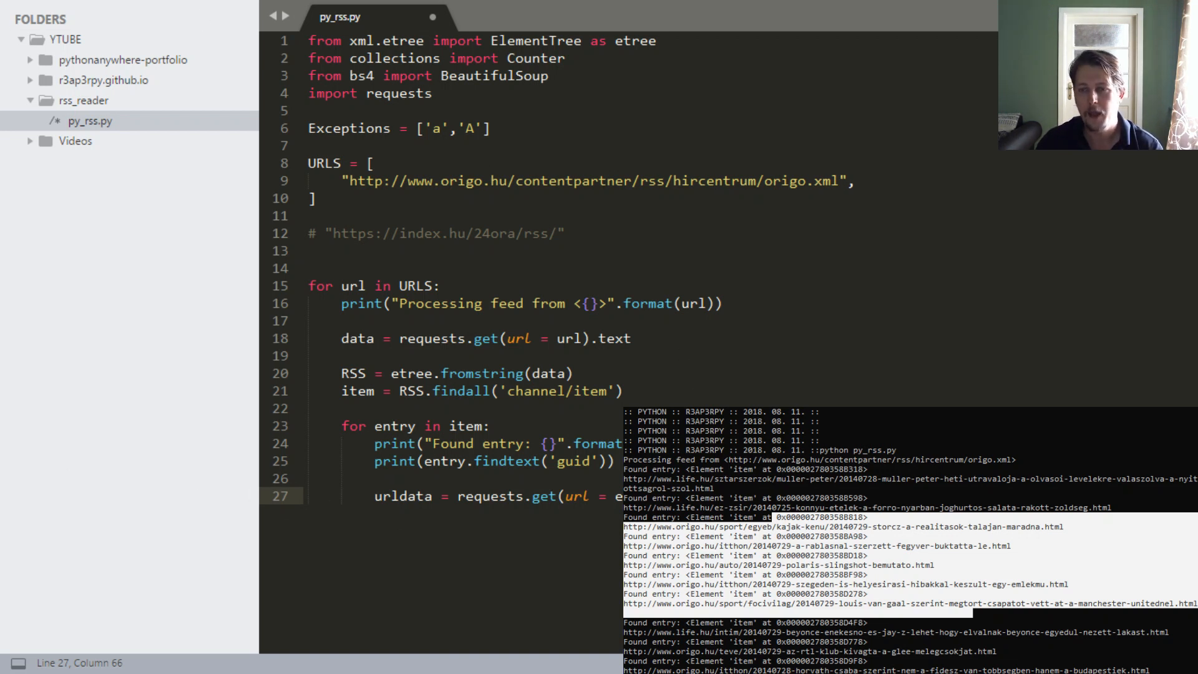
pyautogui.press('enter')
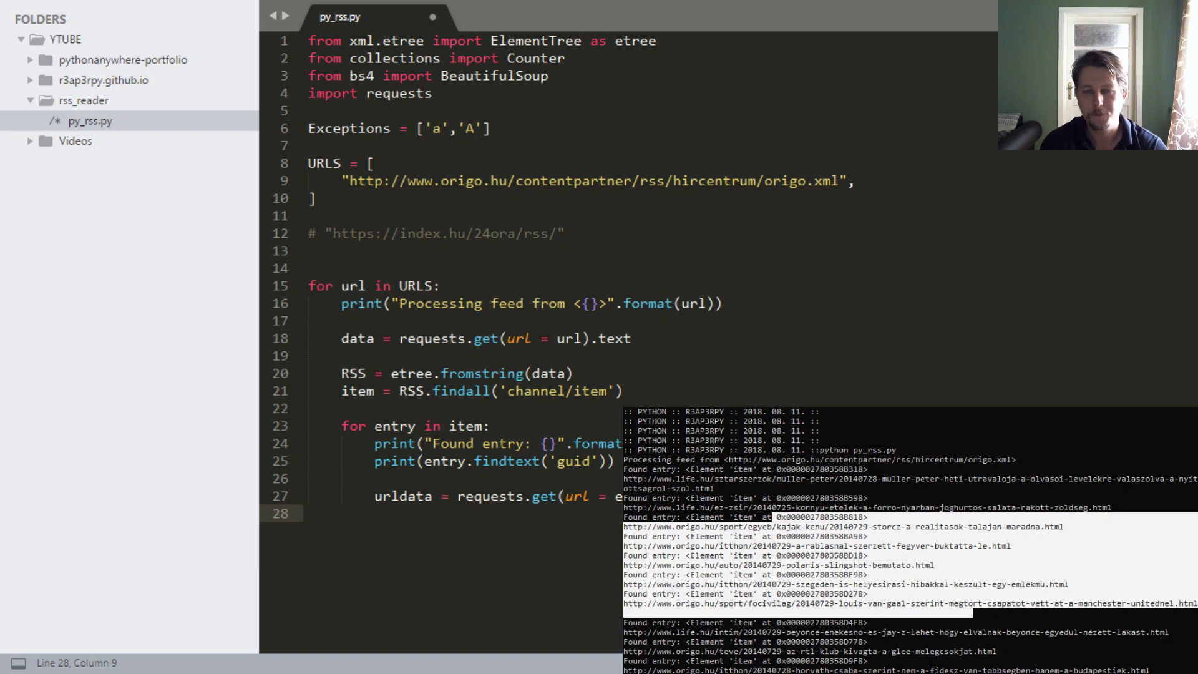
# - Parse urldata into Soup with BeautifulSoup and 'html.parser'
pyautogui.write('Soup =')
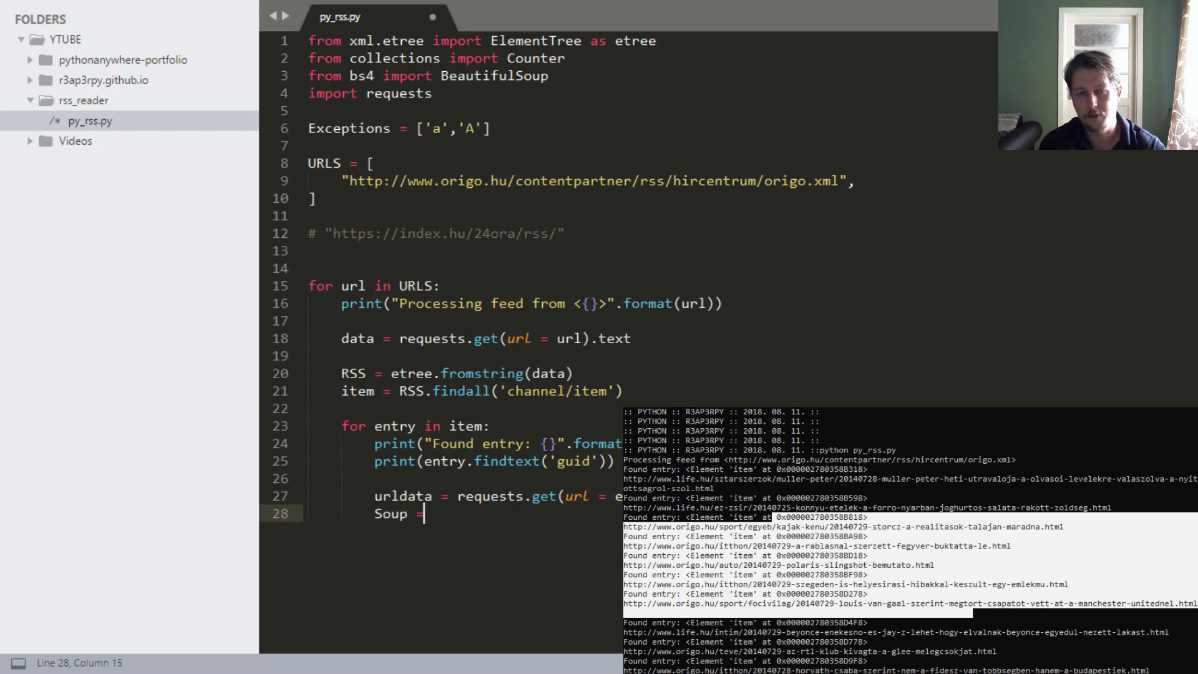
pyautogui.write('BeautifulSoup')
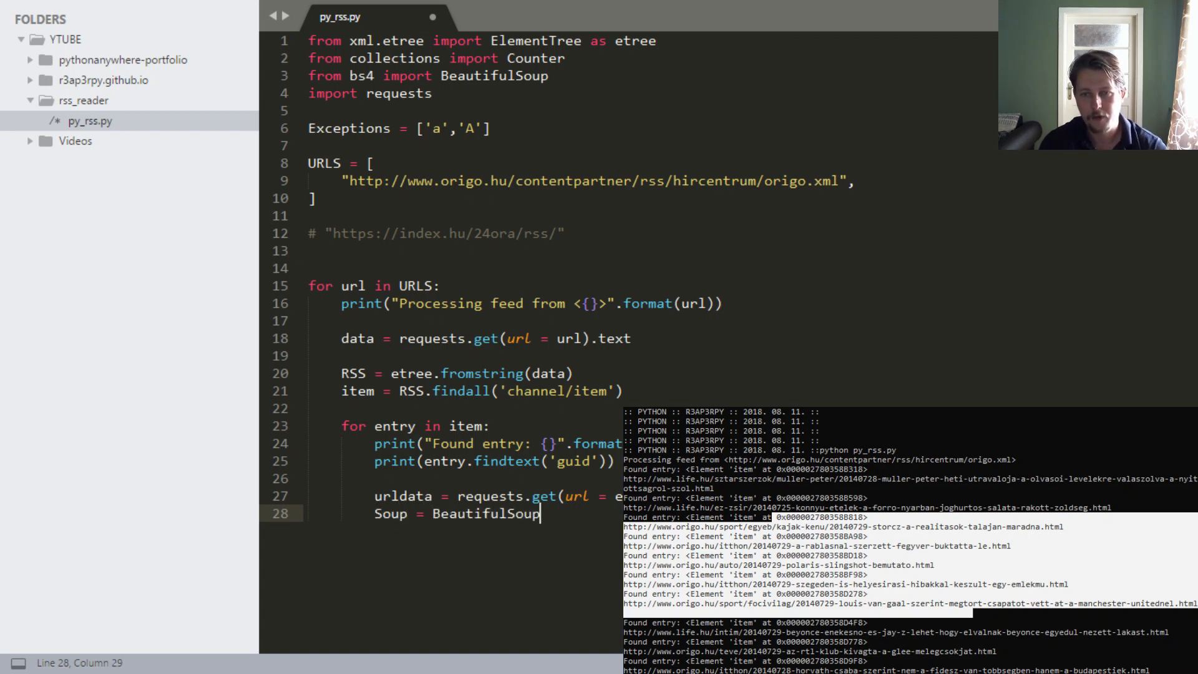
pyautogui.write('(urldata,')
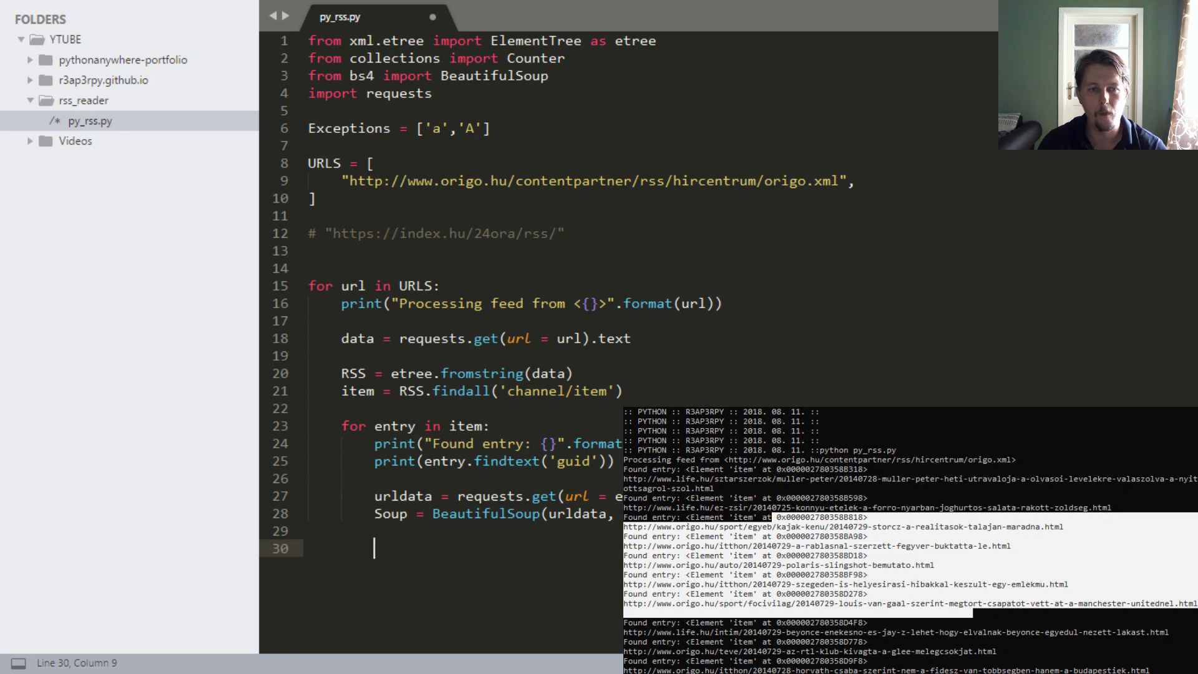
# - Loop over Soup.find_all('p') printing each paragraph.text, then save and run
pyautogui.write('for')
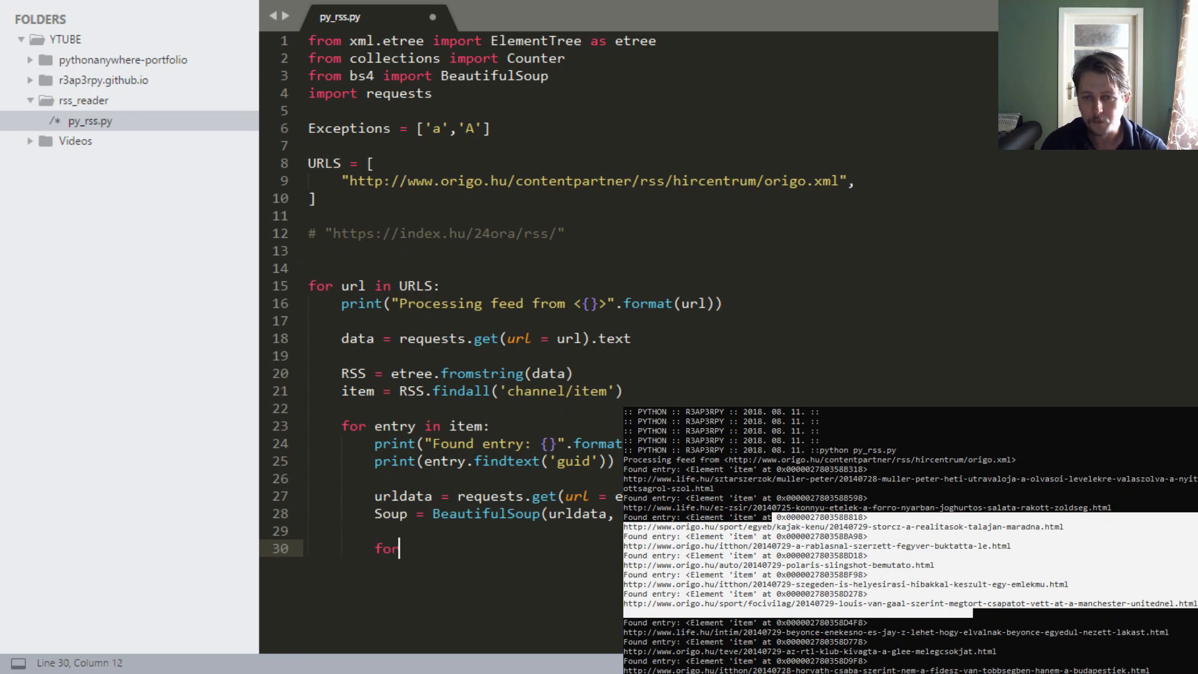
pyautogui.write('paragra')
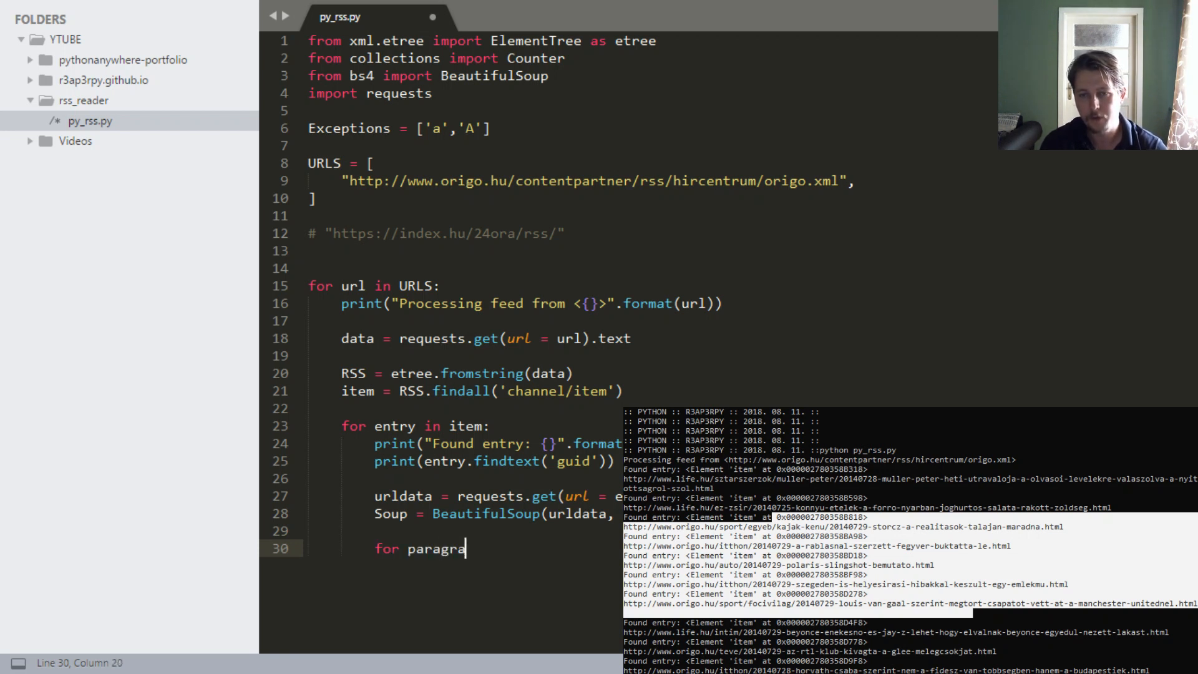
pyautogui.write('ph')
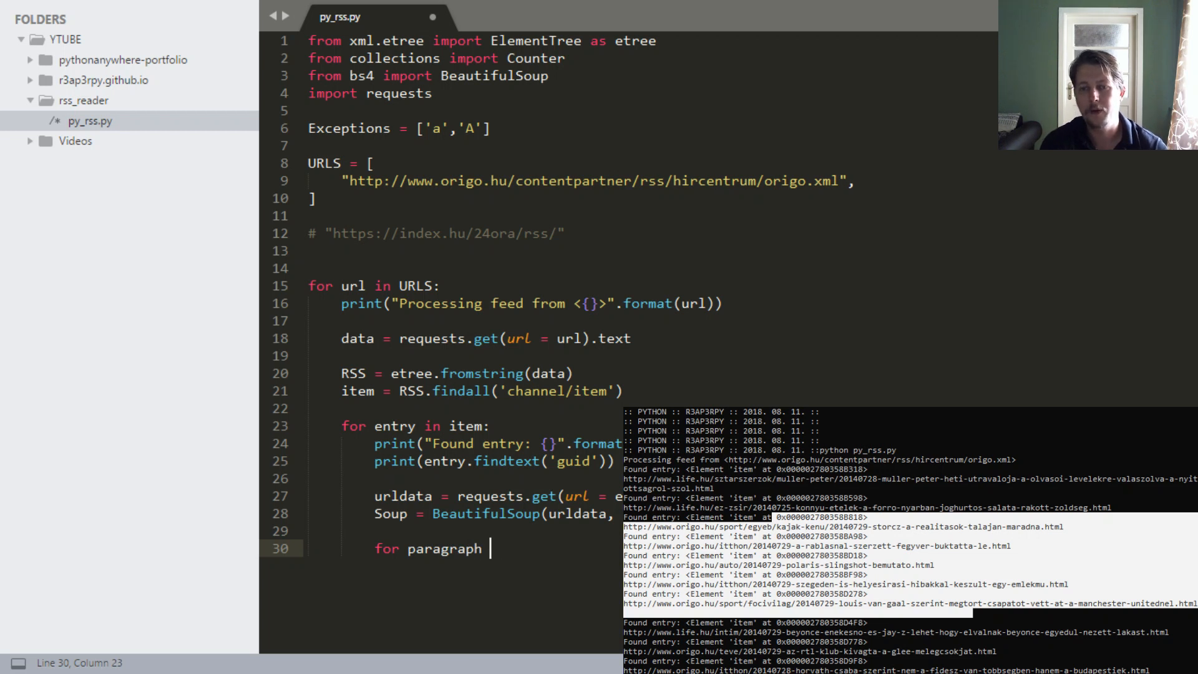
pyautogui.write('in')
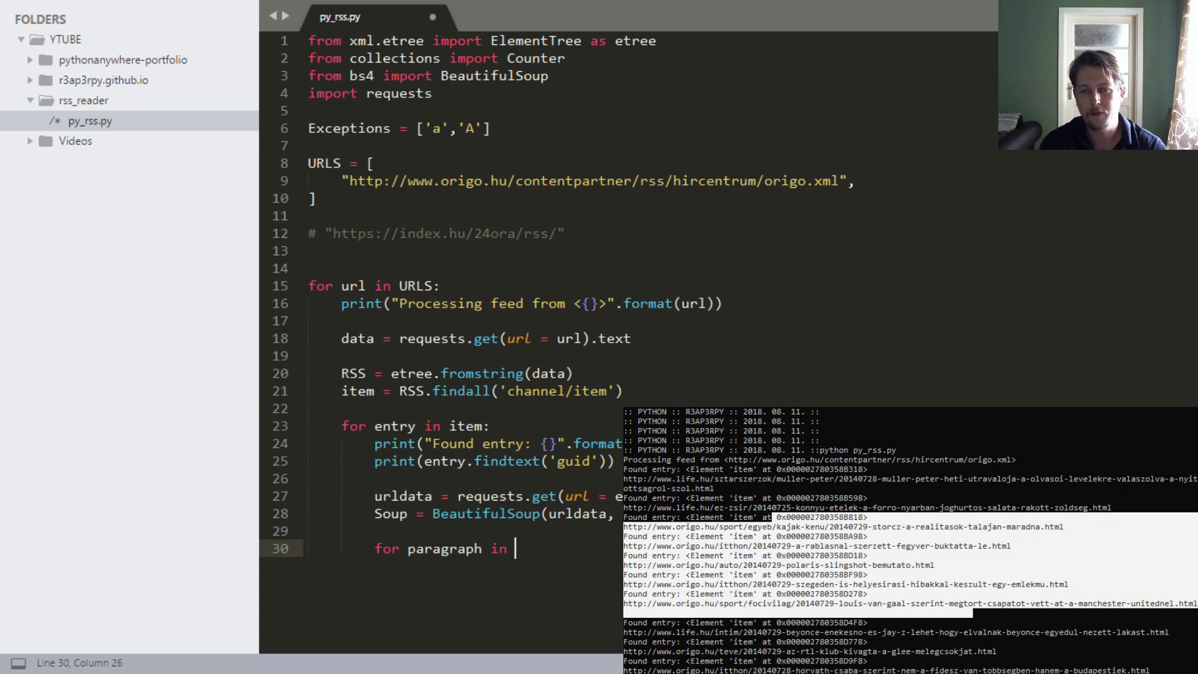
pyautogui.write('Soup.fi')
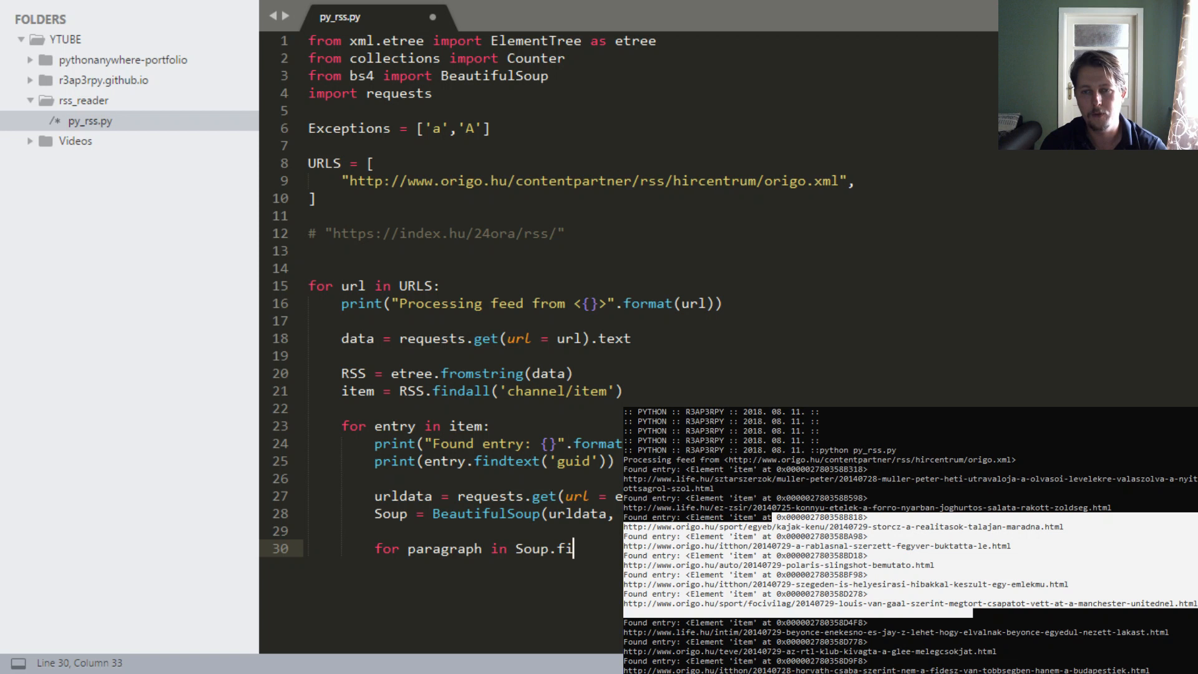
pyautogui.write('nd_all')
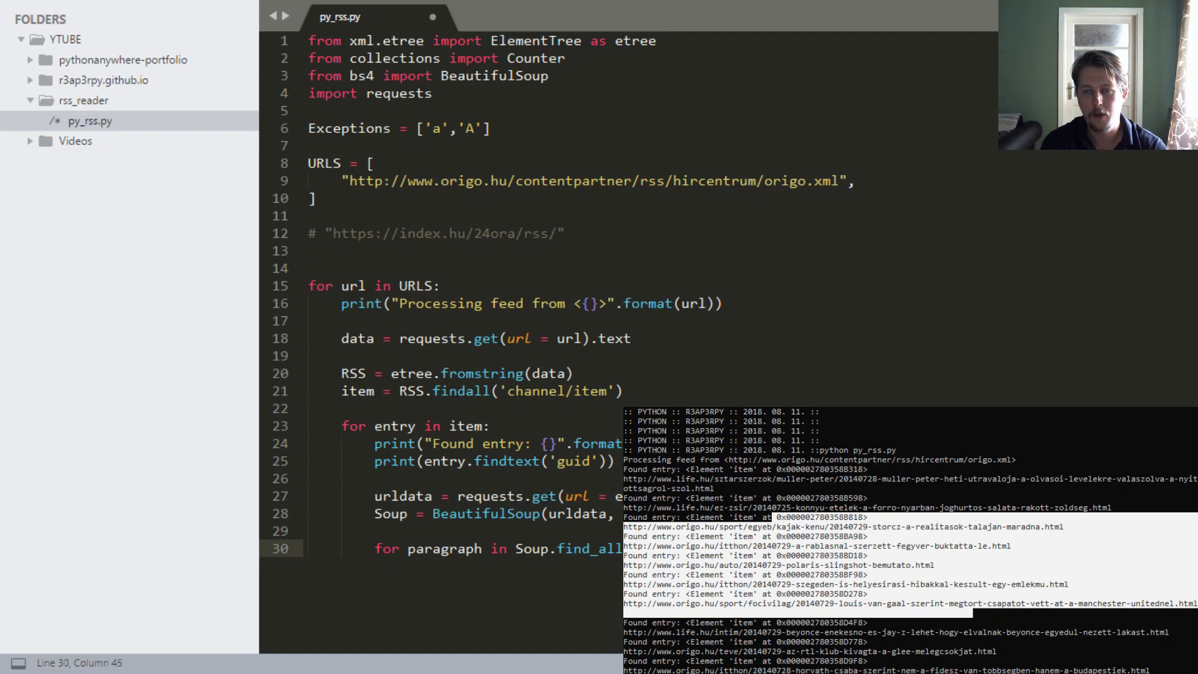
pyautogui.press('enter')
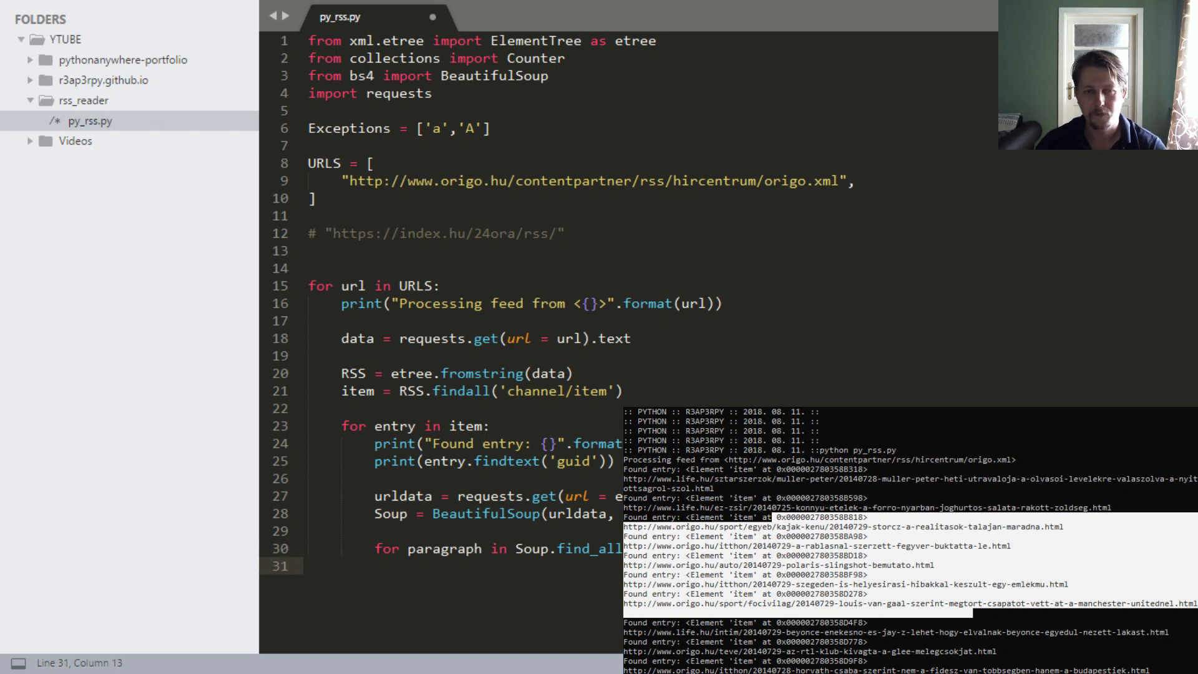
pyautogui.press('enter')
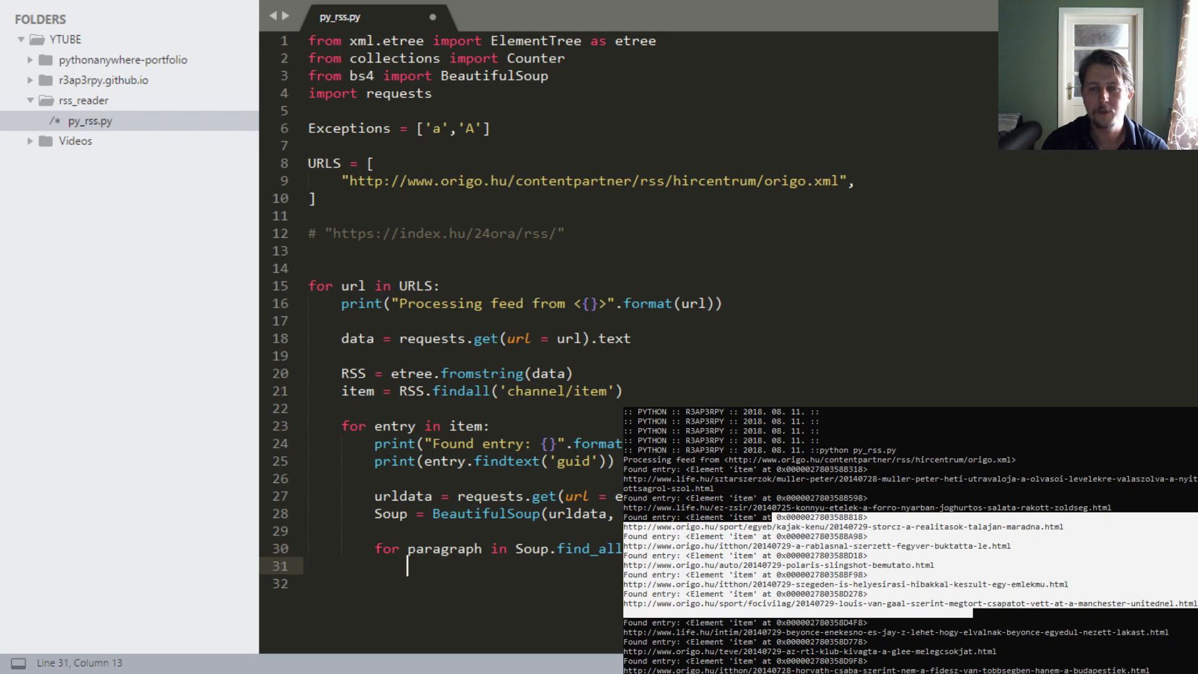
pyautogui.write('print(par')
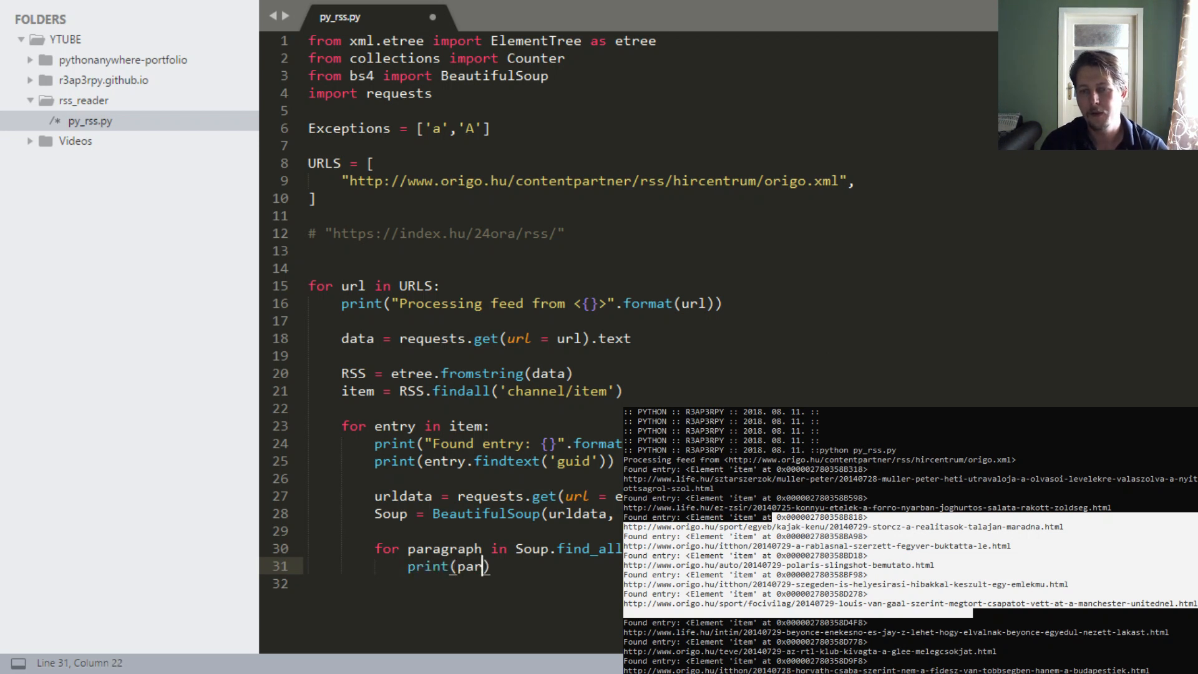
pyautogui.write('graph.text')
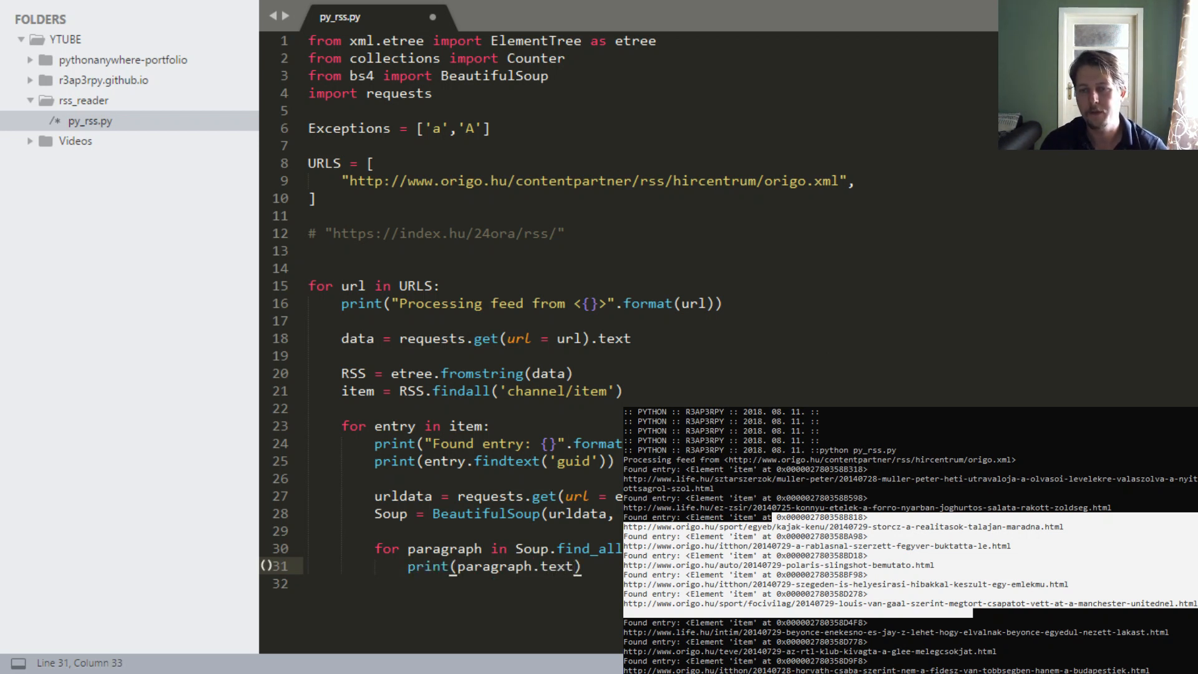
pyautogui.press('ctrl+s')
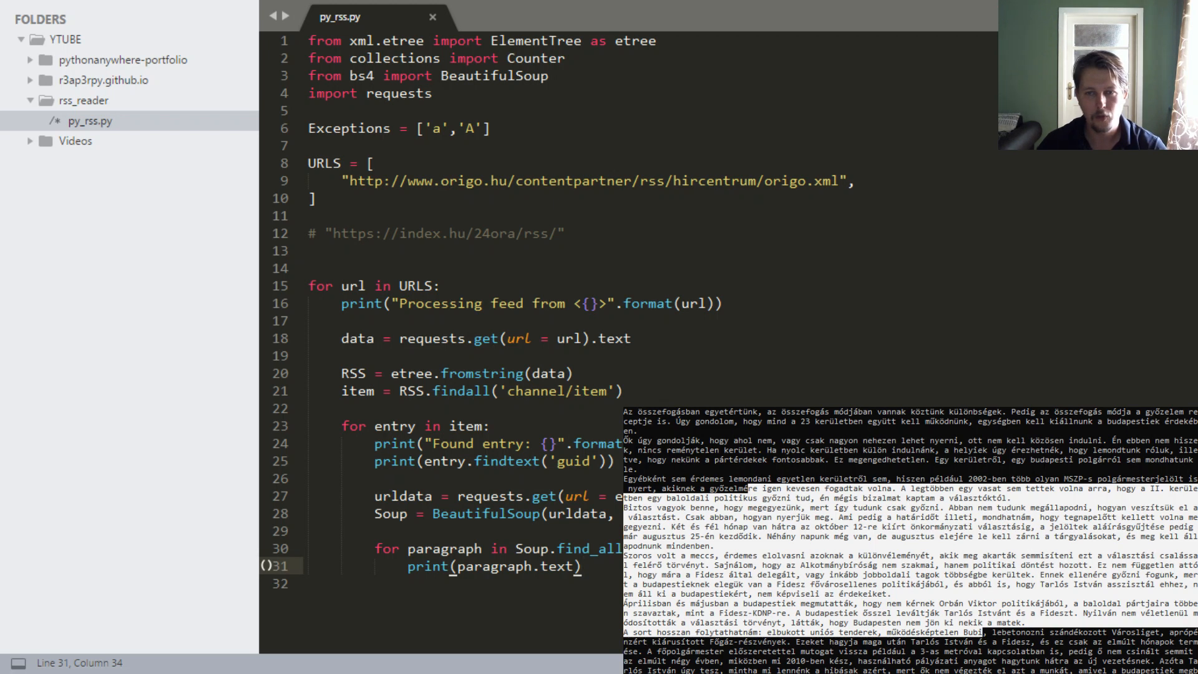
# - Duplicate the loop for anchors from Soup.find_all('a') printing anchor.text, save and run
pyautogui.press('Enter')
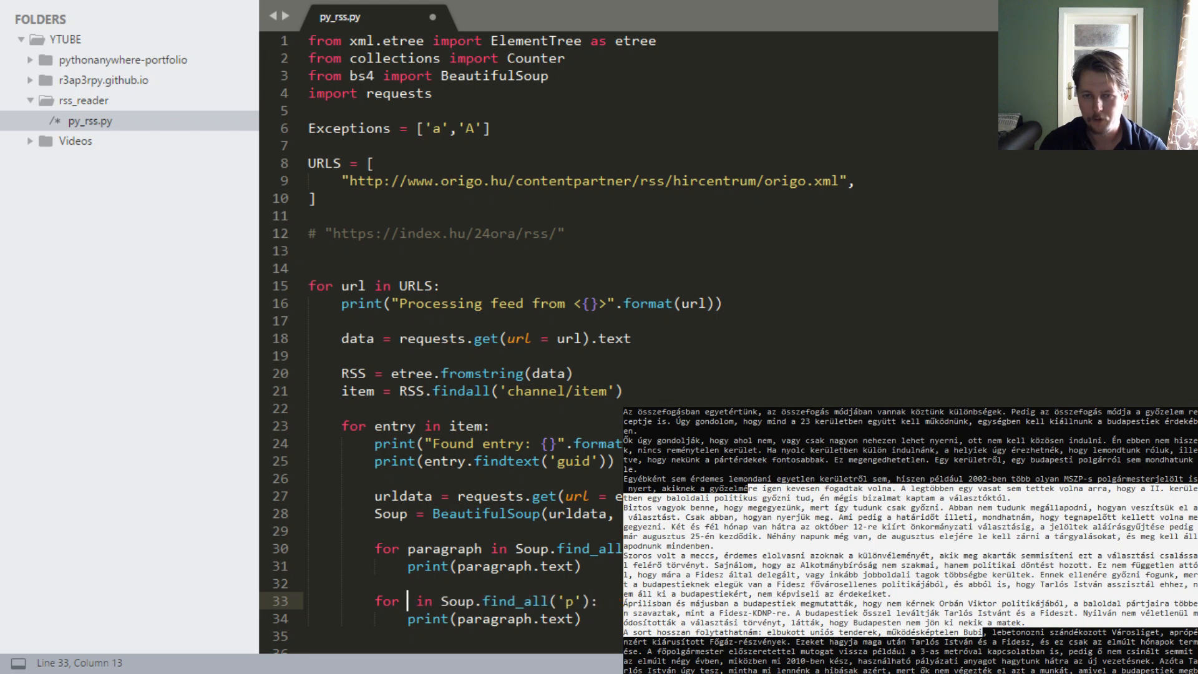
pyautogui.write('anchor')
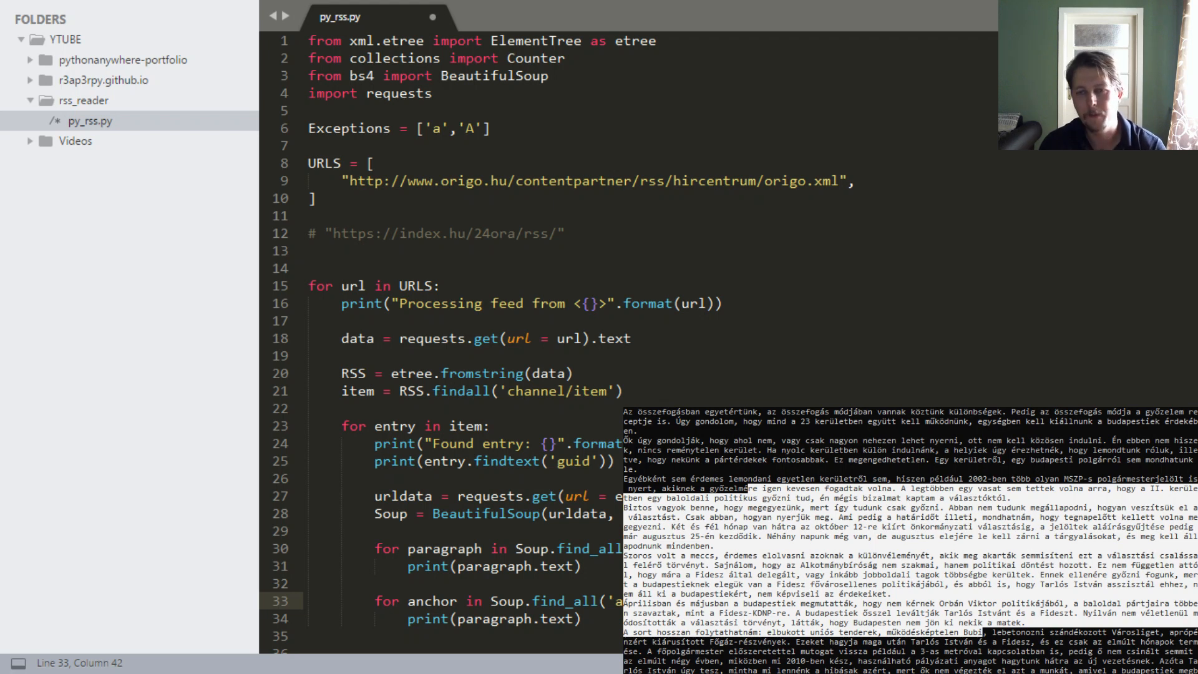
pyautogui.click(354, 585)
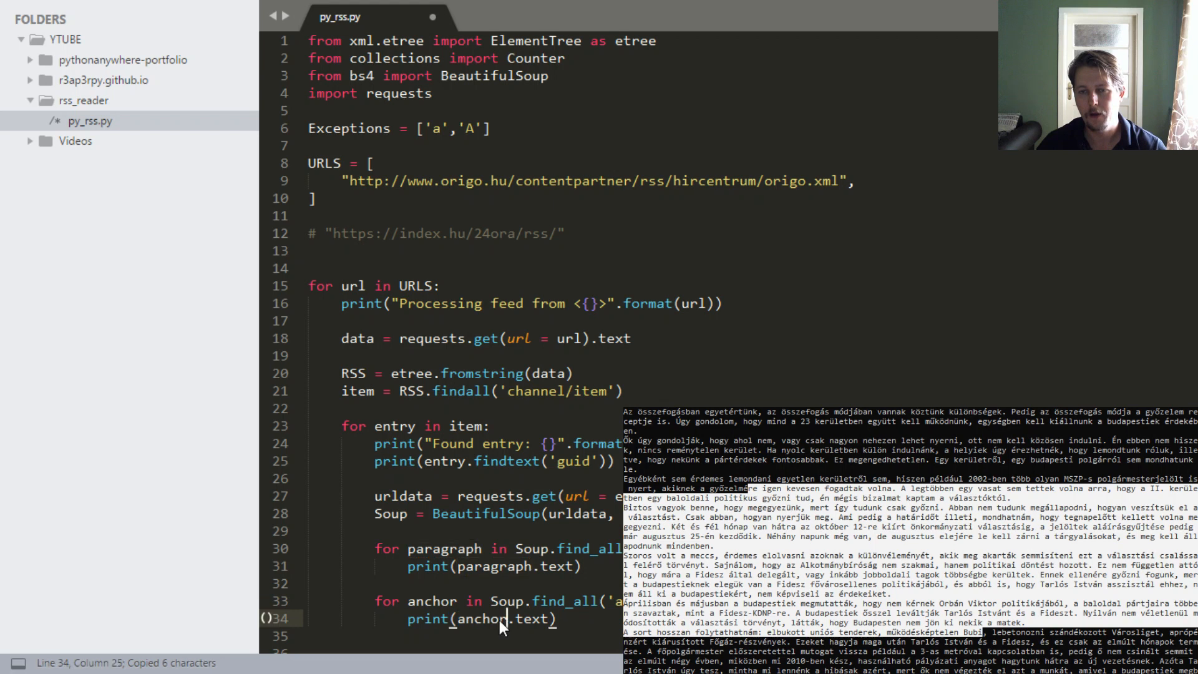
pyautogui.press('ctrl+s')
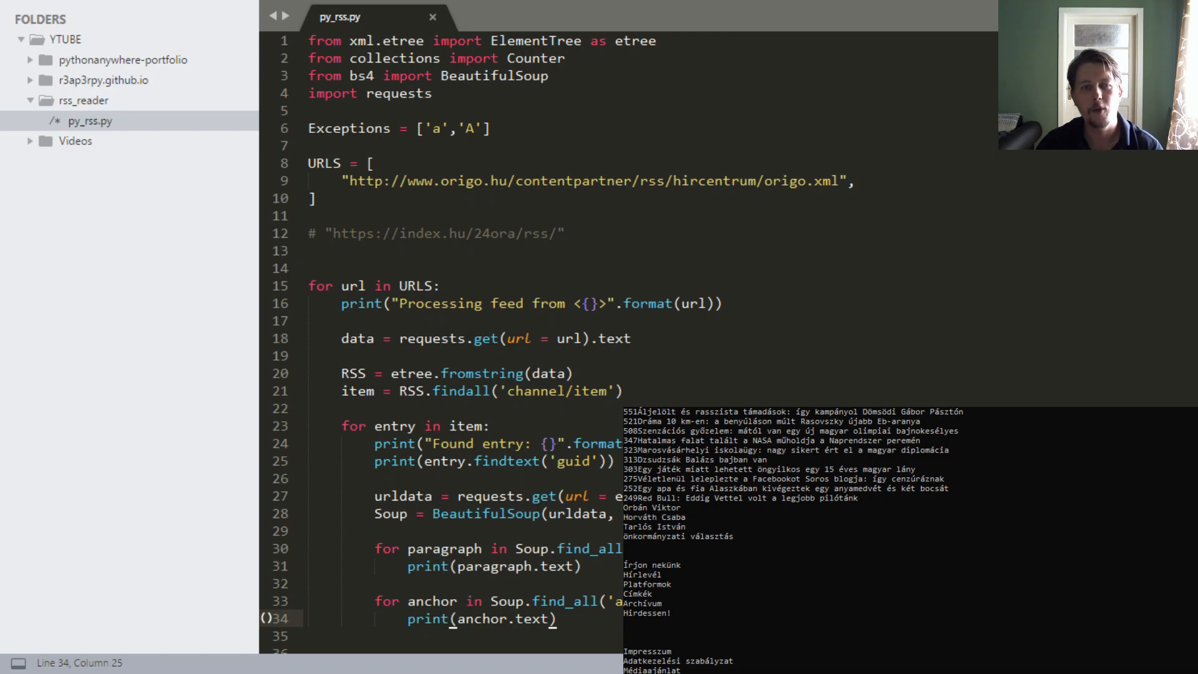
pyautogui.click(314, 268)
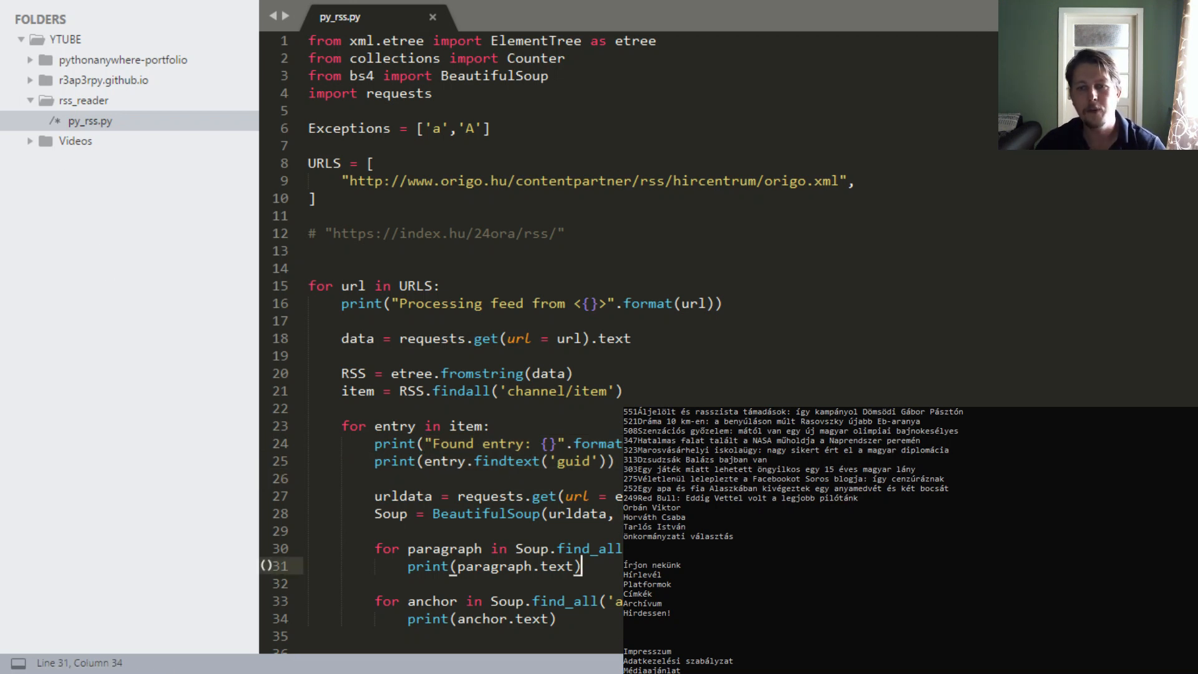
# - Initialise ParagraphContent = "" as an empty string above the paragraph loop
pyautogui.click(556, 619)
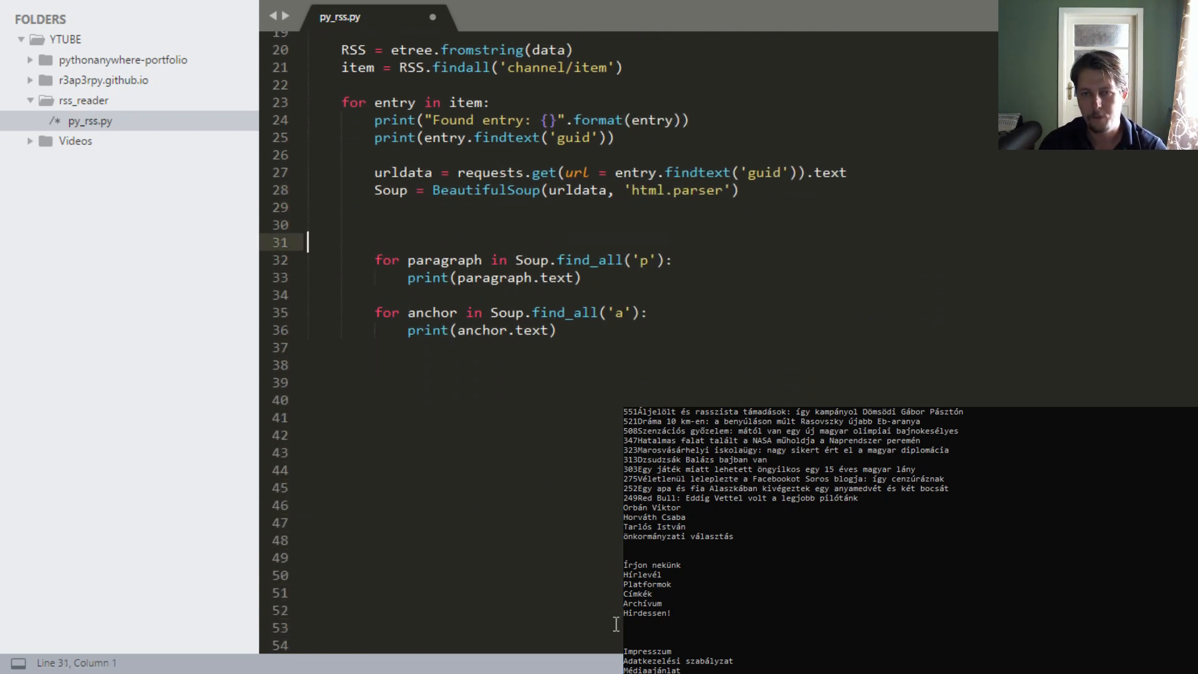
pyautogui.write('Para')
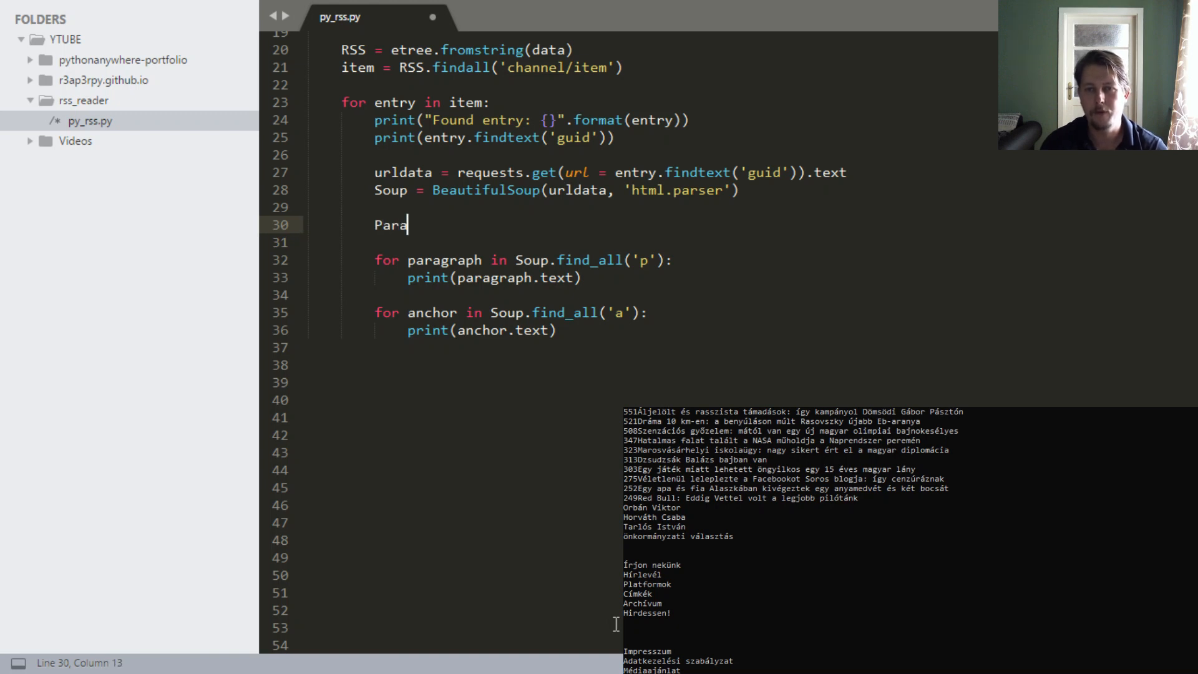
pyautogui.write('graph')
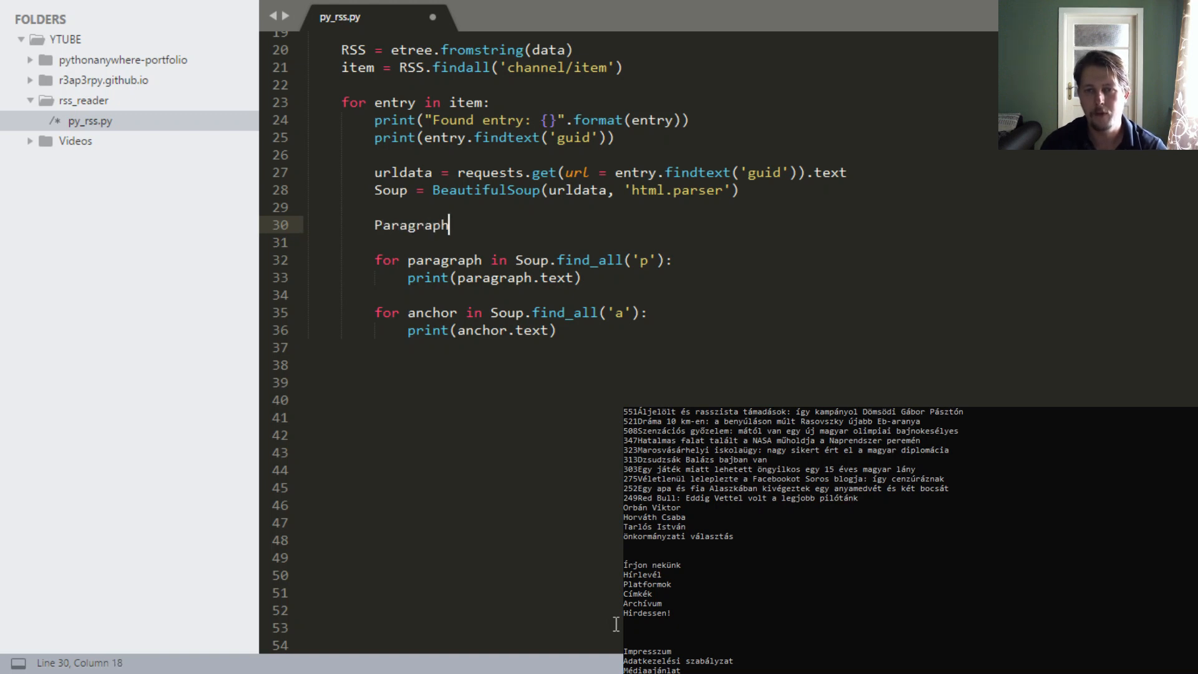
pyautogui.write('Content')
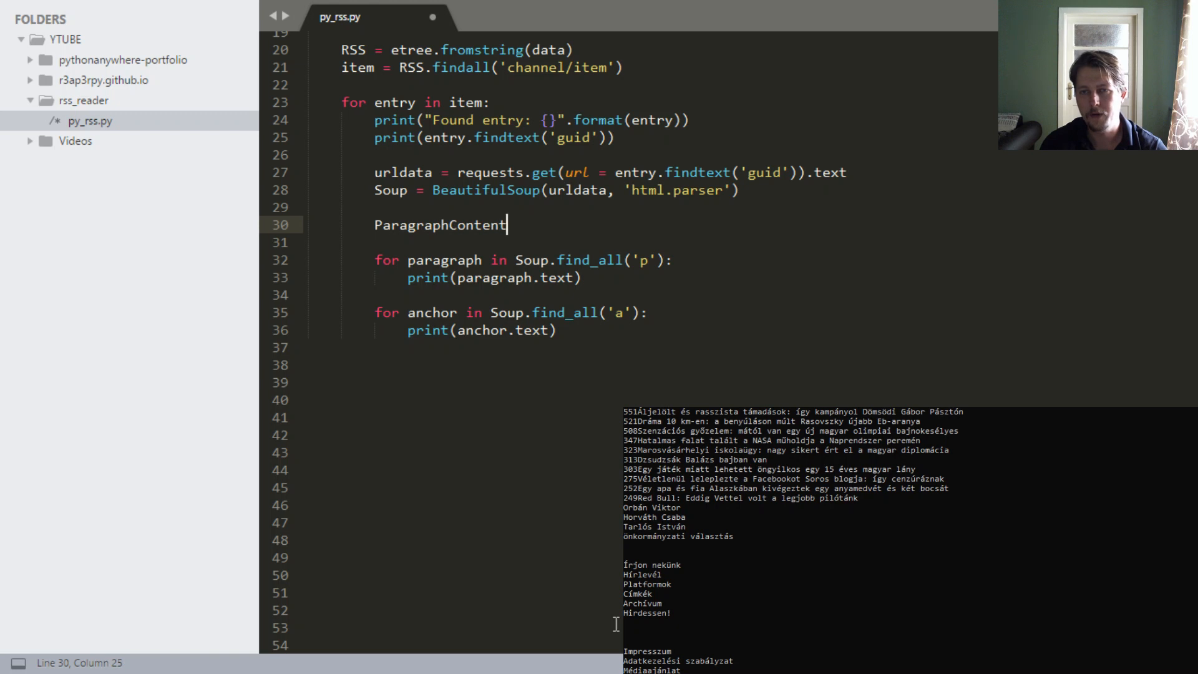
pyautogui.write('= ""')
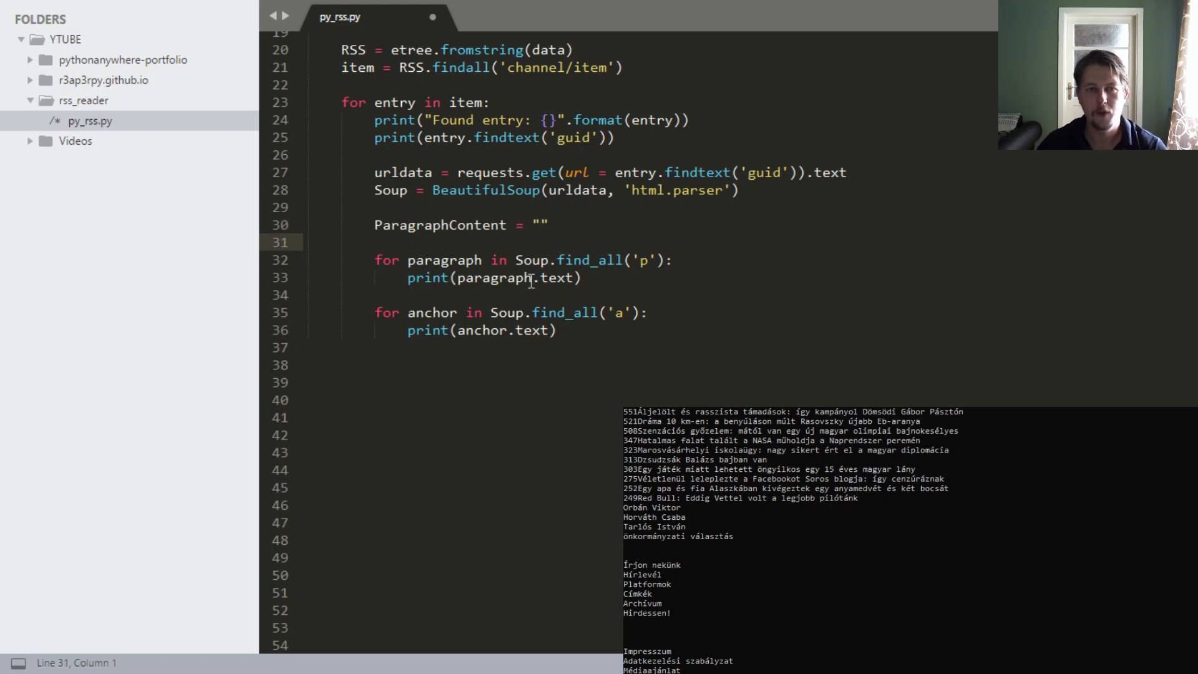
# - Make the paragraph and anchor loops append their text to ParagraphContent with += instead of printing
pyautogui.doubleClick(440, 225)
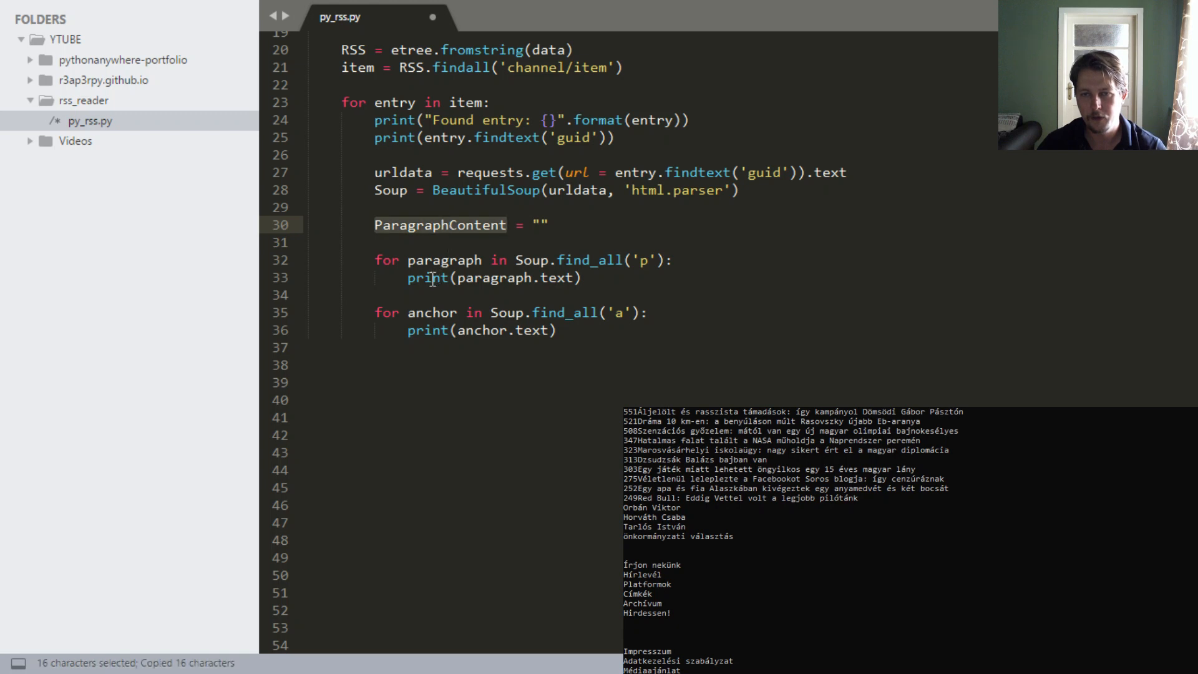
pyautogui.write('ParagraphContent')
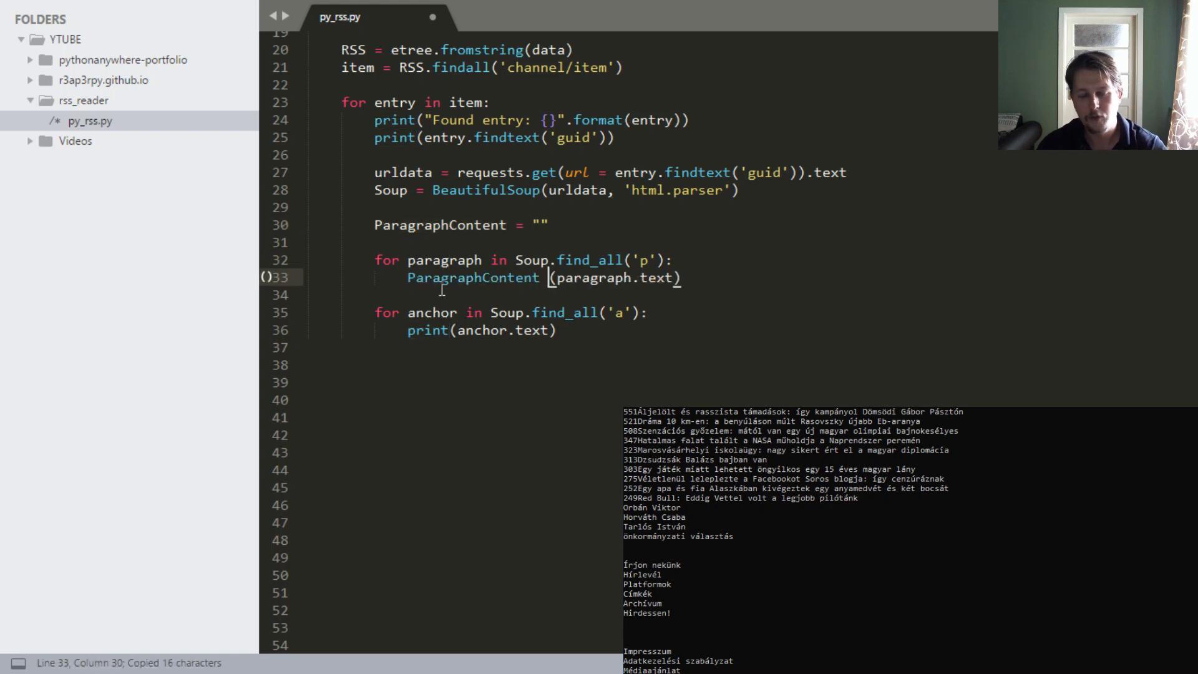
pyautogui.write('+=')
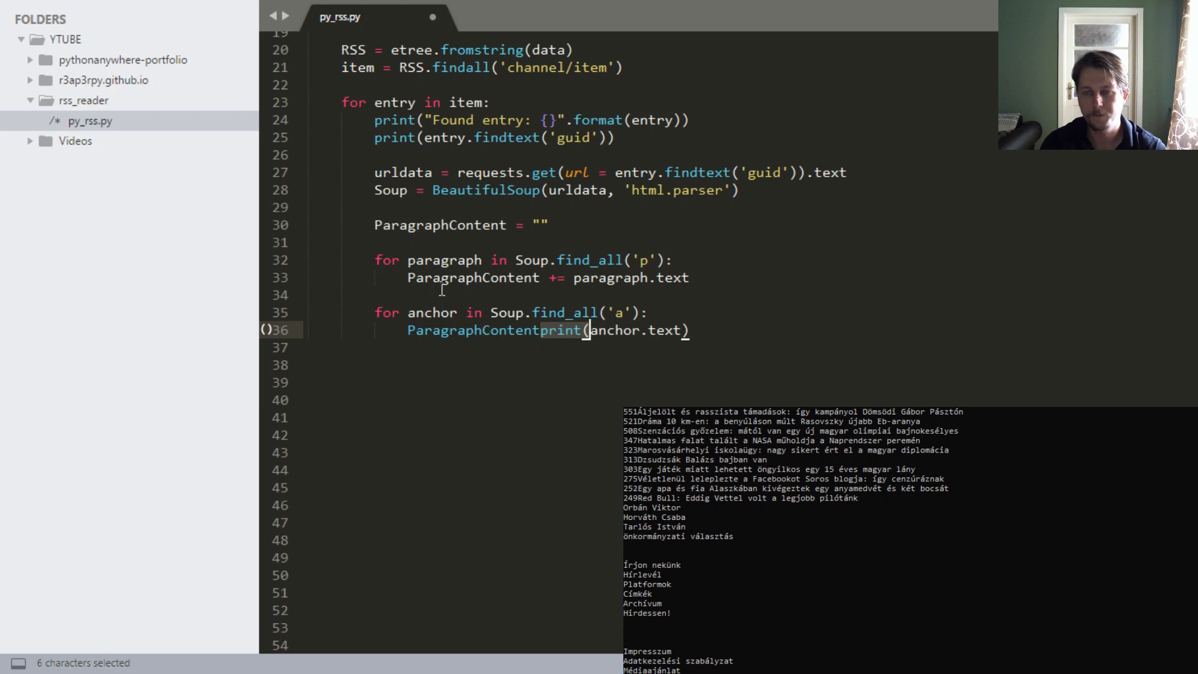
pyautogui.write('+=')
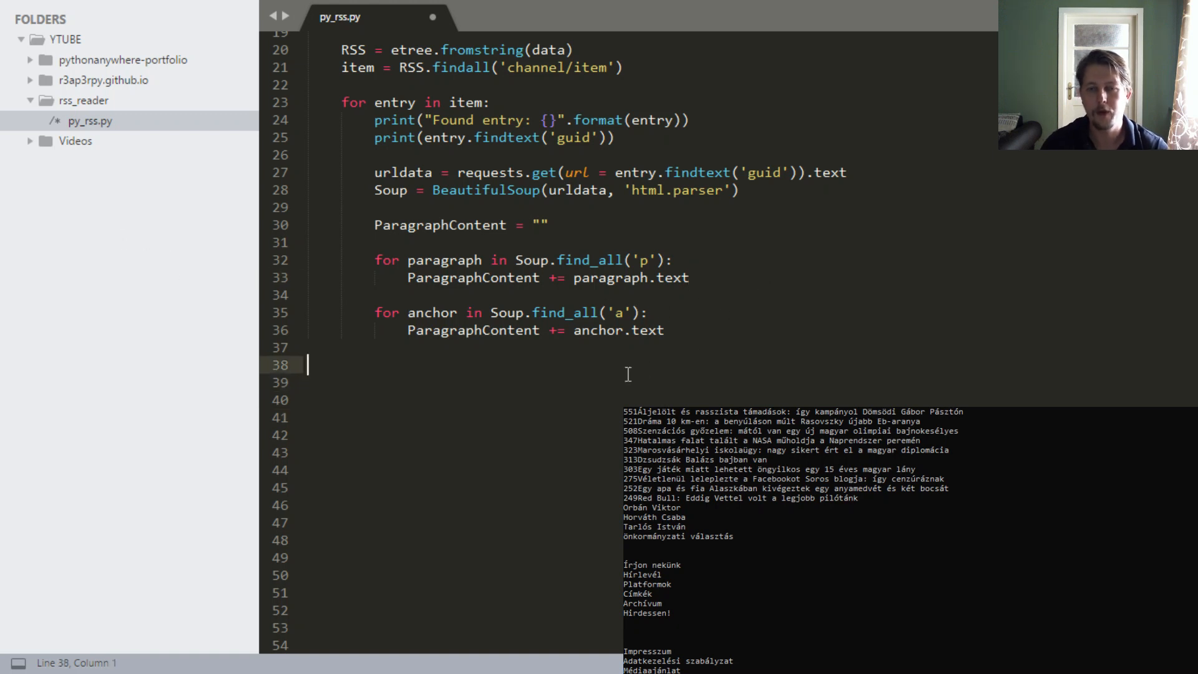
# - Start the Text = Counter([word for word in ...]) comprehension keeping only non-empty words
pyautogui.write('Text =')
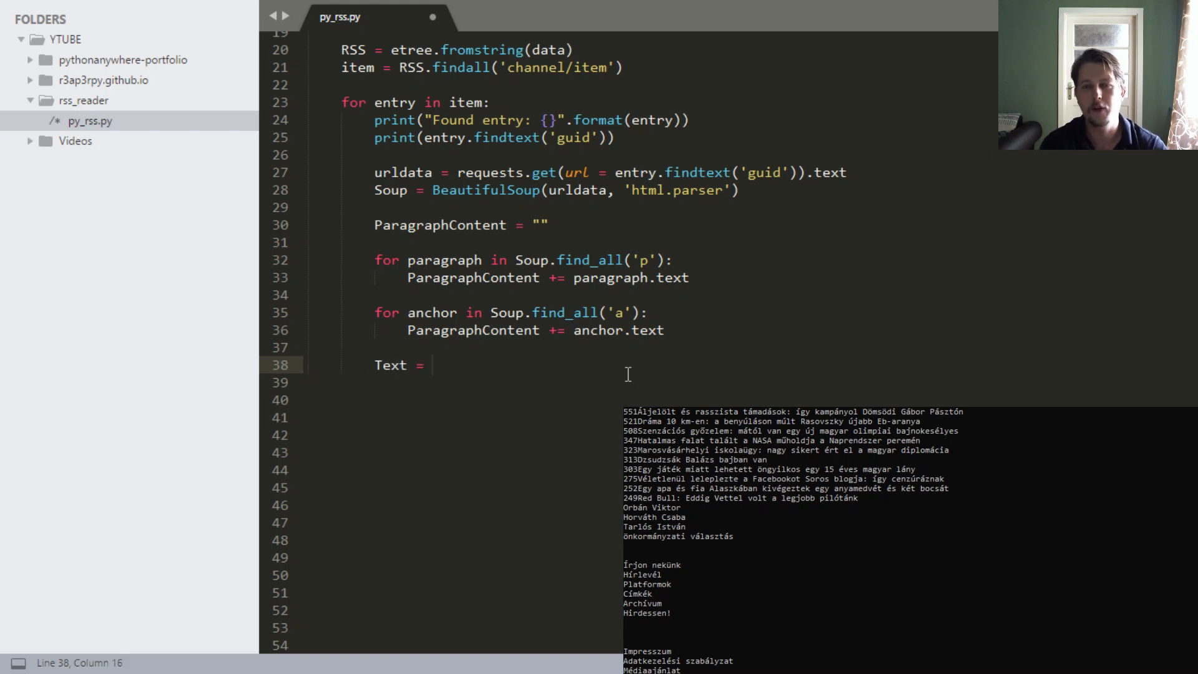
pyautogui.write('Cou')
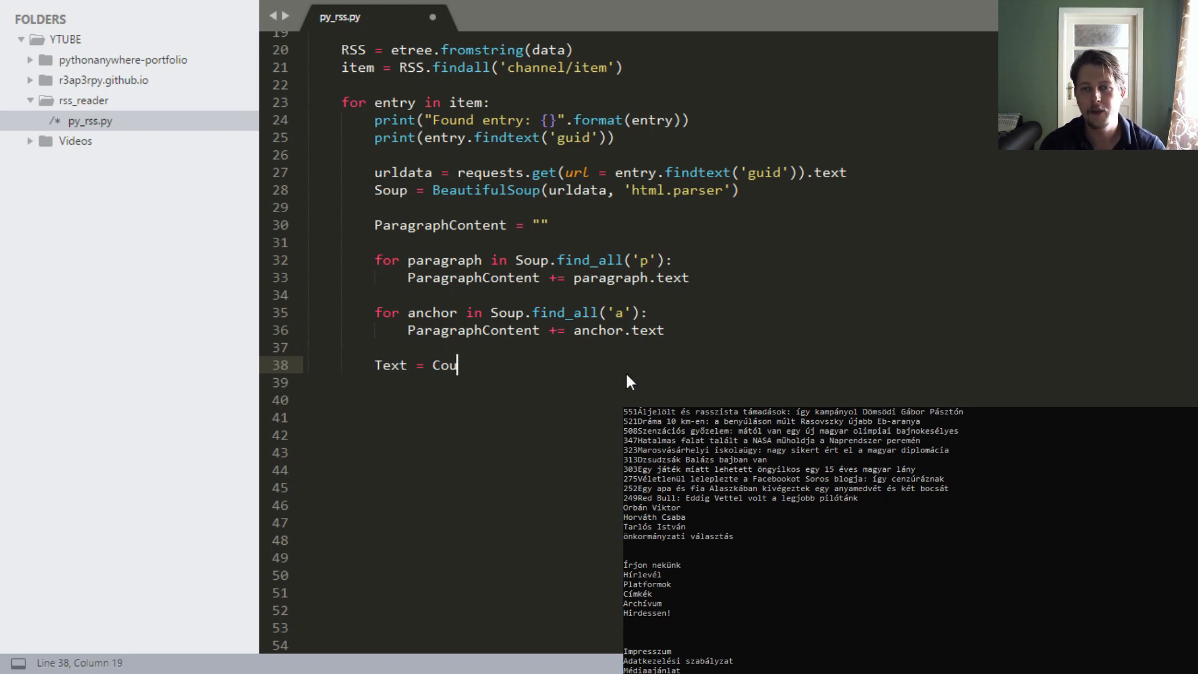
pyautogui.write('nter([]')
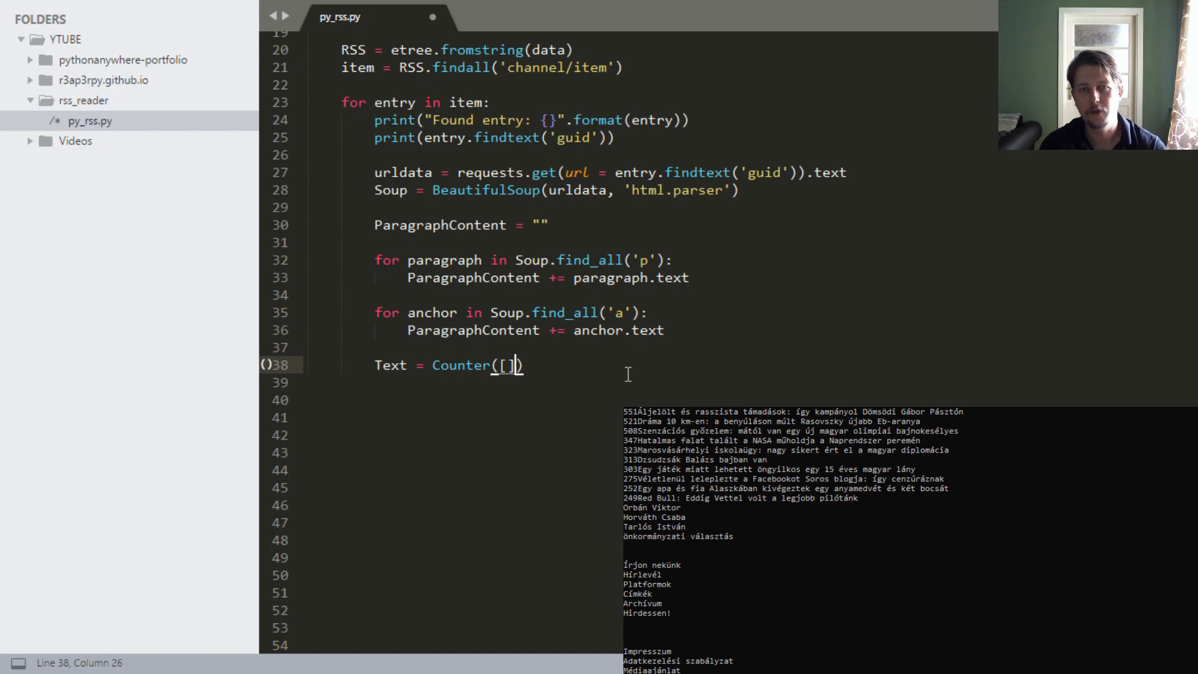
pyautogui.write('word for')
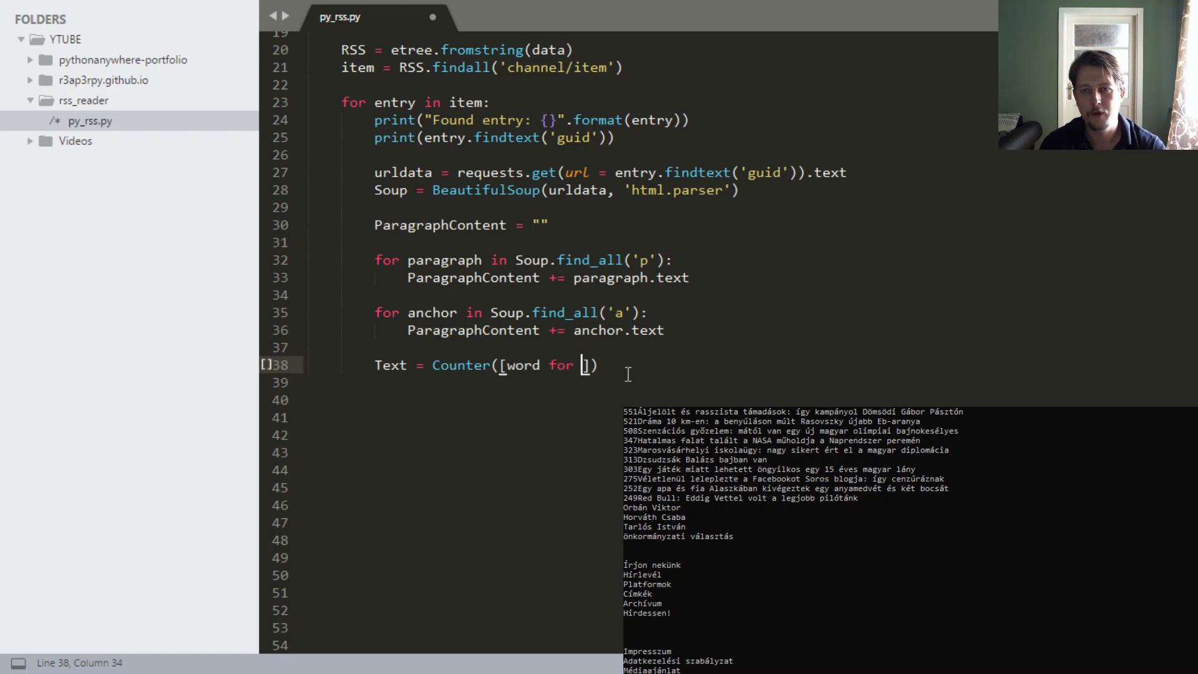
pyautogui.write('word.')
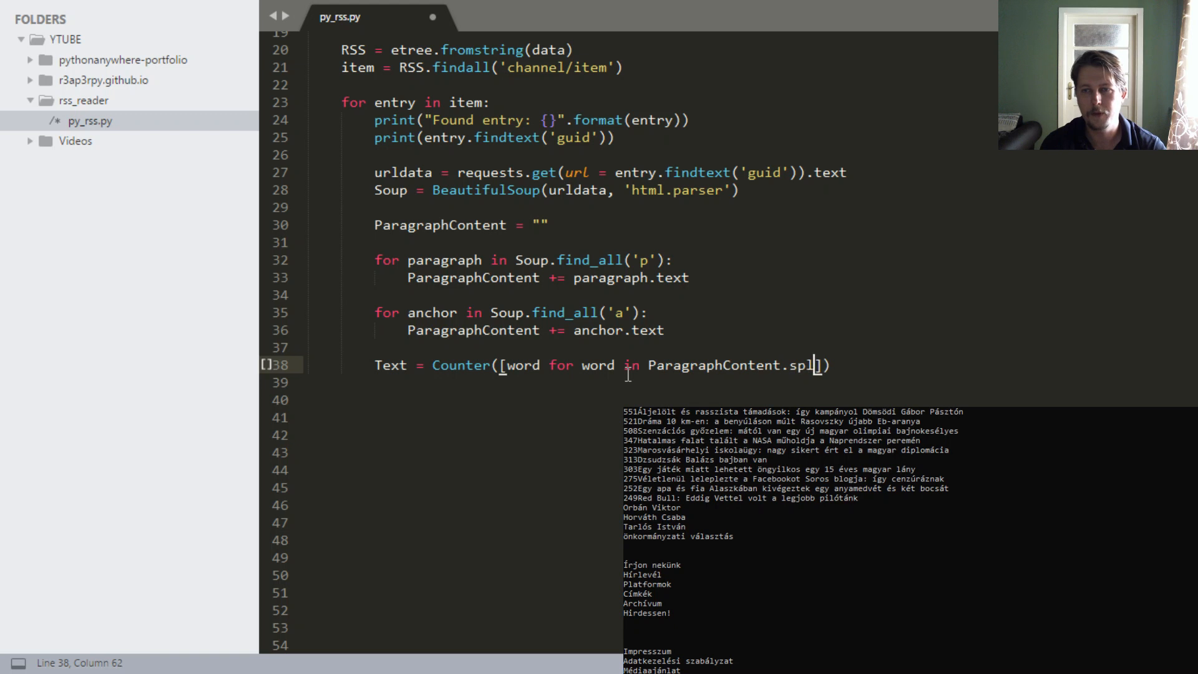
pyautogui.write("it('')")
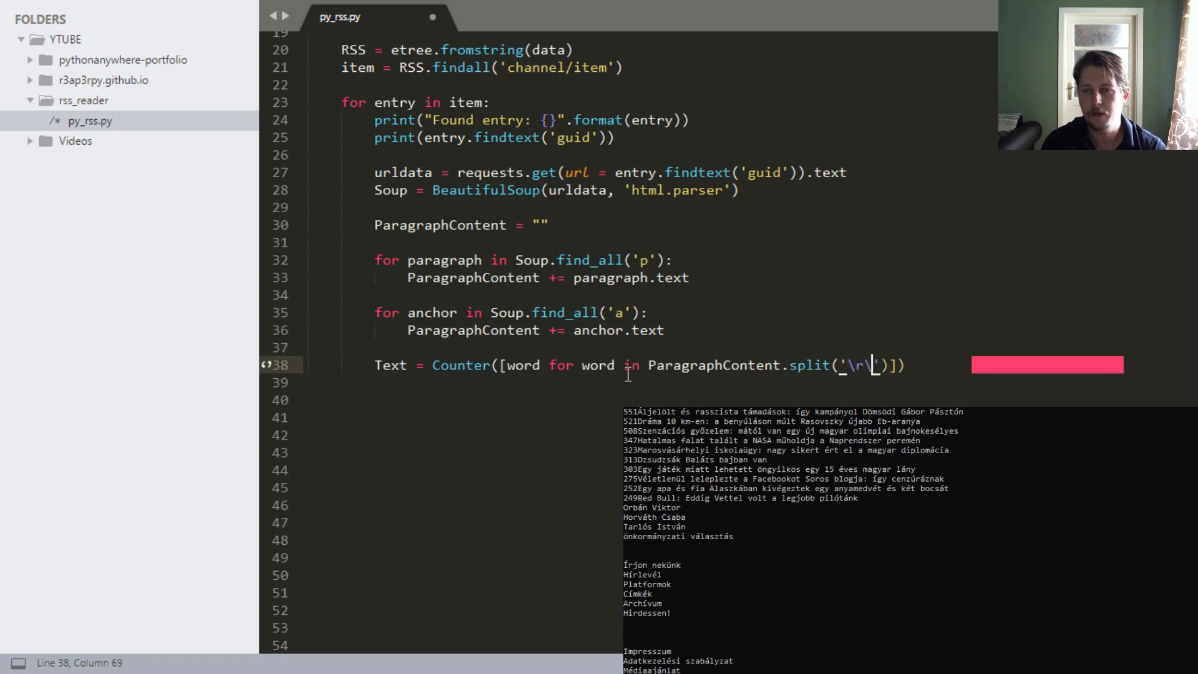
pyautogui.write('n')
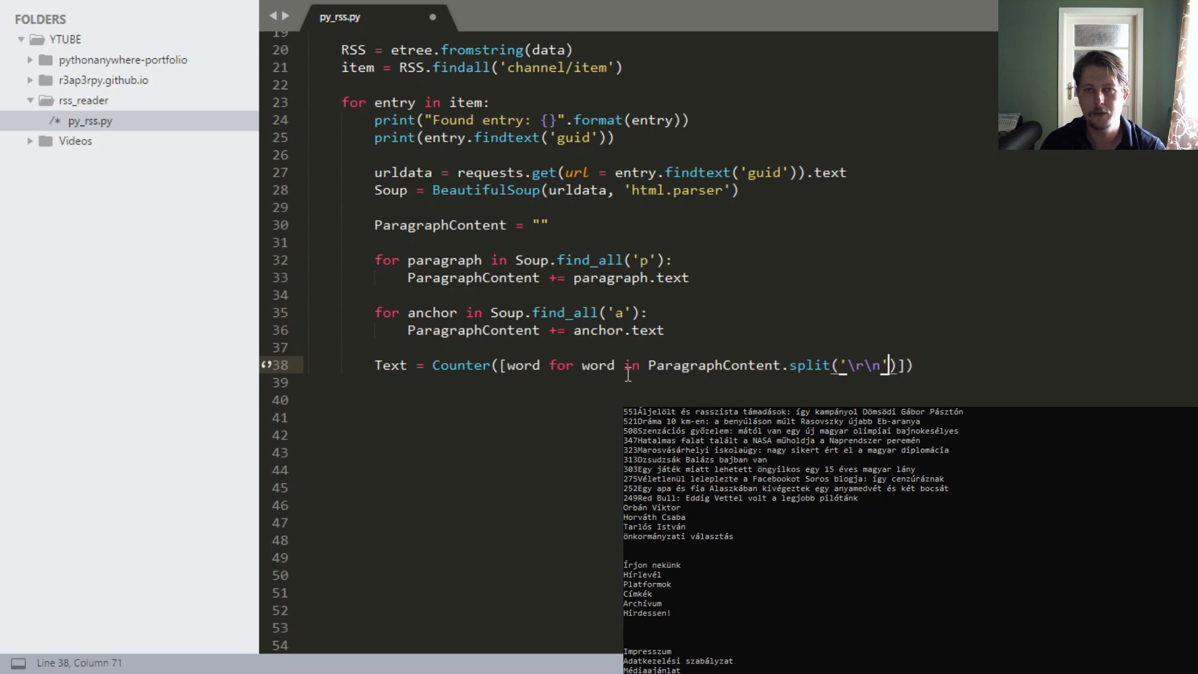
# - Feed it ParagraphContent.replace('\r\n',' ').split(' ') so line breaks become spaces before splitting on spaces
pyautogui.write(',')
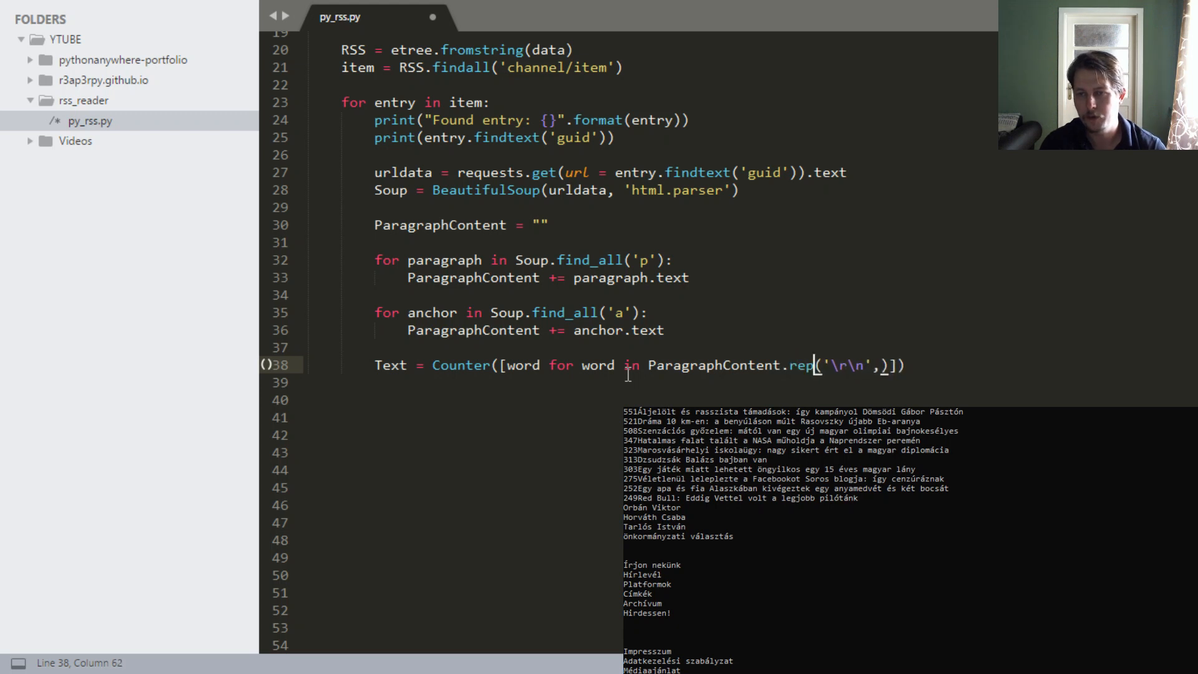
pyautogui.write('lace')
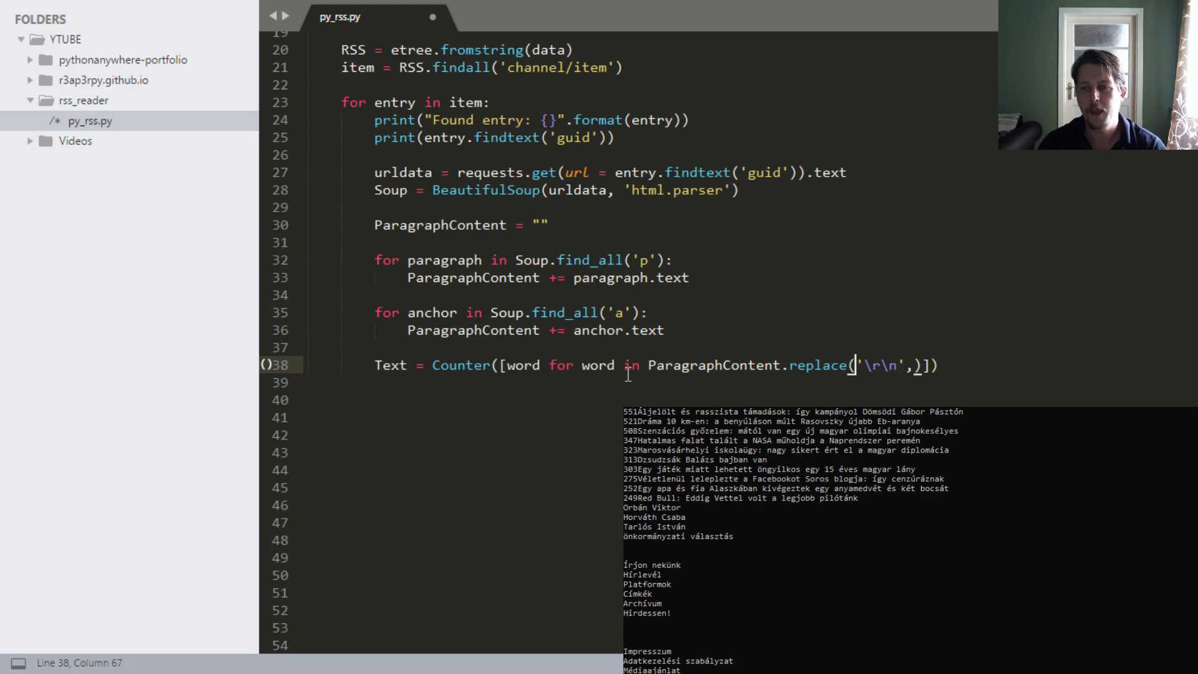
pyautogui.write(',')
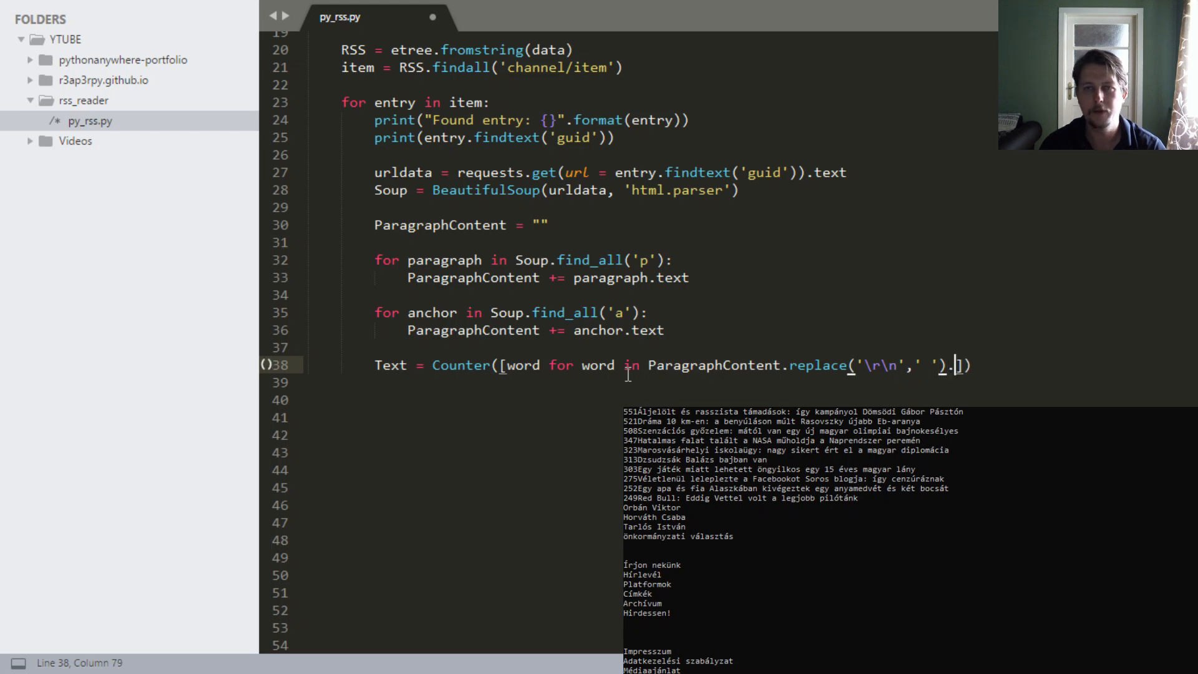
pyautogui.write('.split()')
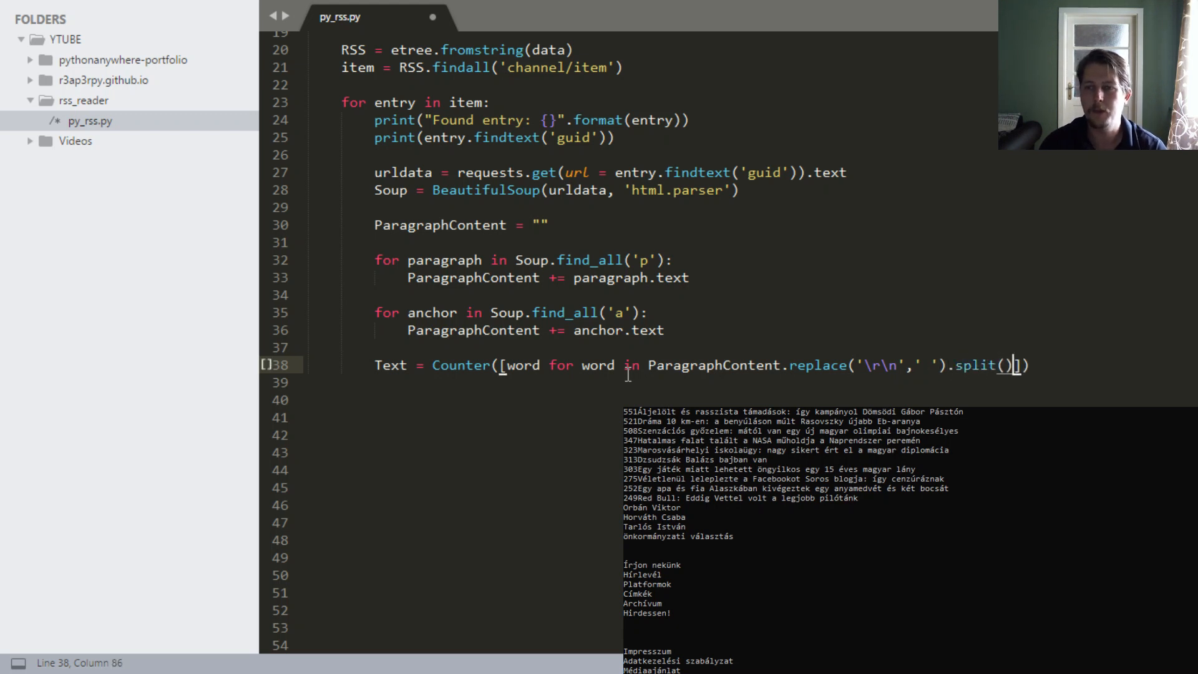
pyautogui.write("' '")
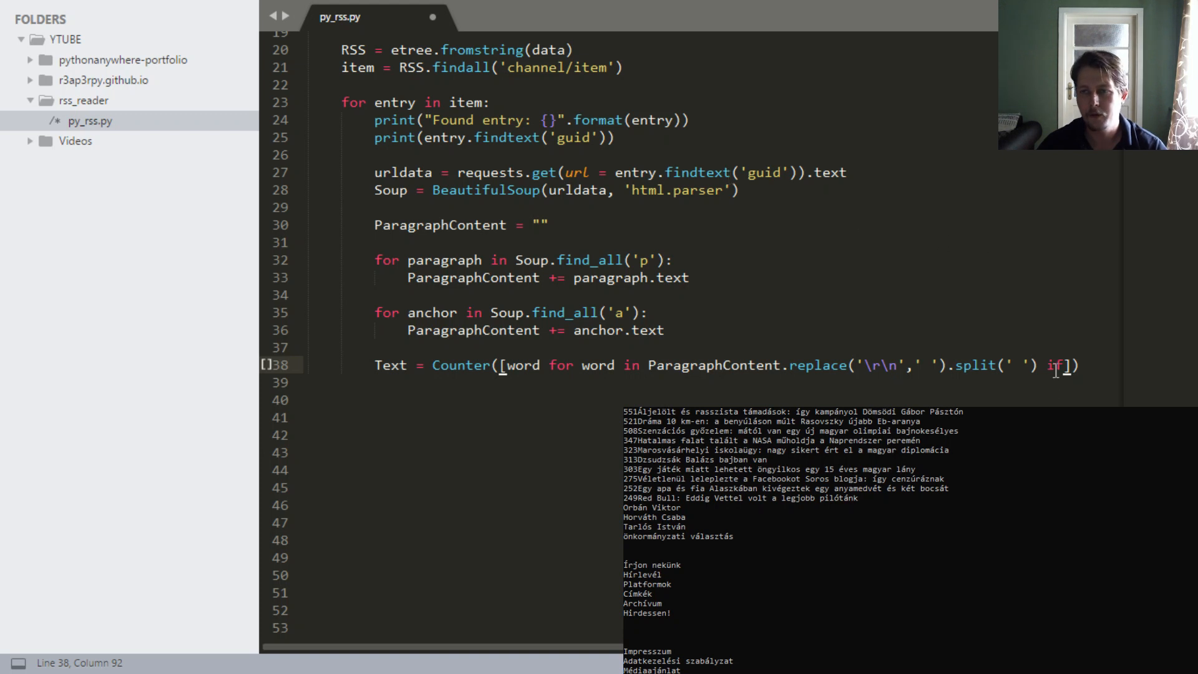
pyautogui.write('wr')
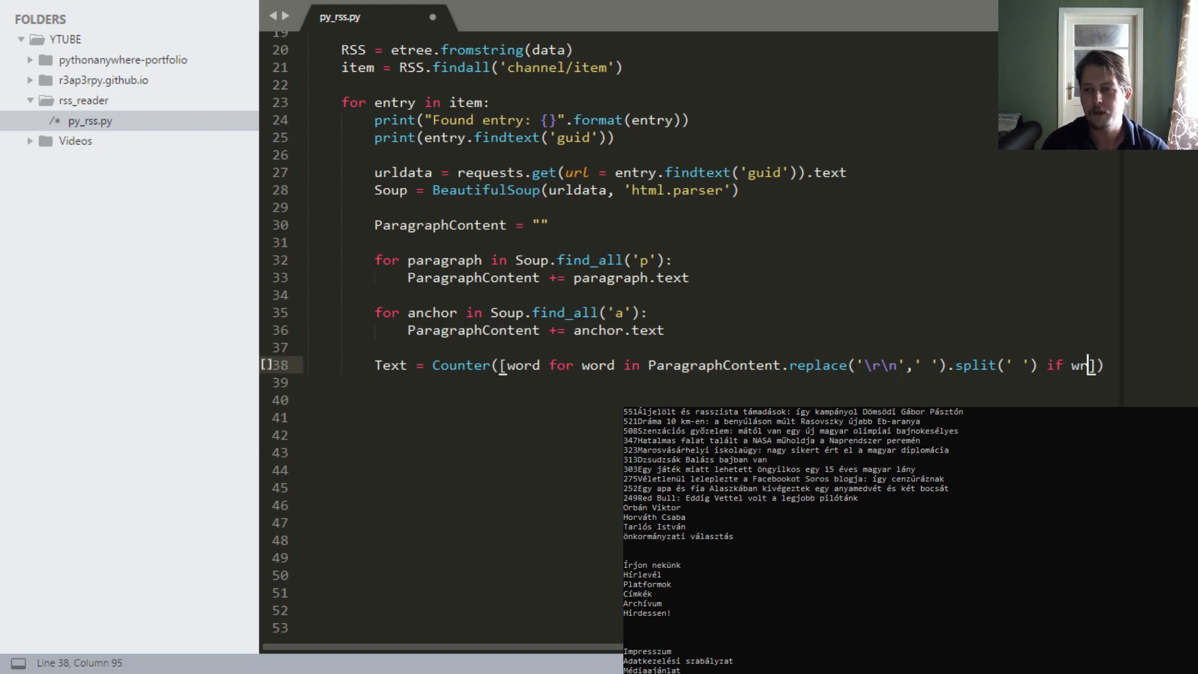
pyautogui.write('ord a')
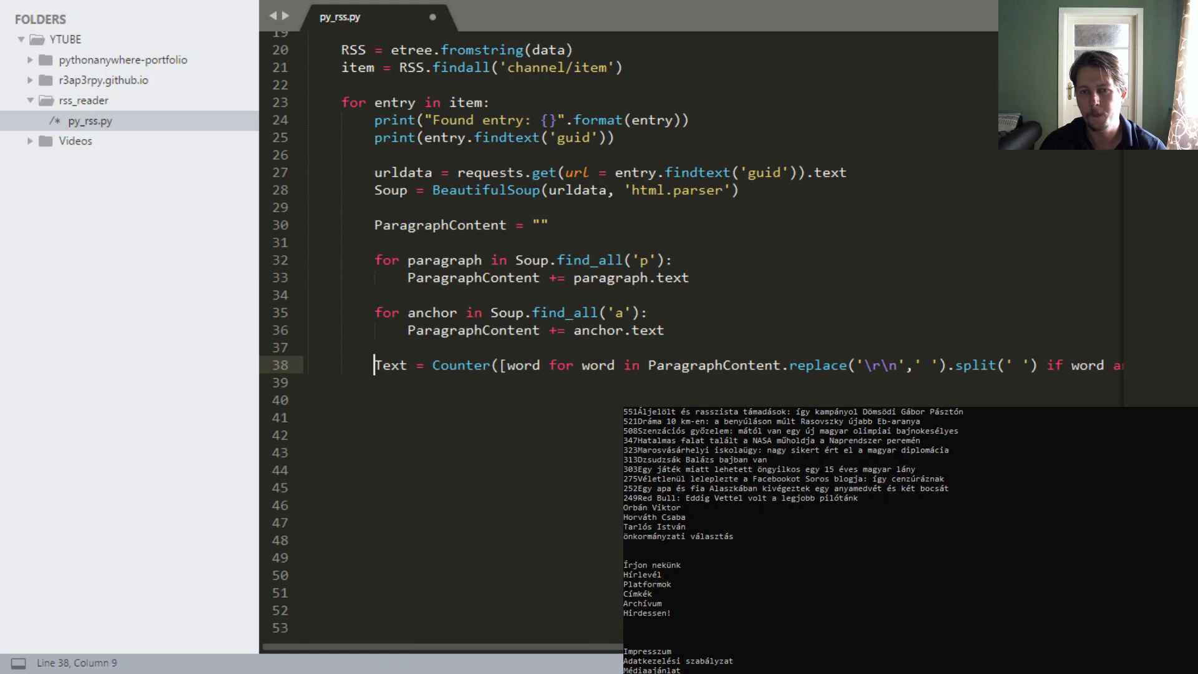
# - Add print(Text.most_common(n = 5)) for each entry and save py_rss.py
pyautogui.write('print')
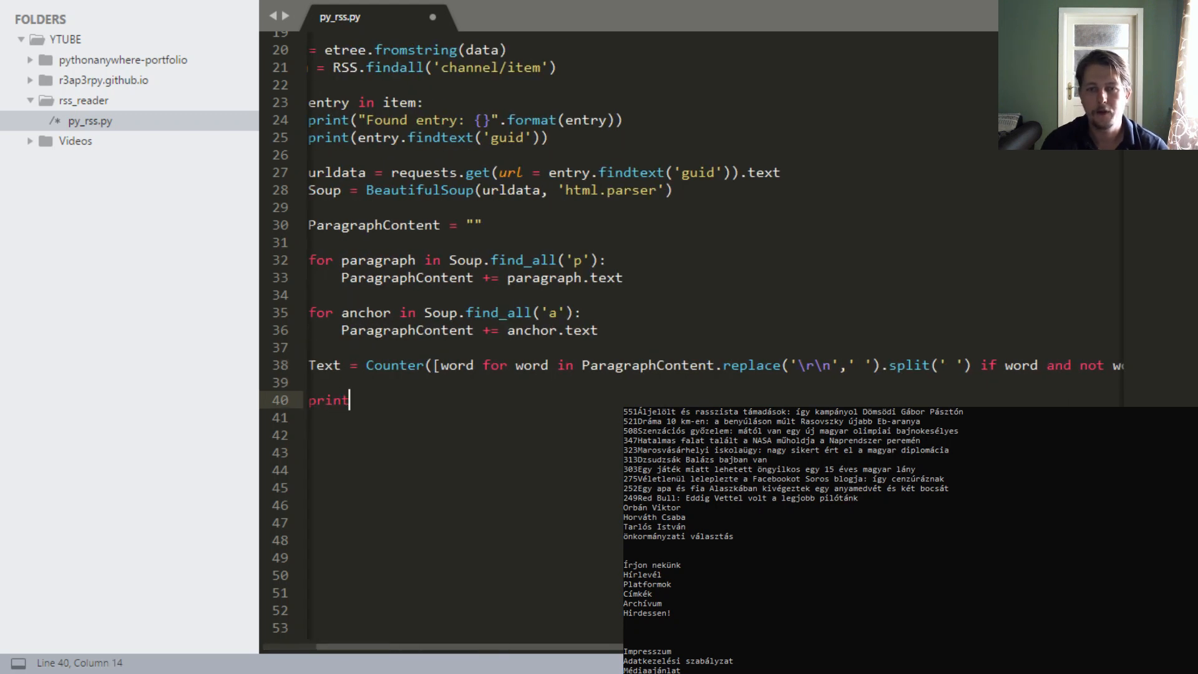
pyautogui.write('(Te')
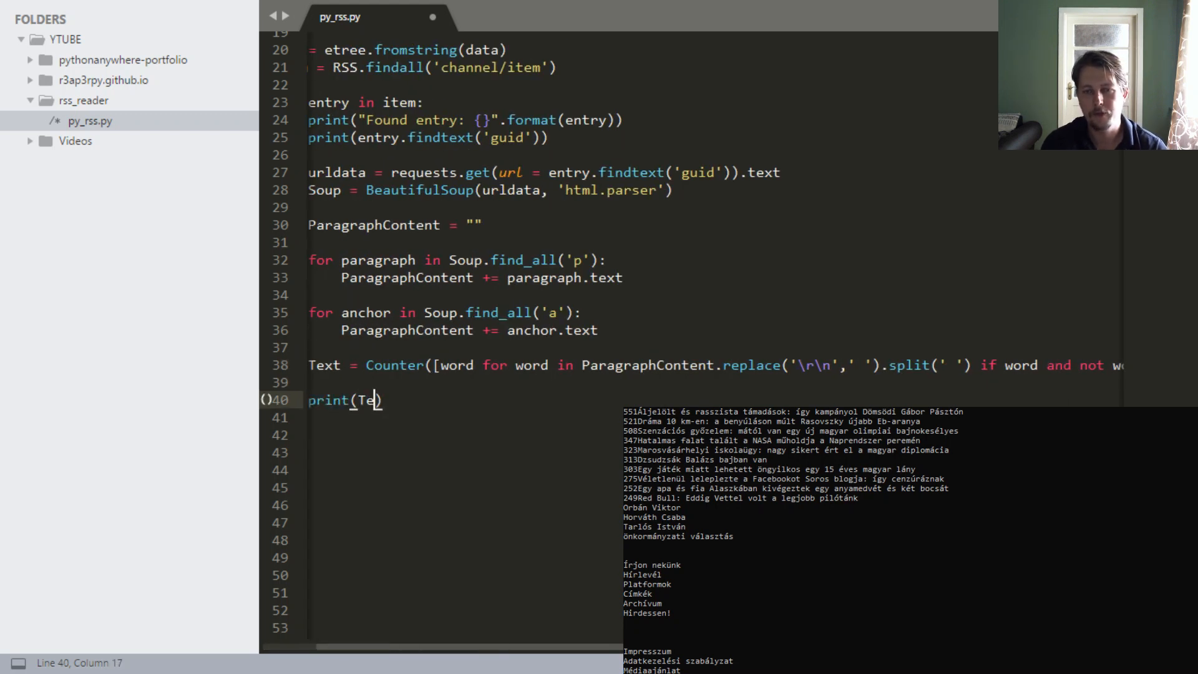
pyautogui.write('xt.')
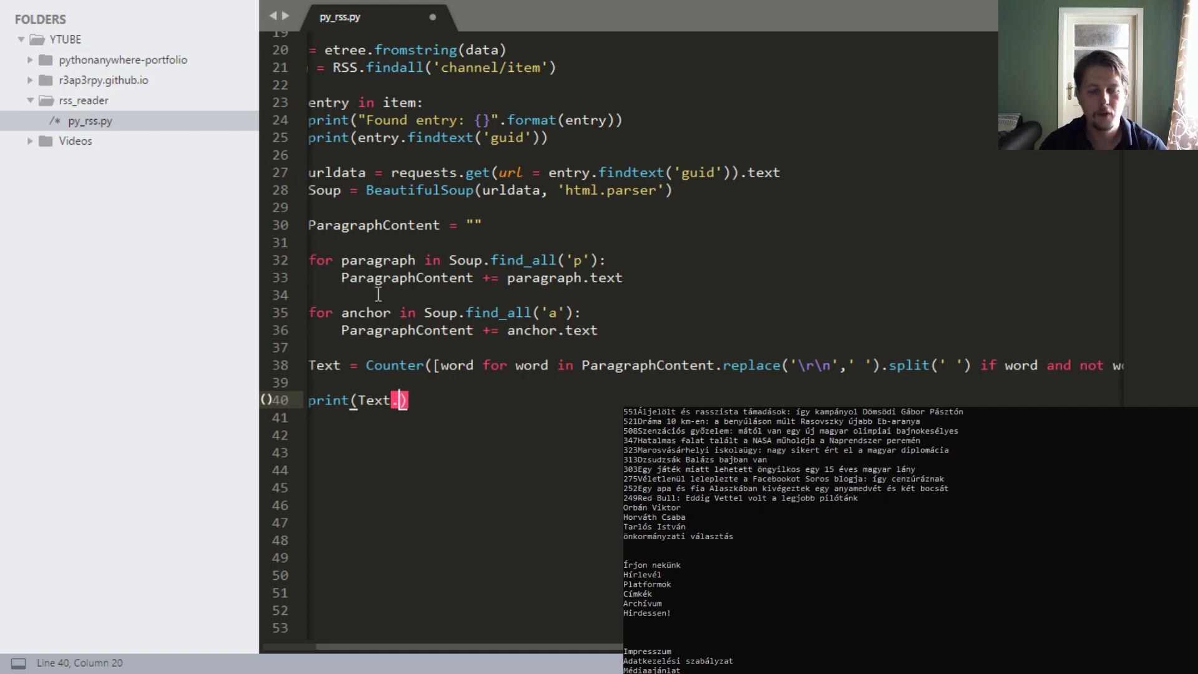
pyautogui.write('most_')
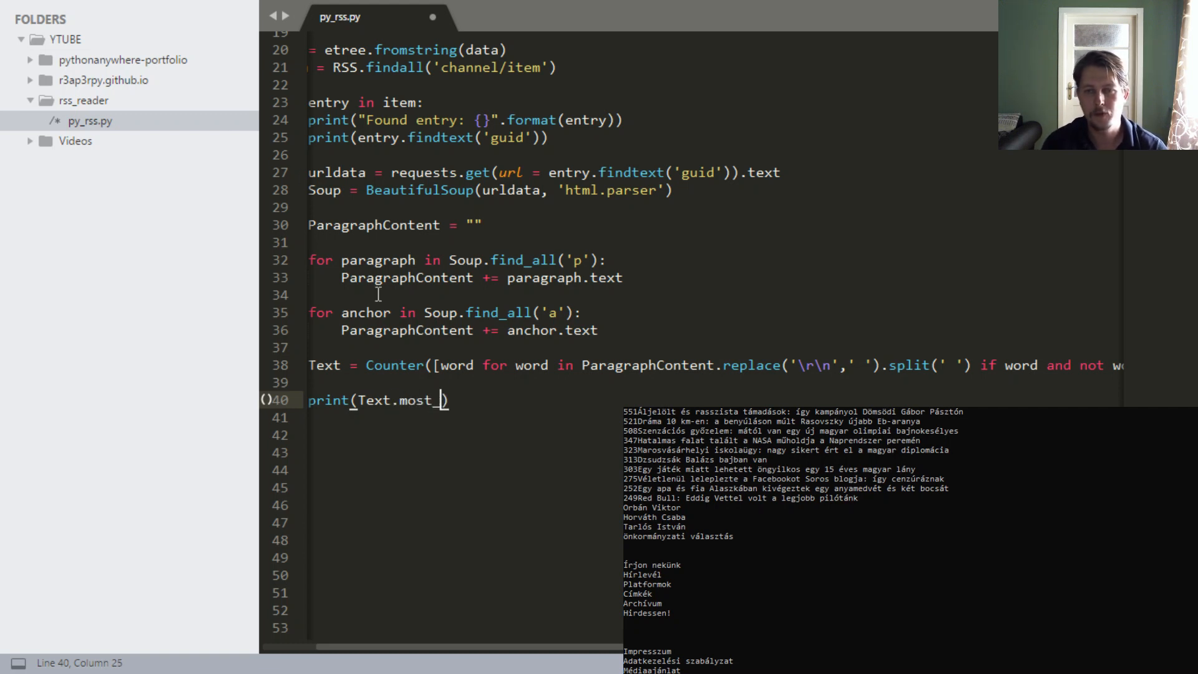
pyautogui.write('common()')
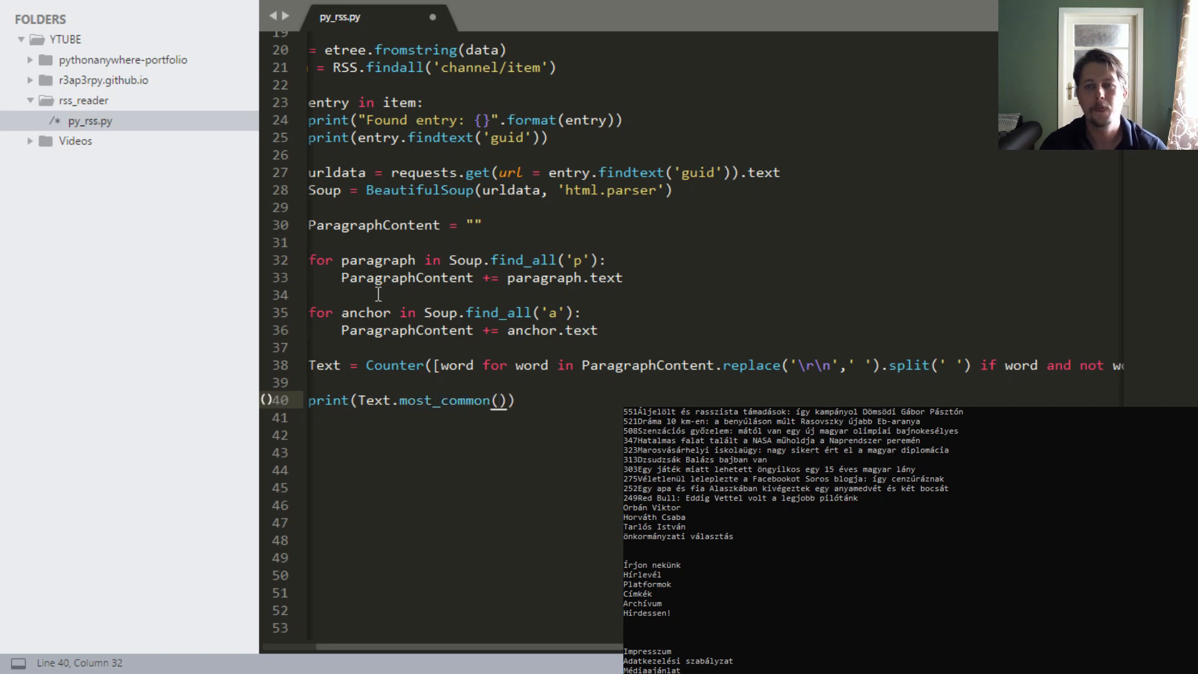
pyautogui.write('n =')
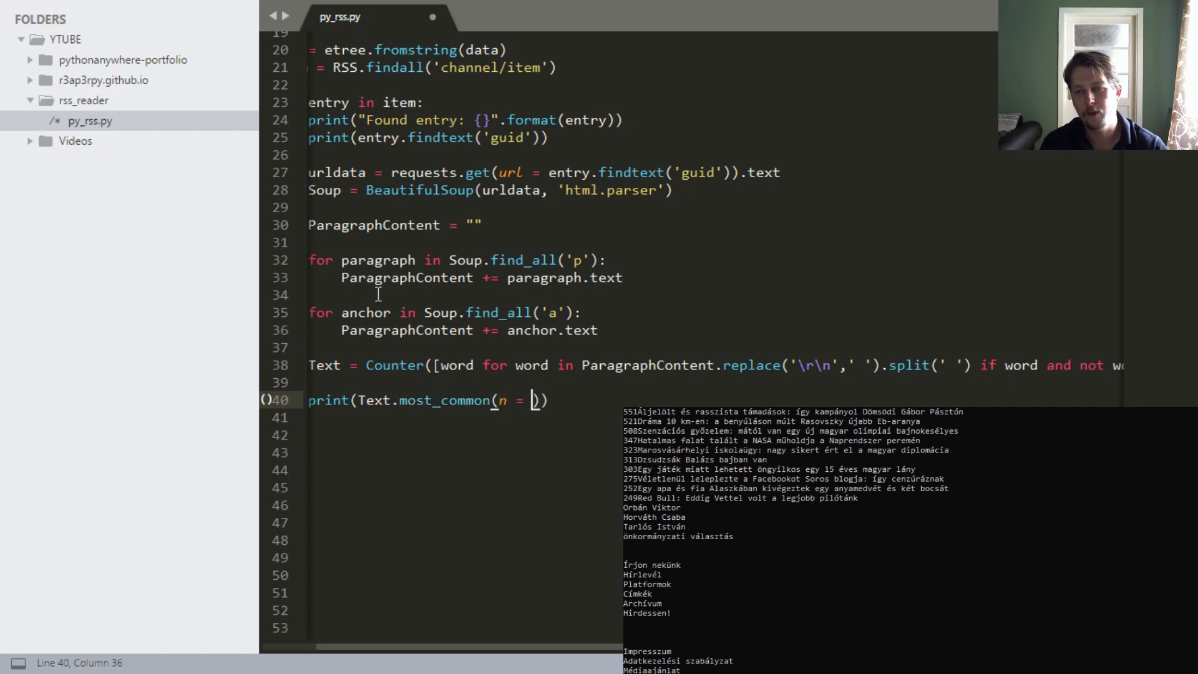
pyautogui.write('5')
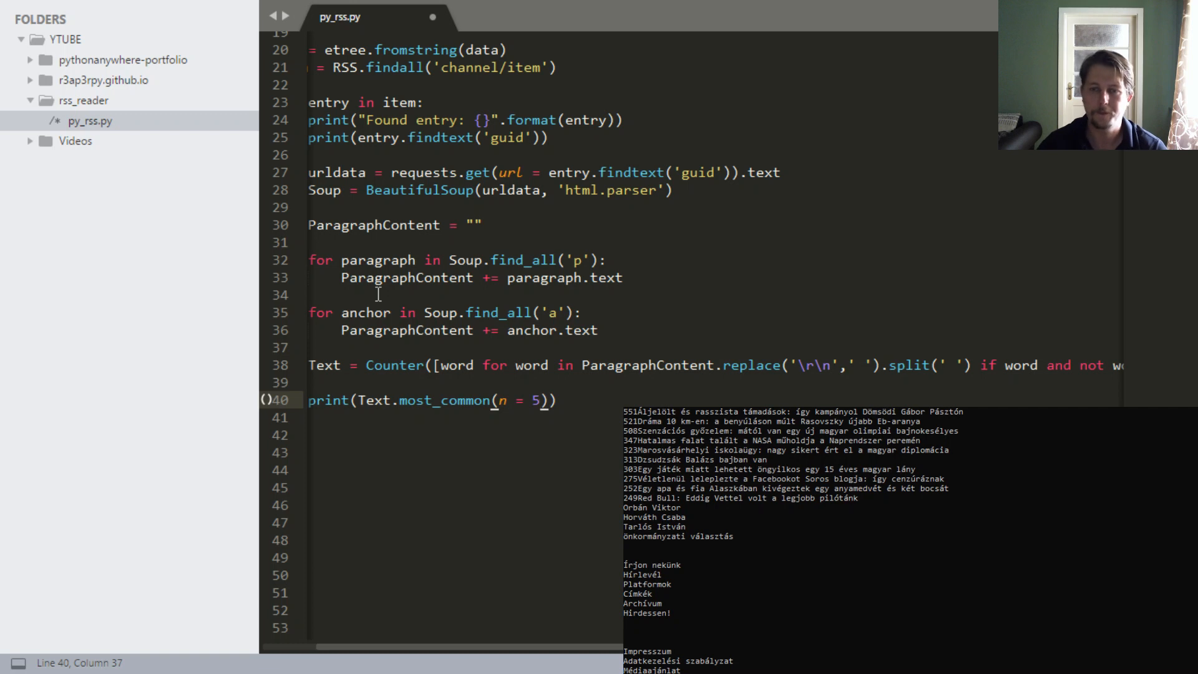
pyautogui.press('ctrl+s')
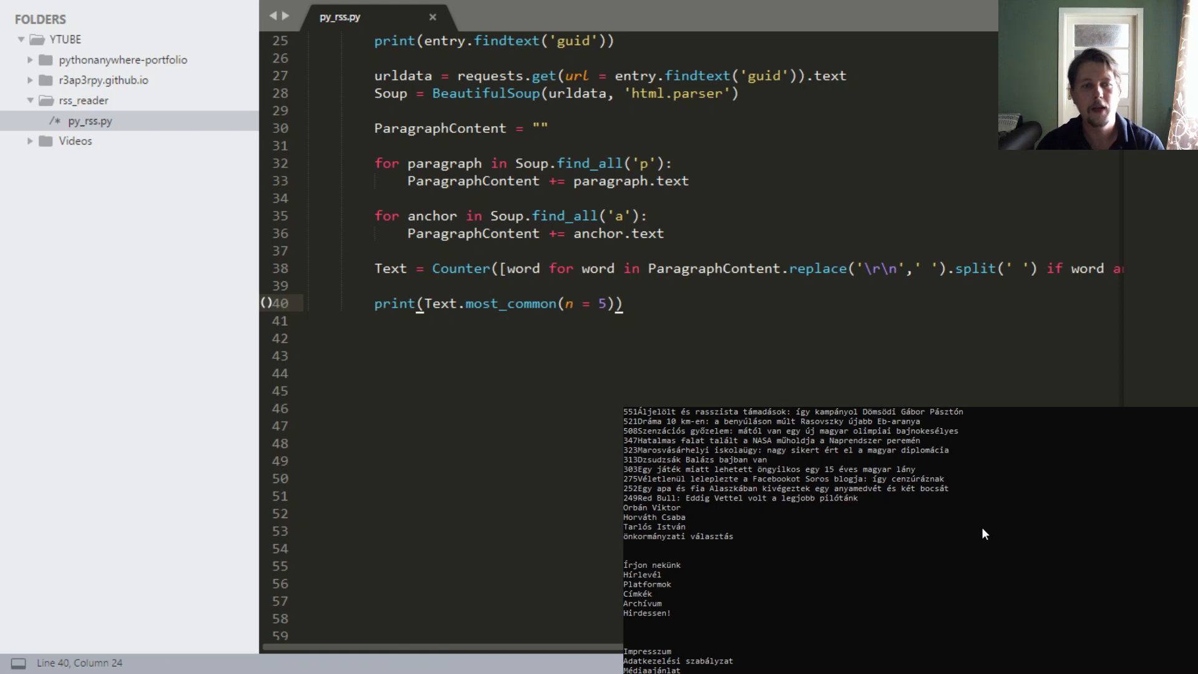
# - Save py_rss.py again with the finished word-count code
pyautogui.scroll(-3)
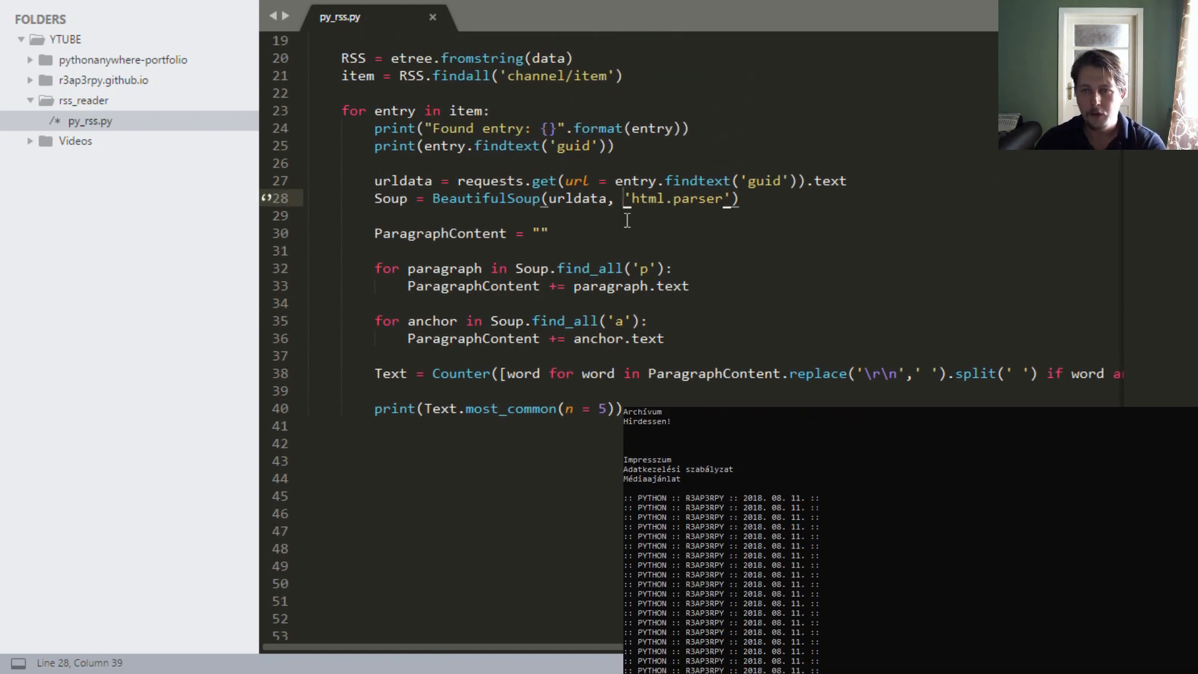
pyautogui.press('ctrl+s')
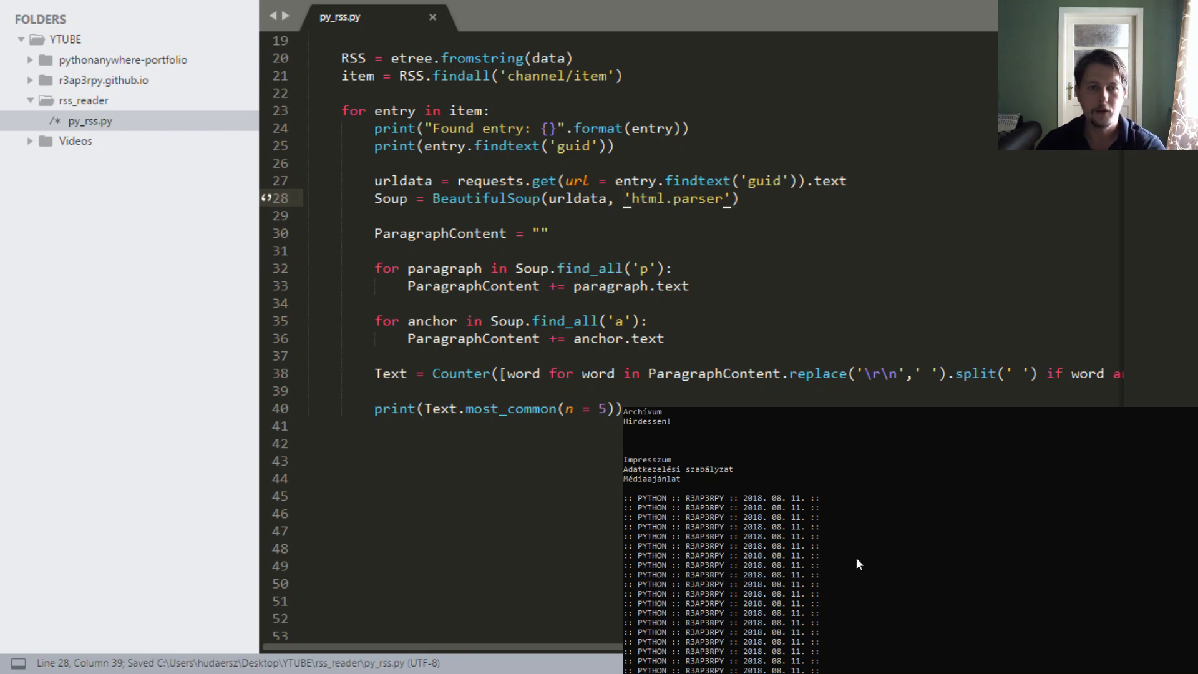